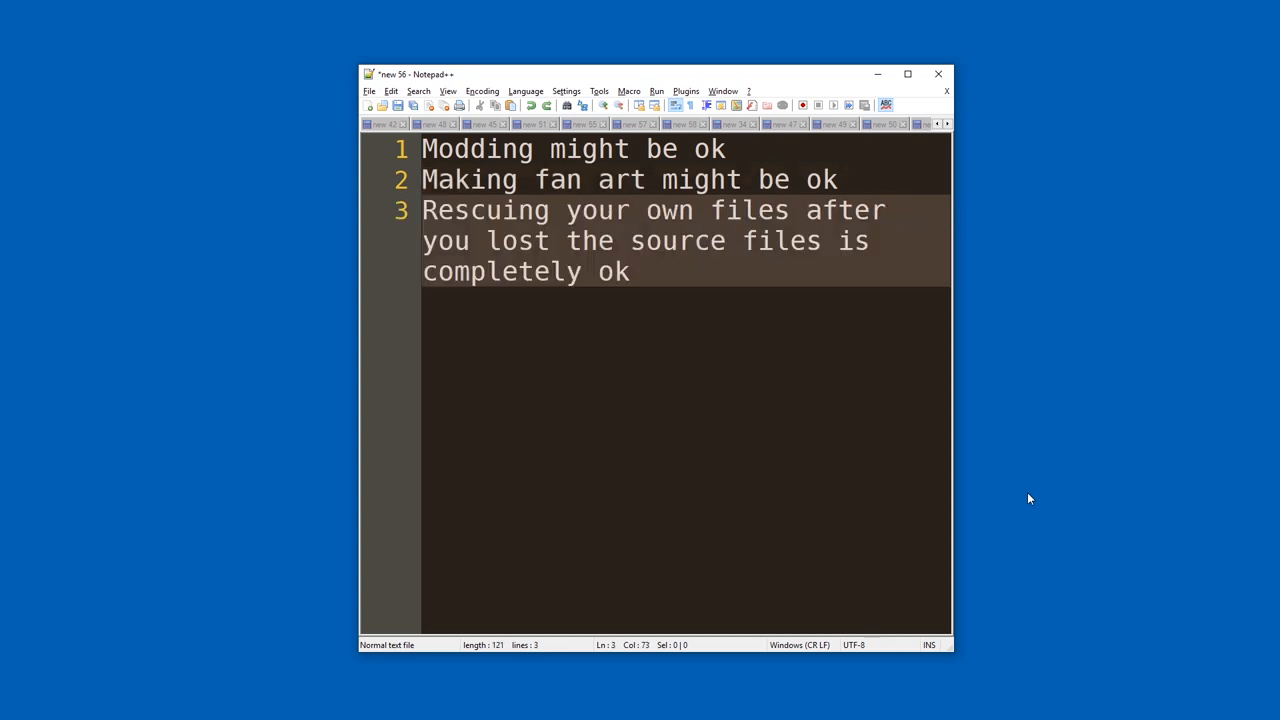
mouse_move(981, 456)
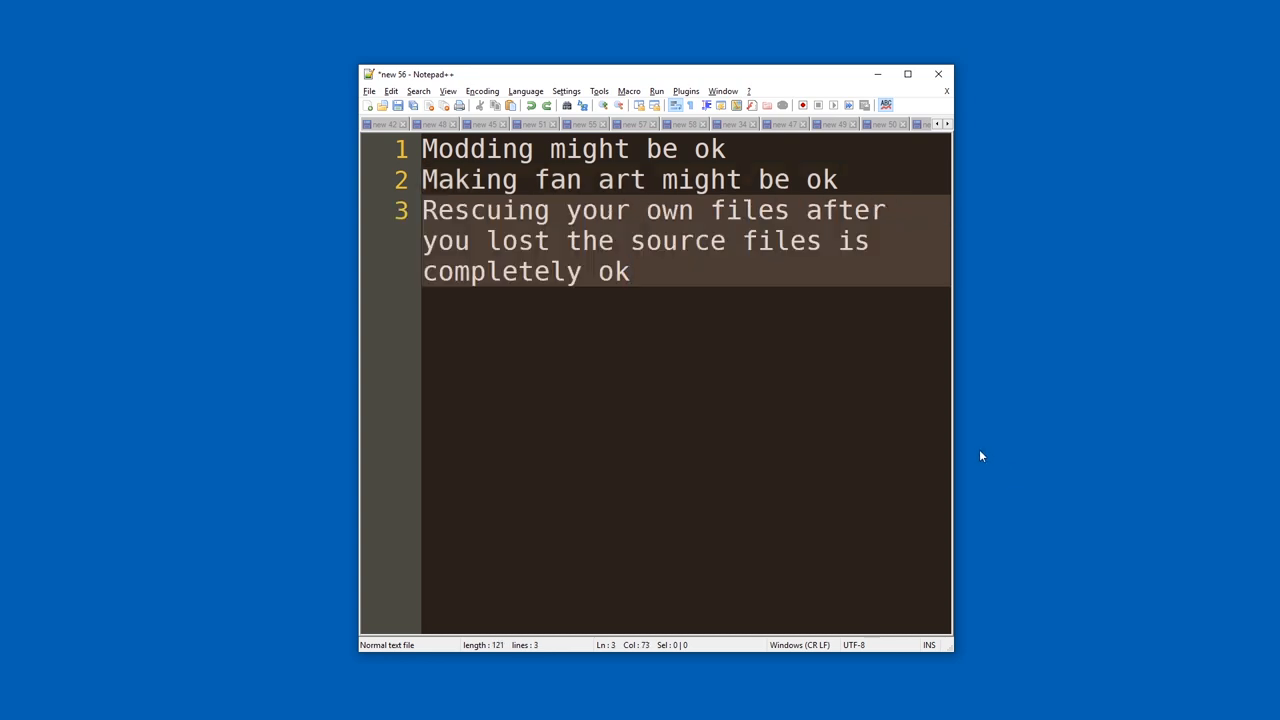
mouse_move(972, 451)
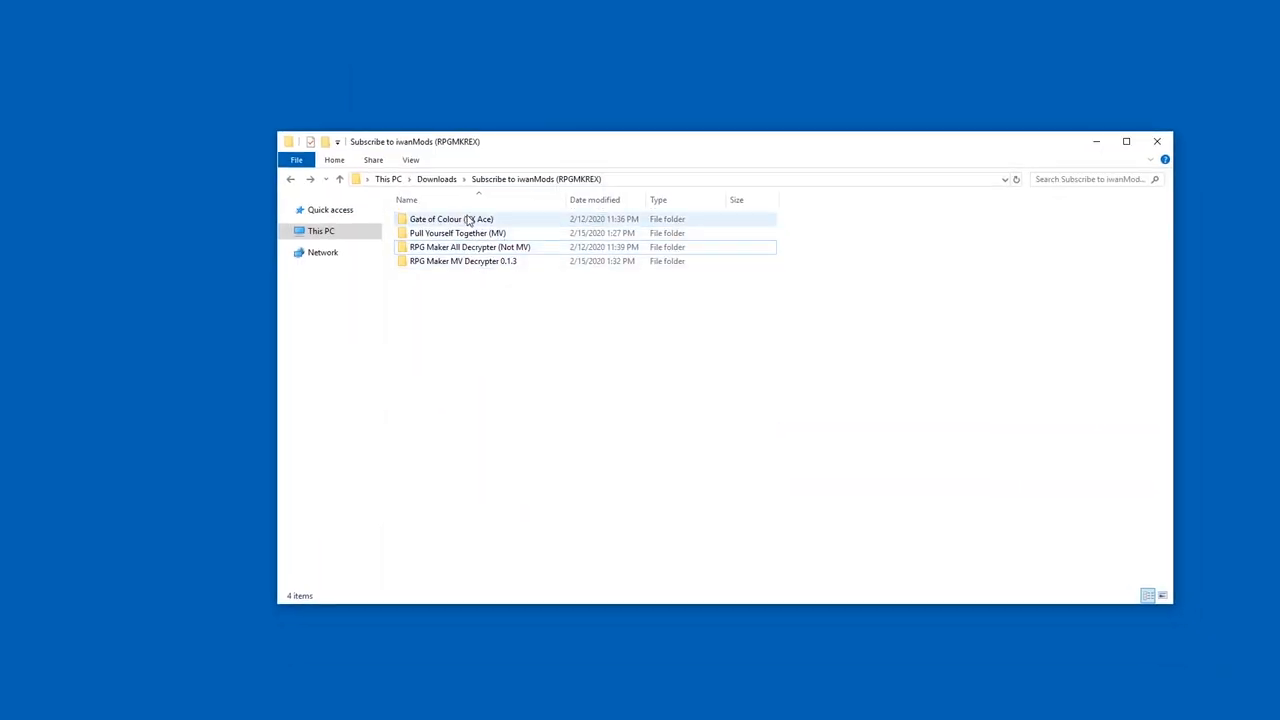
Browse the game folders, enter Gate of Colour (VX Ace), and select its address-bar path.
left_click(470, 247)
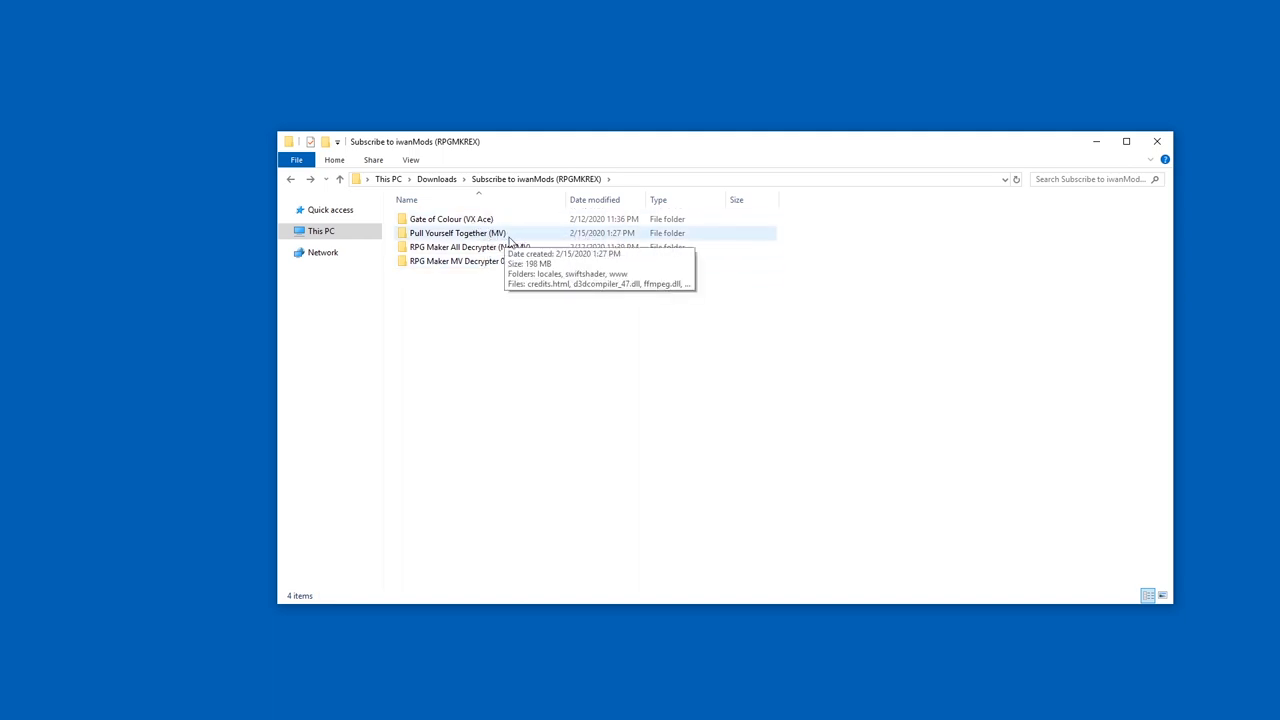
mouse_move(451, 218)
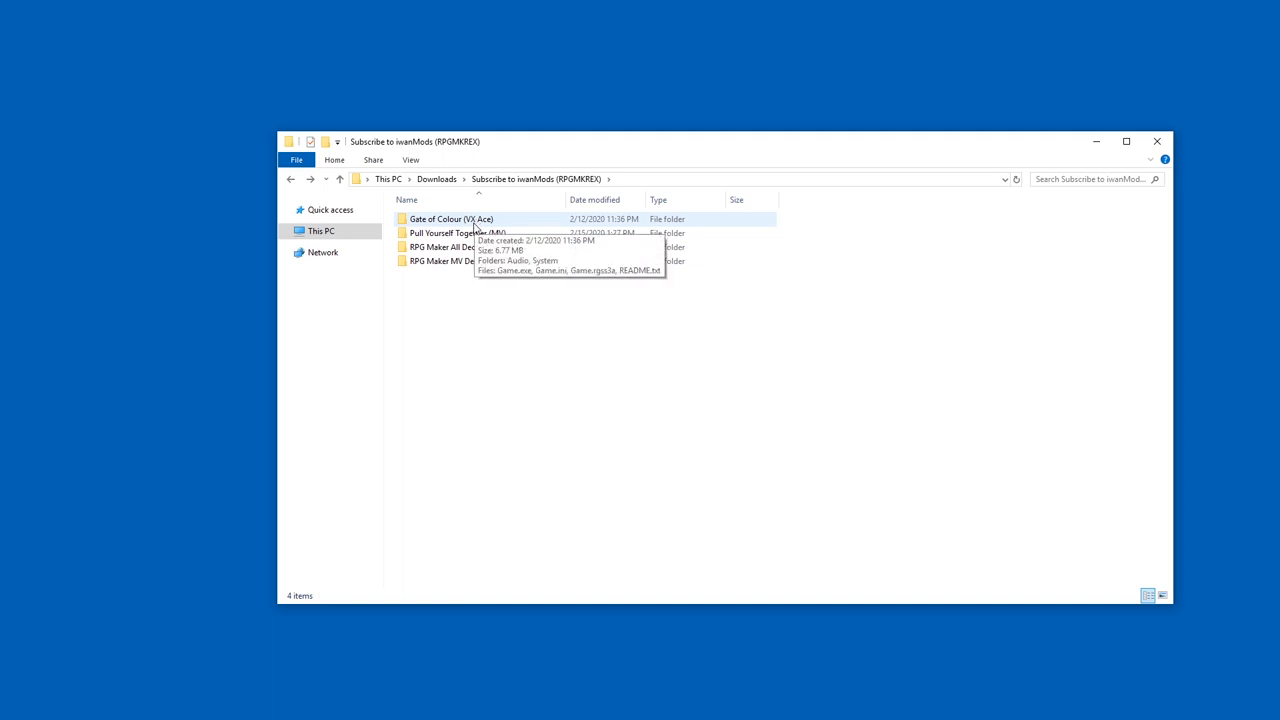
left_click(451, 219)
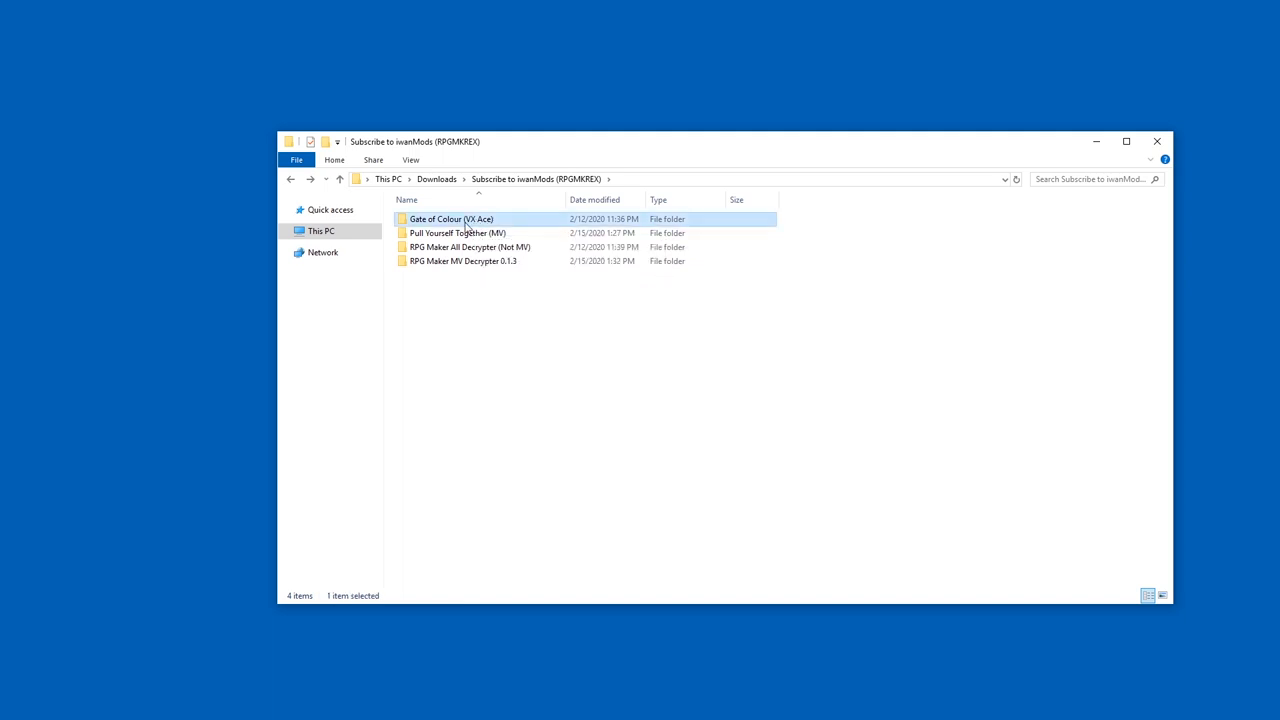
left_click(456, 233)
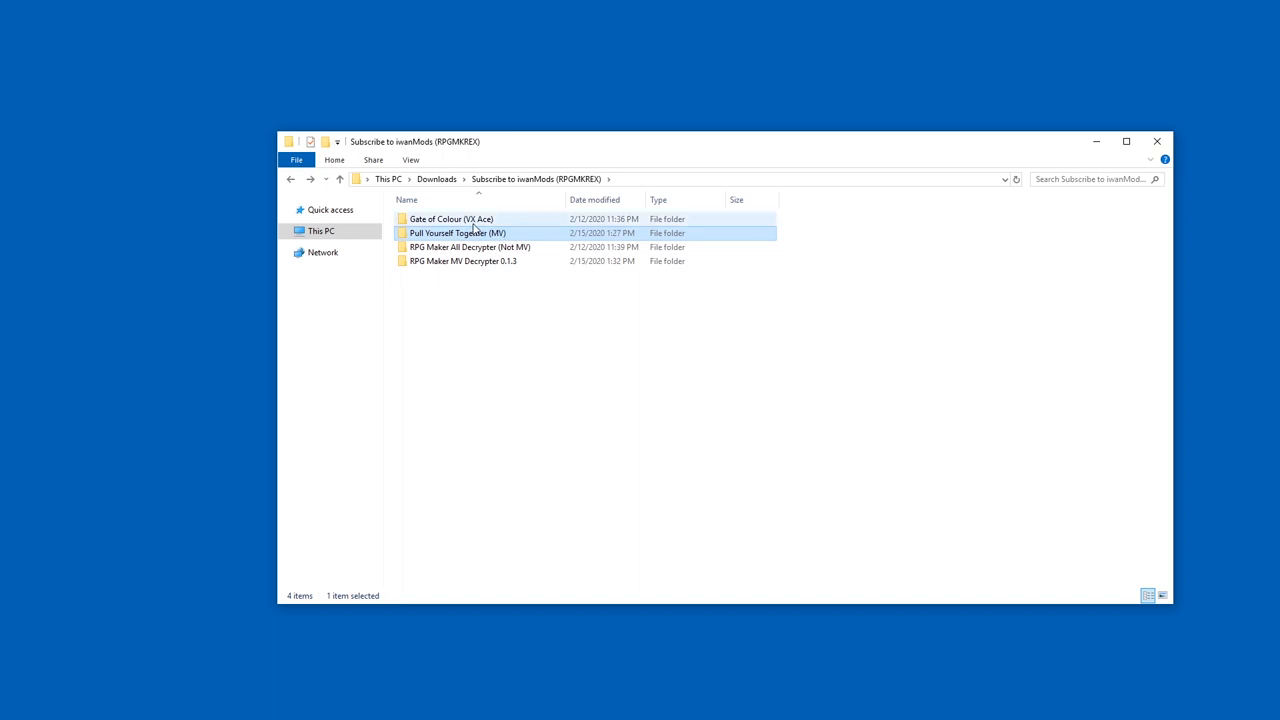
mouse_move(450, 219)
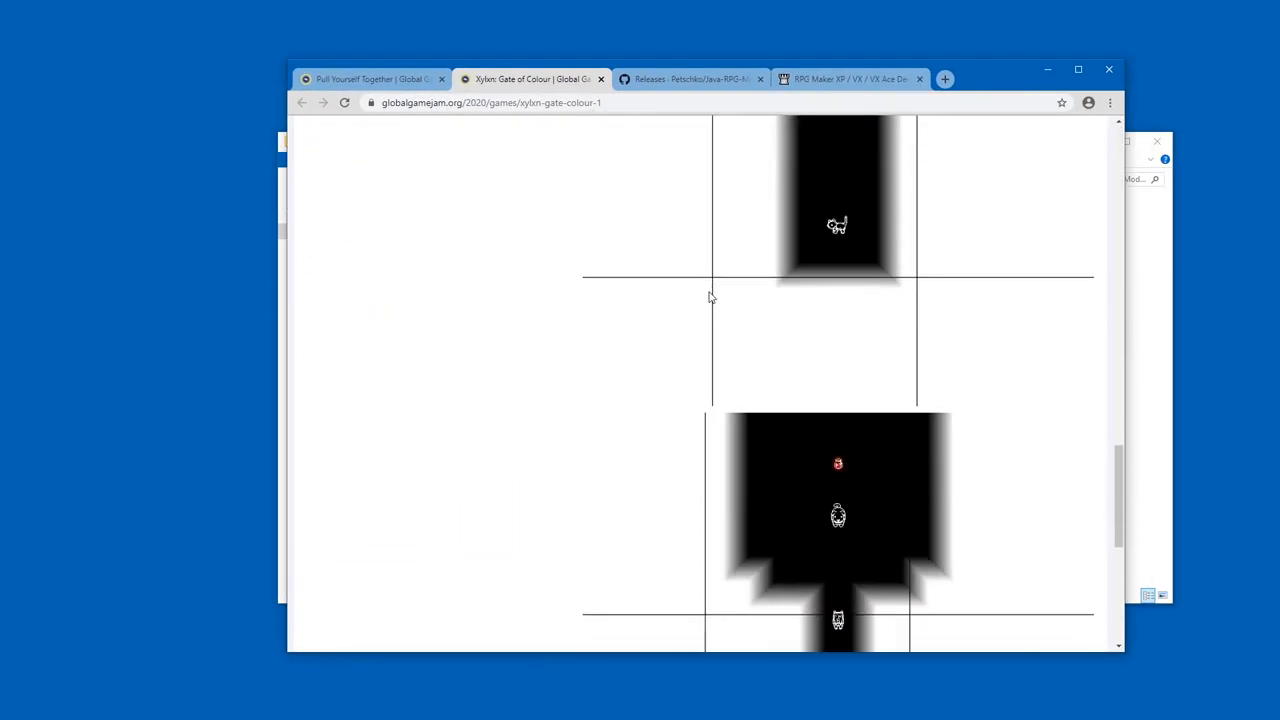
scroll("down", 3)
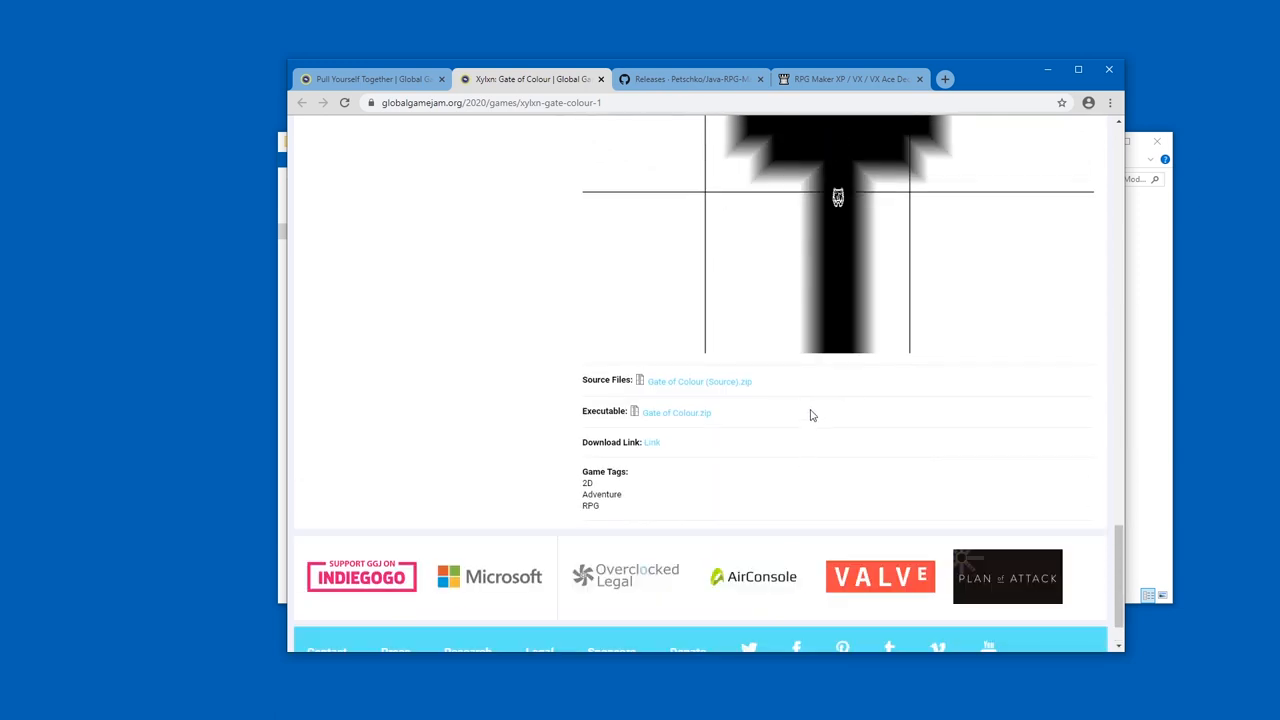
mouse_move(760, 394)
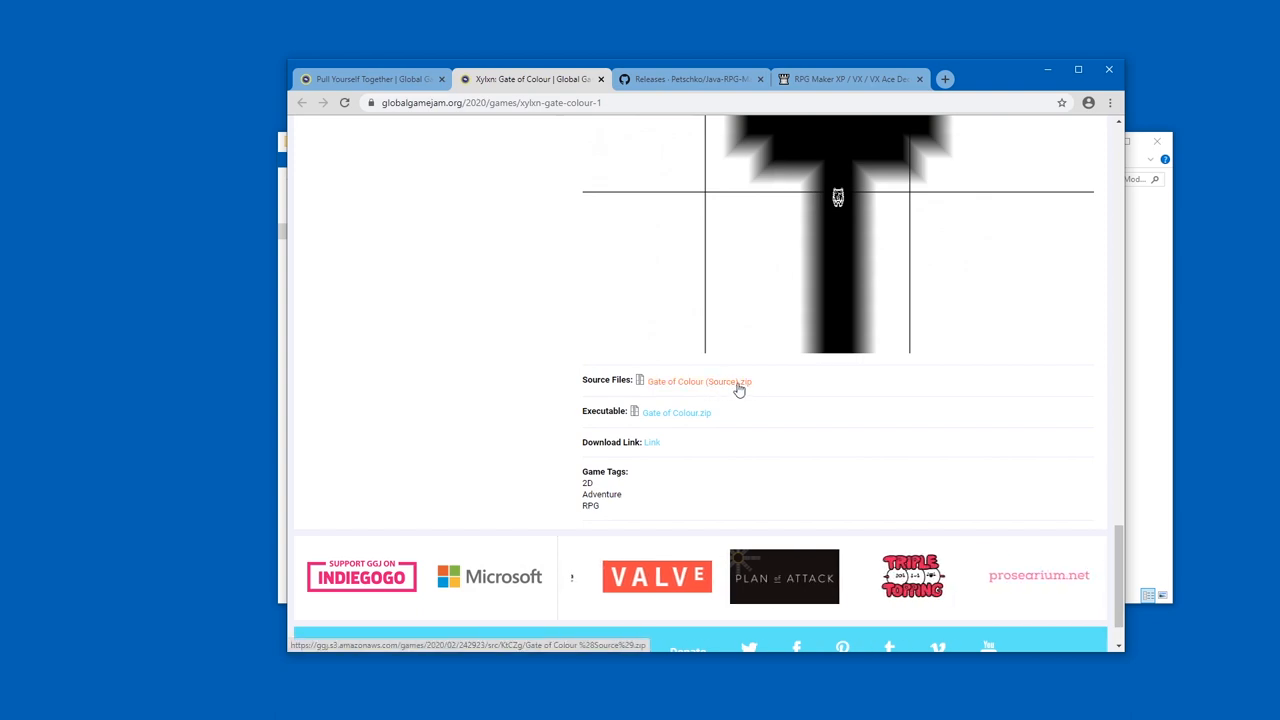
scroll("up", 3)
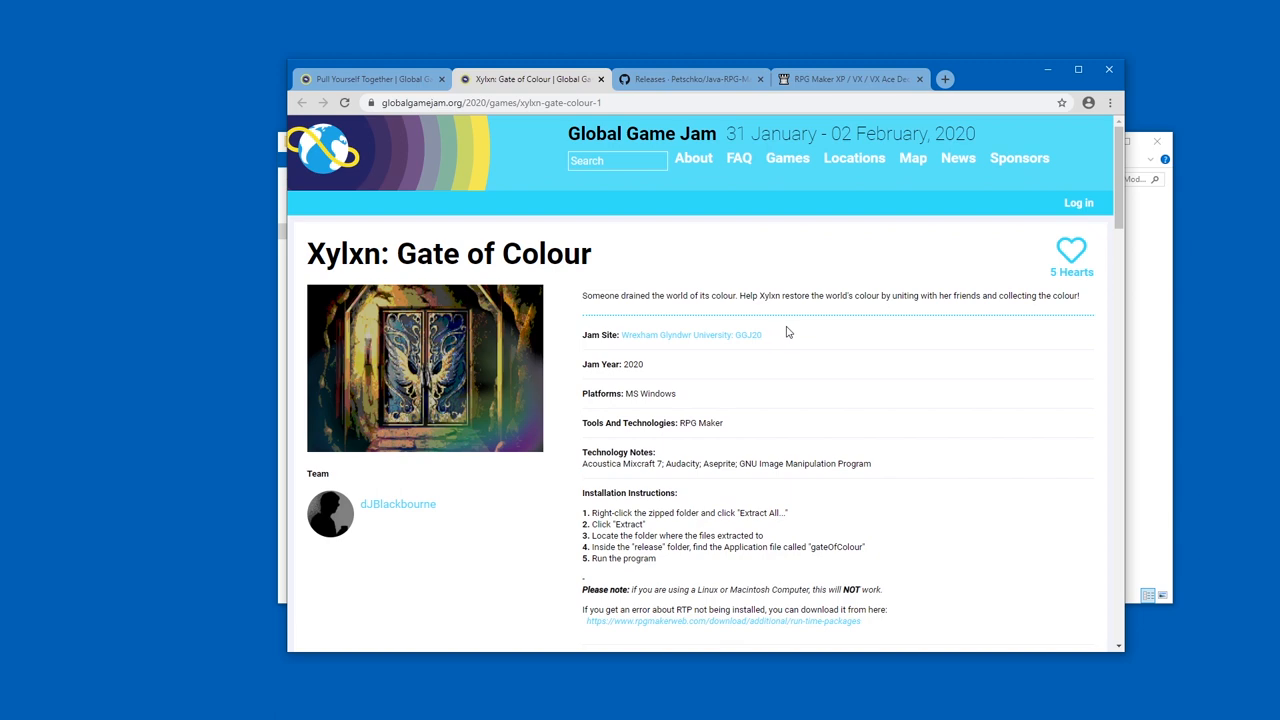
scroll("down", 3)
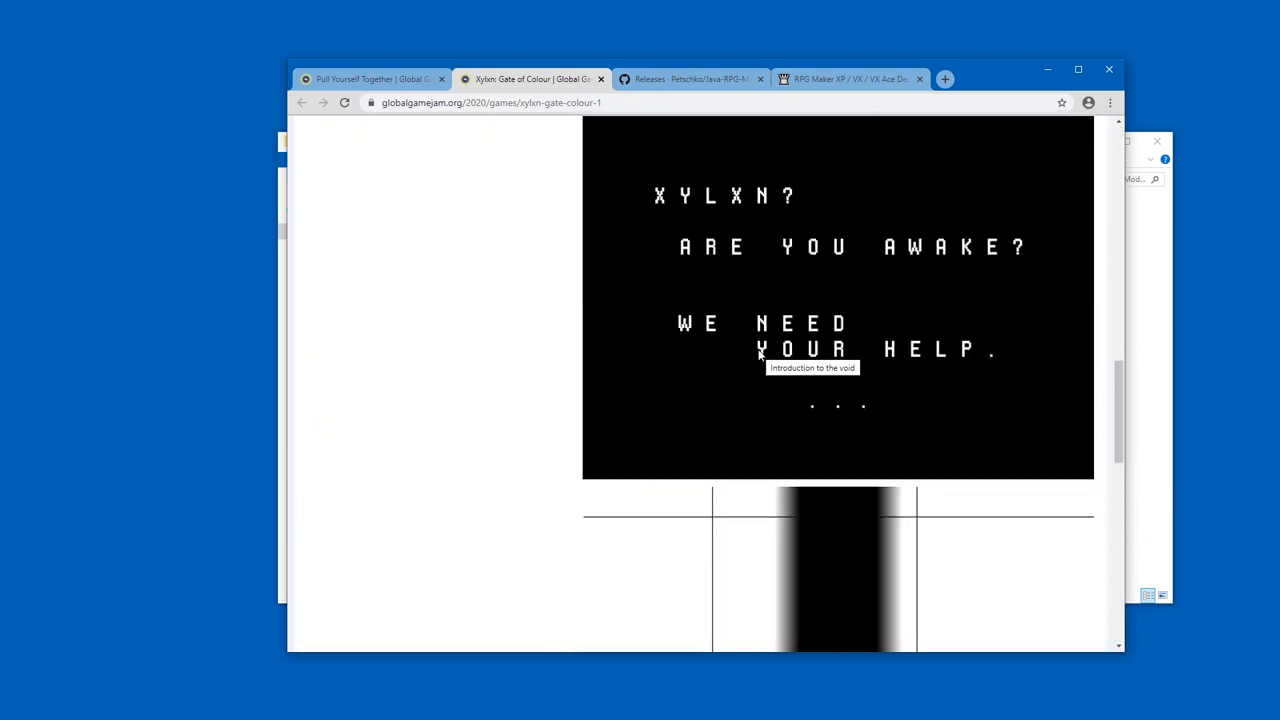
scroll("up", 3)
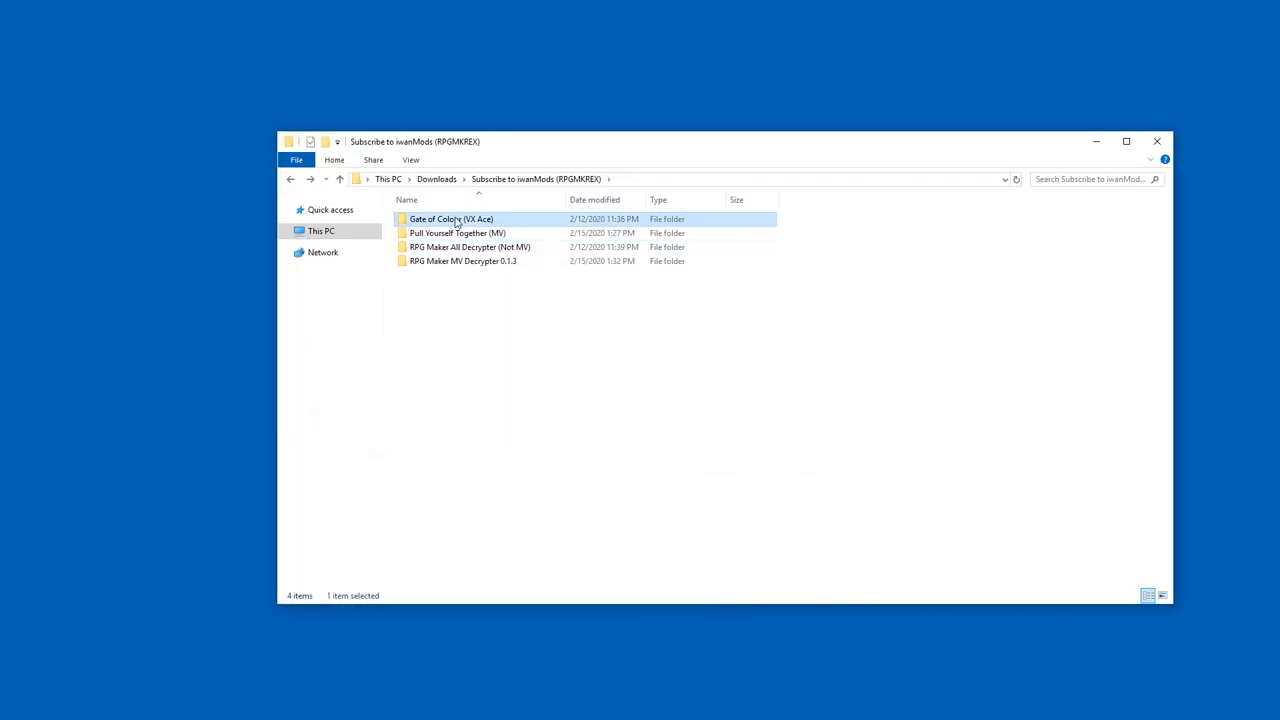
double_click(451, 218)
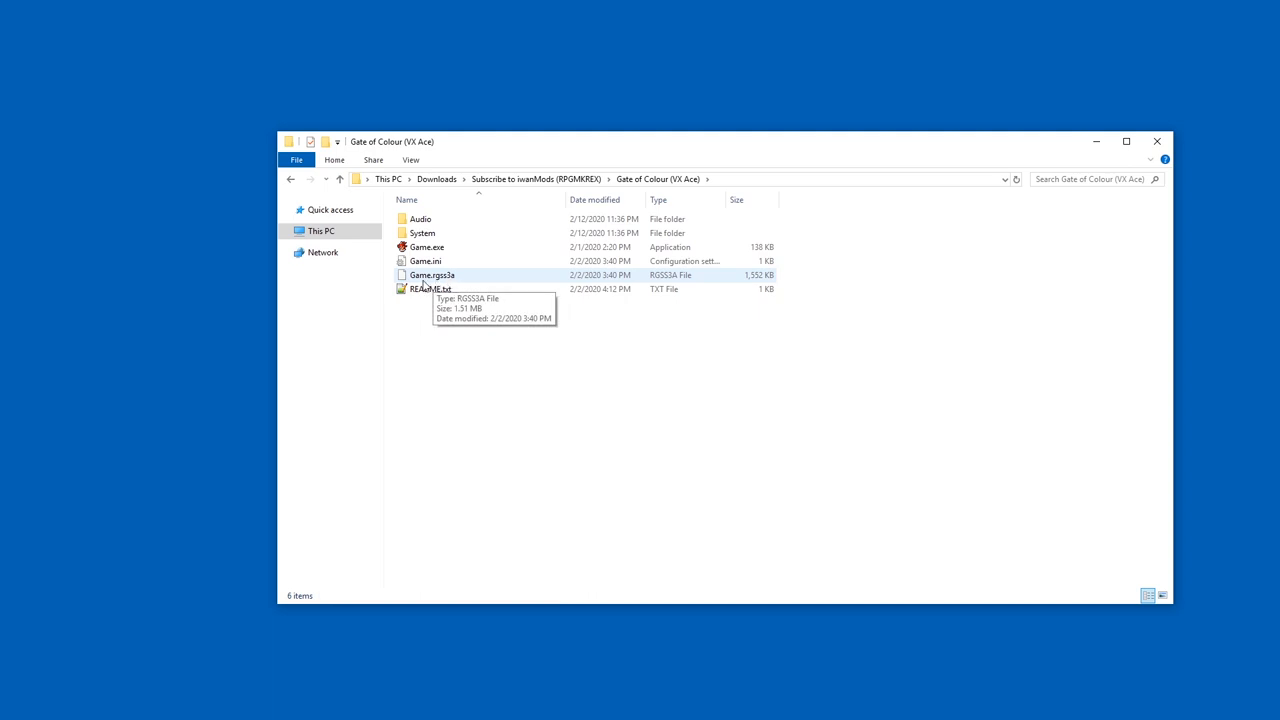
mouse_move(448, 281)
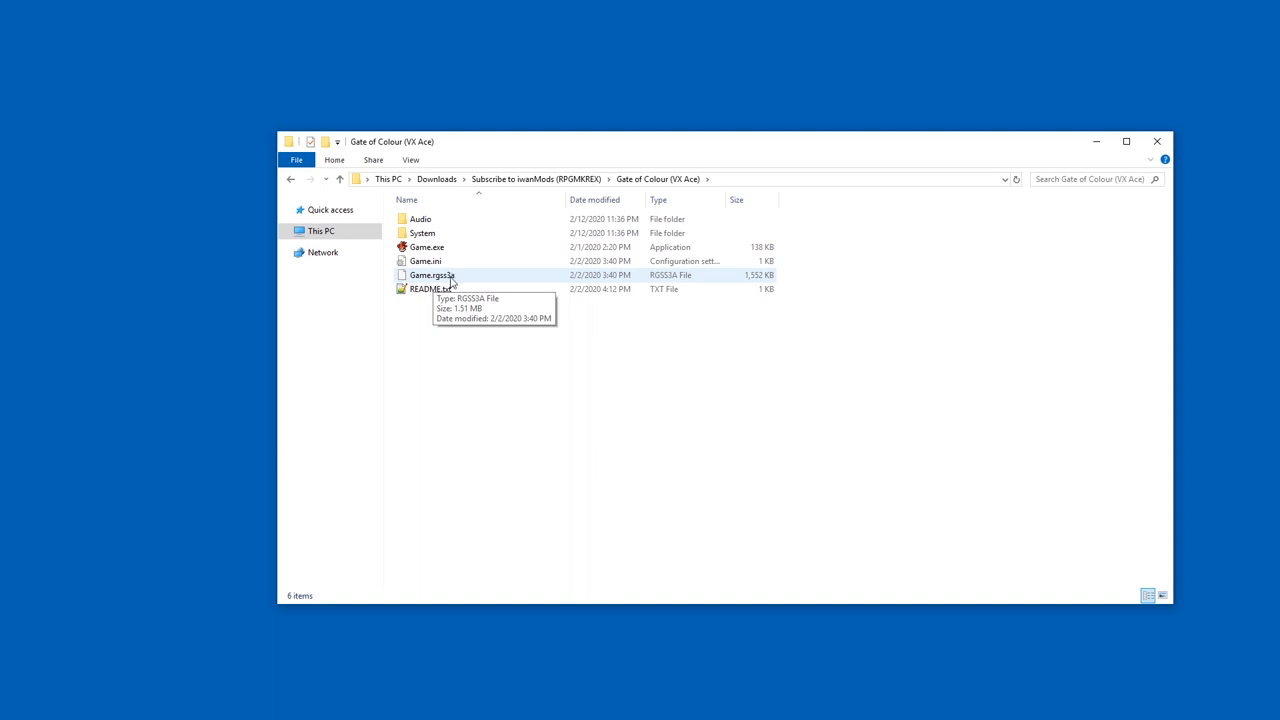
mouse_move(678, 186)
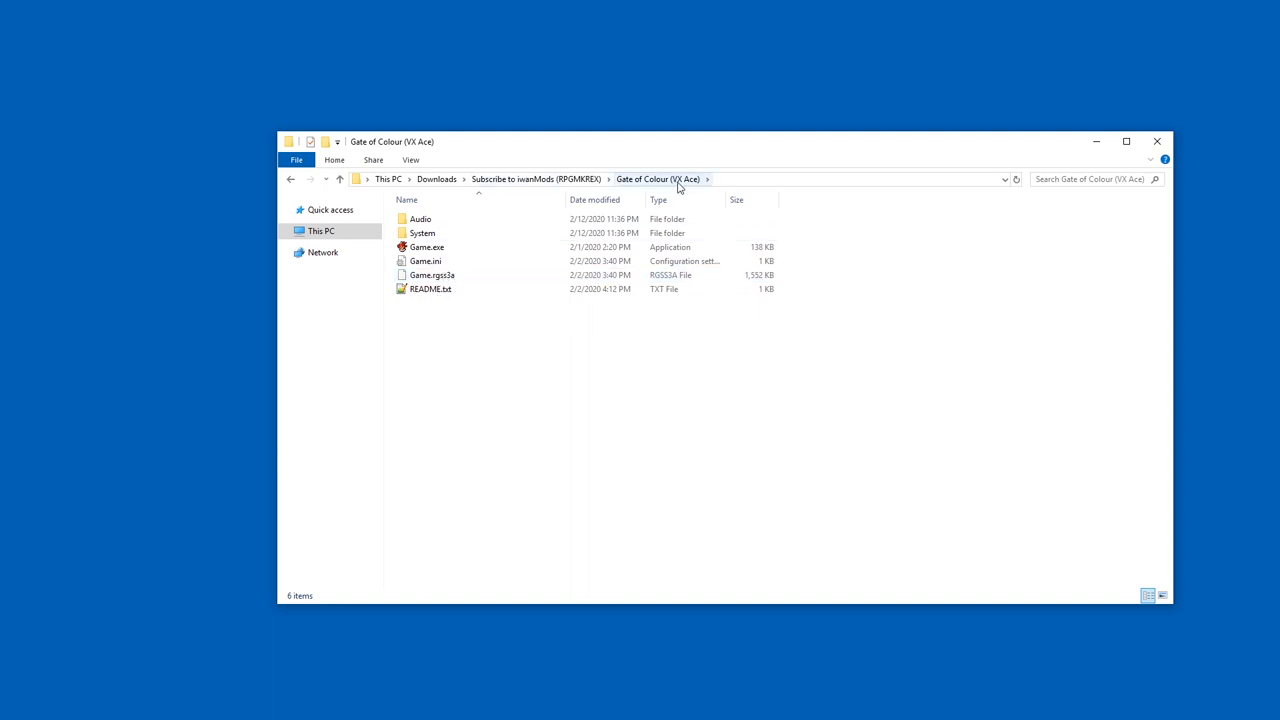
left_click(535, 179)
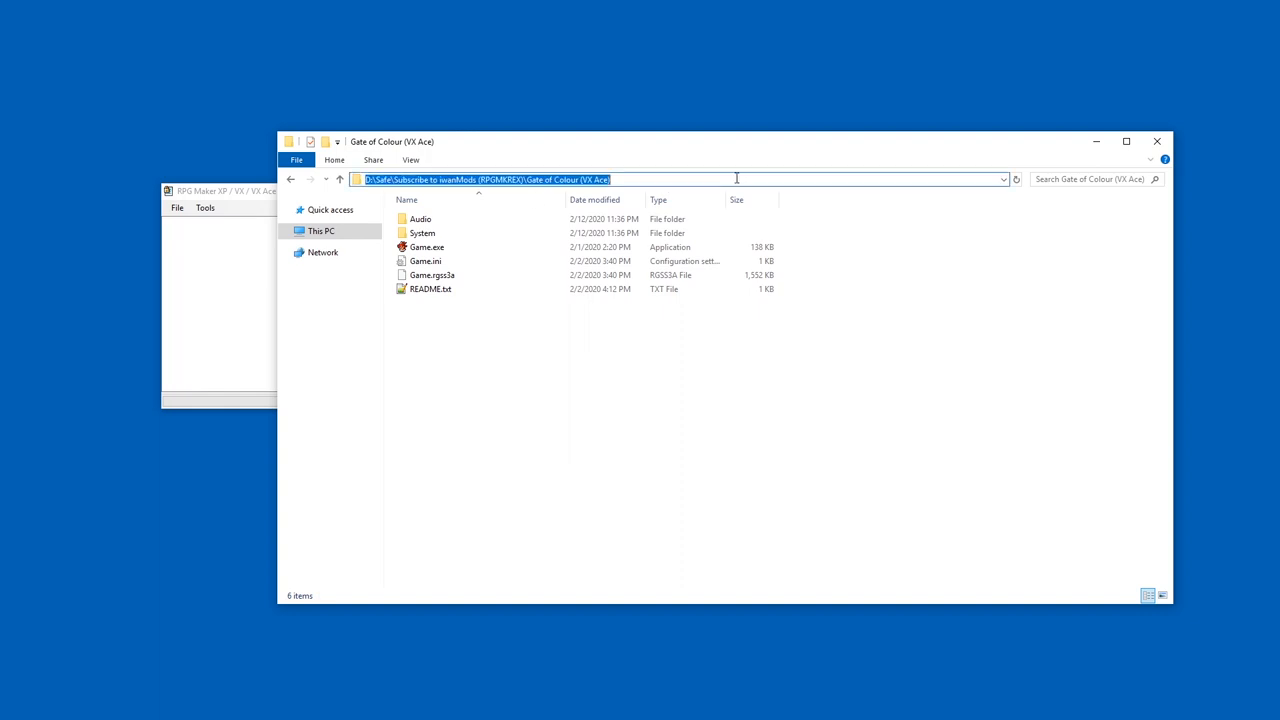
Use File > Open File to browse for Game.rgss3a in the Gate of Colour folder.
left_click(177, 207)
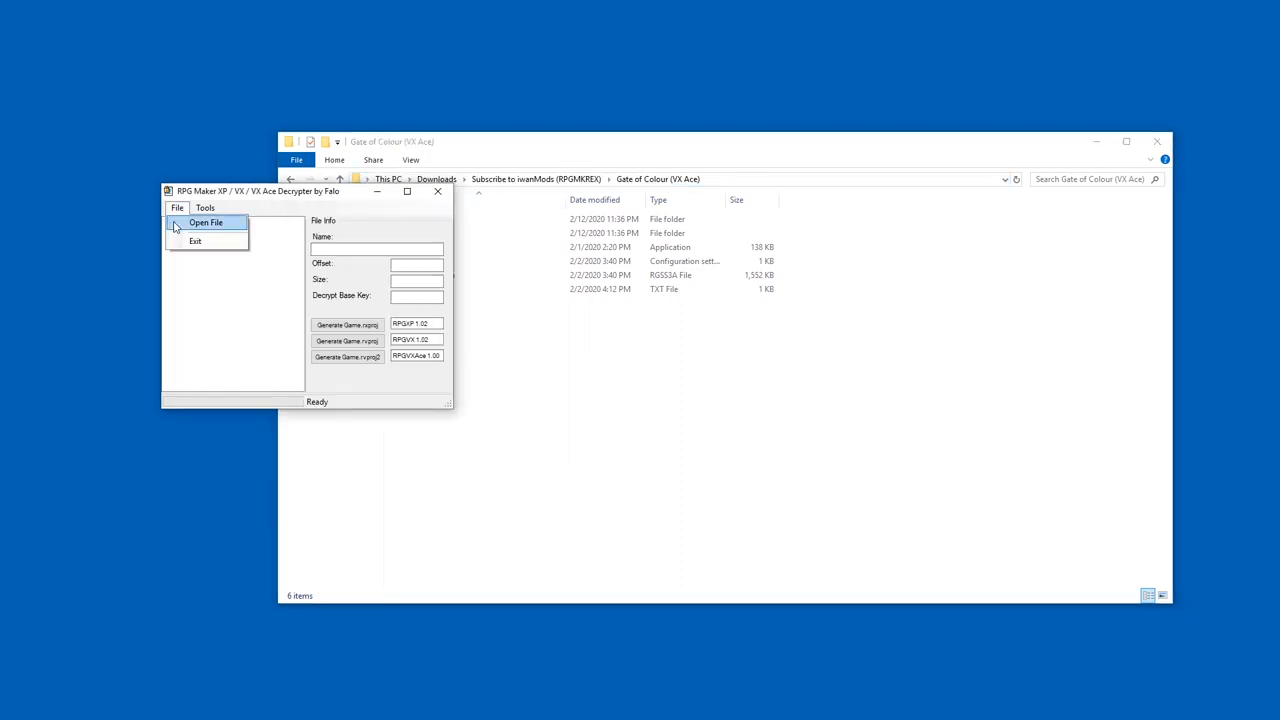
left_click(205, 222)
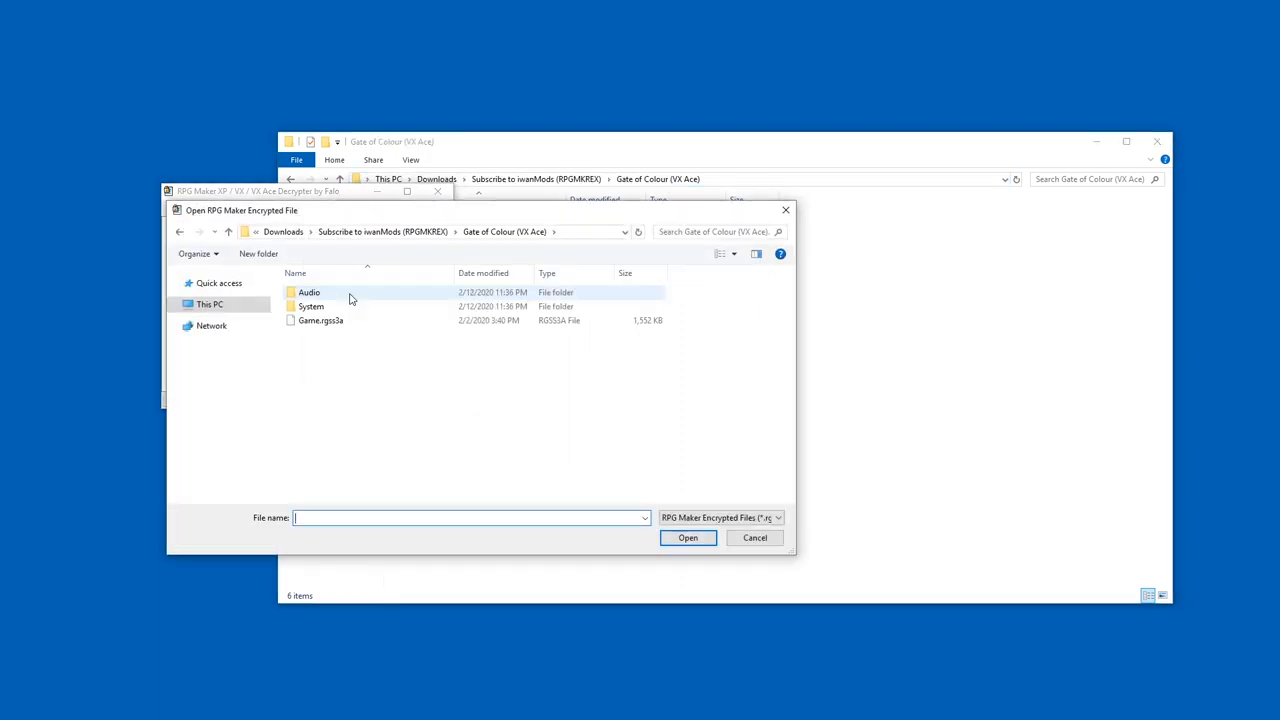
mouse_move(338, 321)
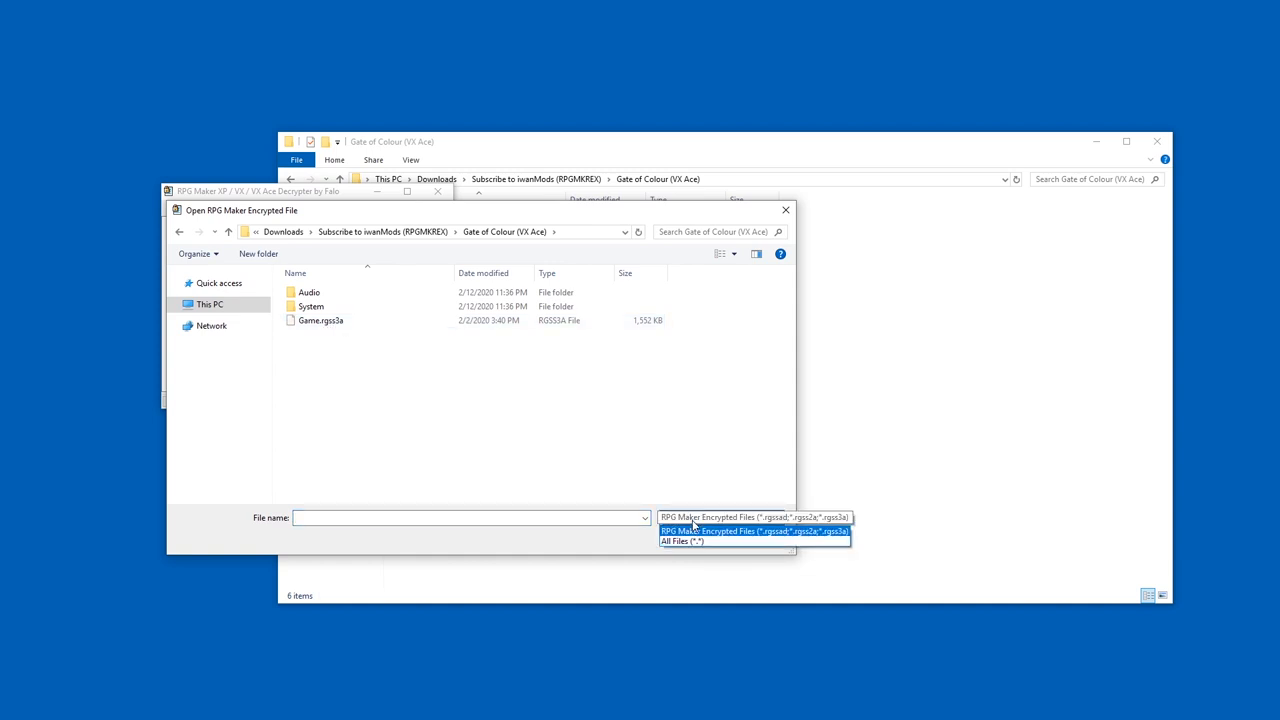
mouse_move(782, 540)
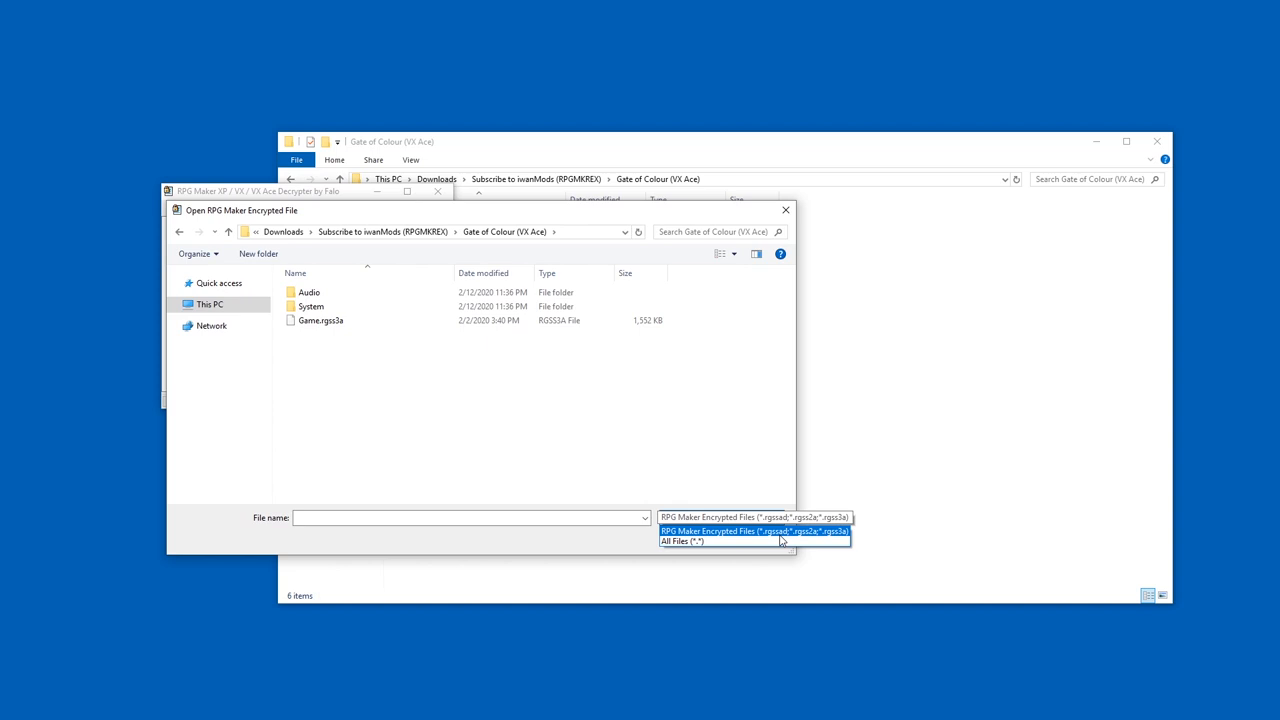
mouse_move(789, 538)
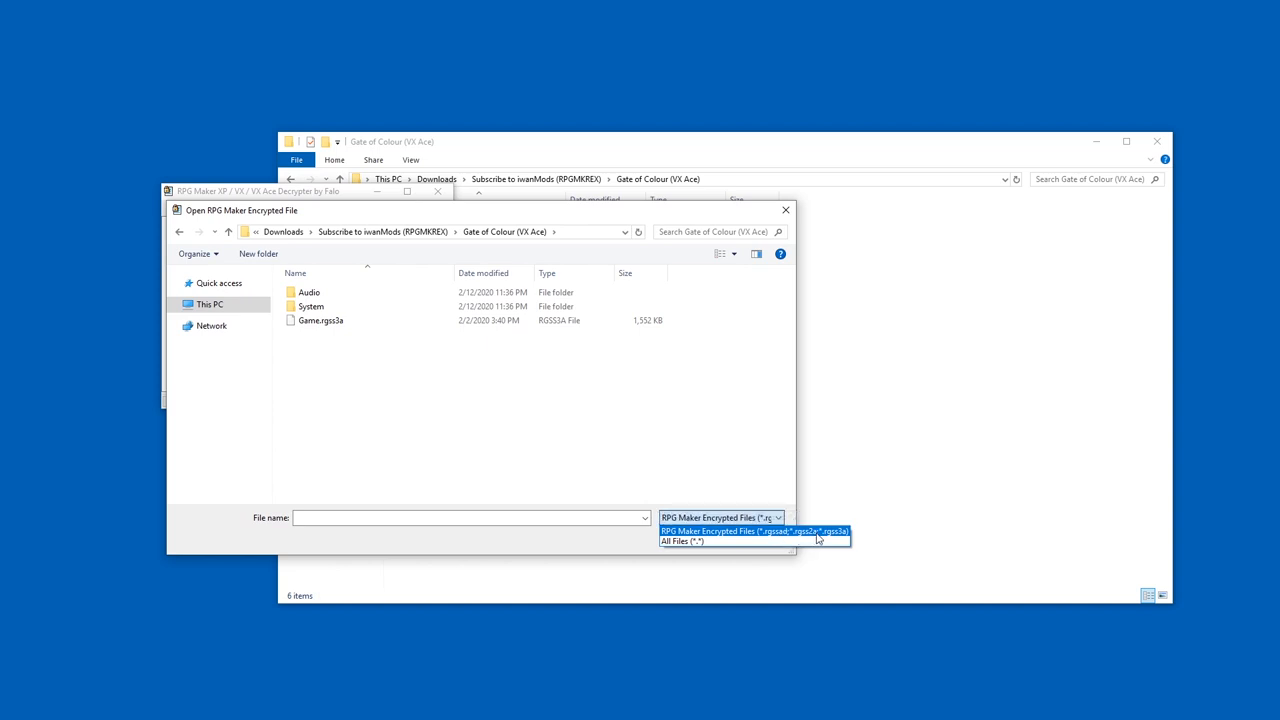
mouse_move(322, 316)
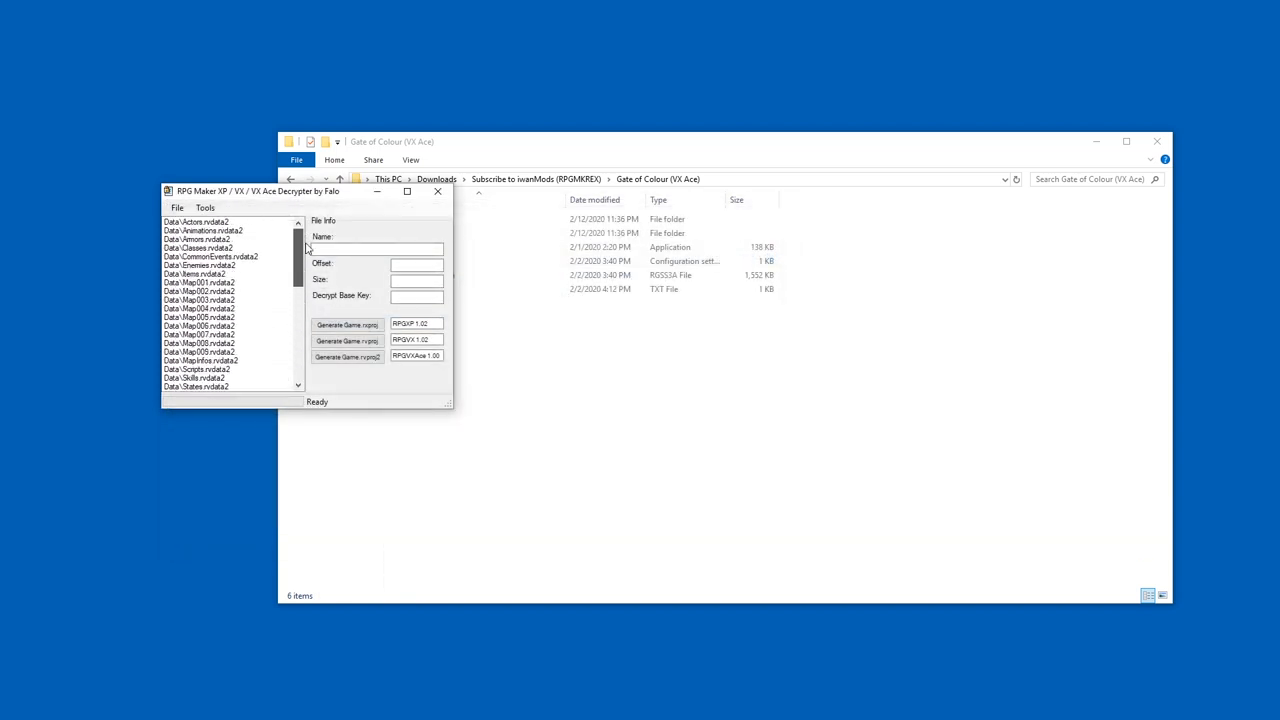
Run Tools > Extract All Files on Game.rgss3a and dismiss the success message.
left_click(205, 207)
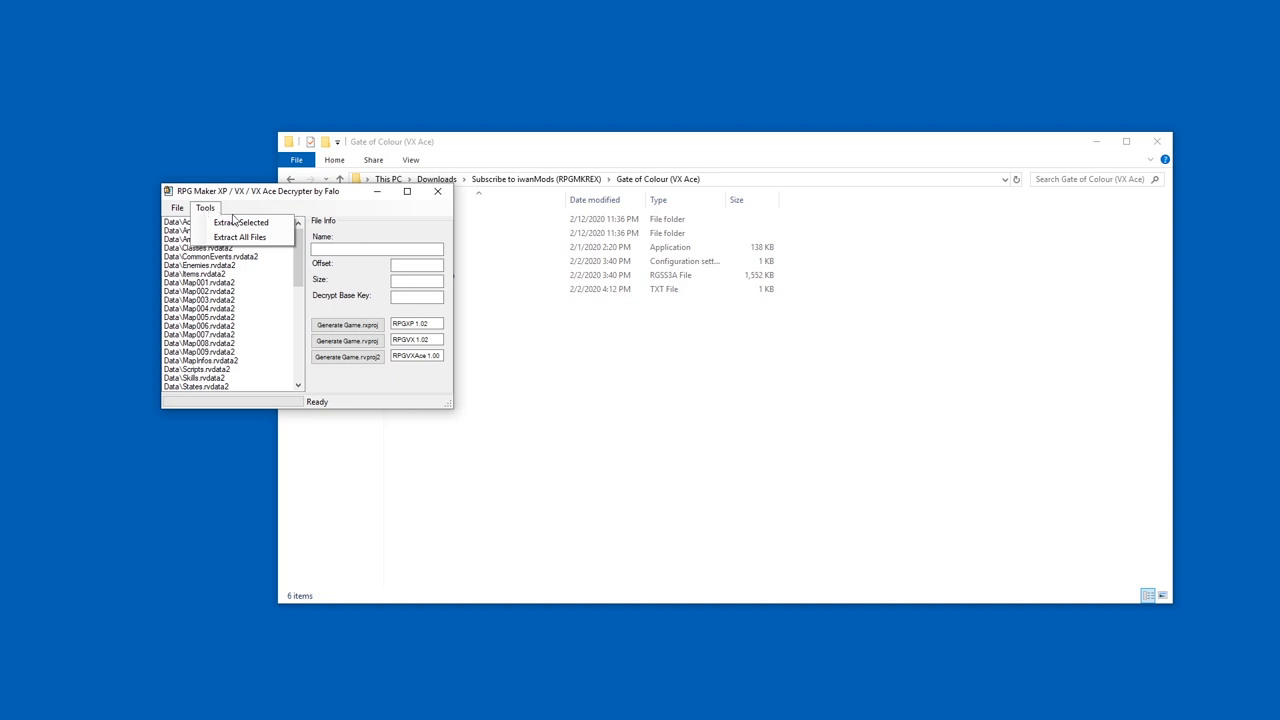
left_click(240, 237)
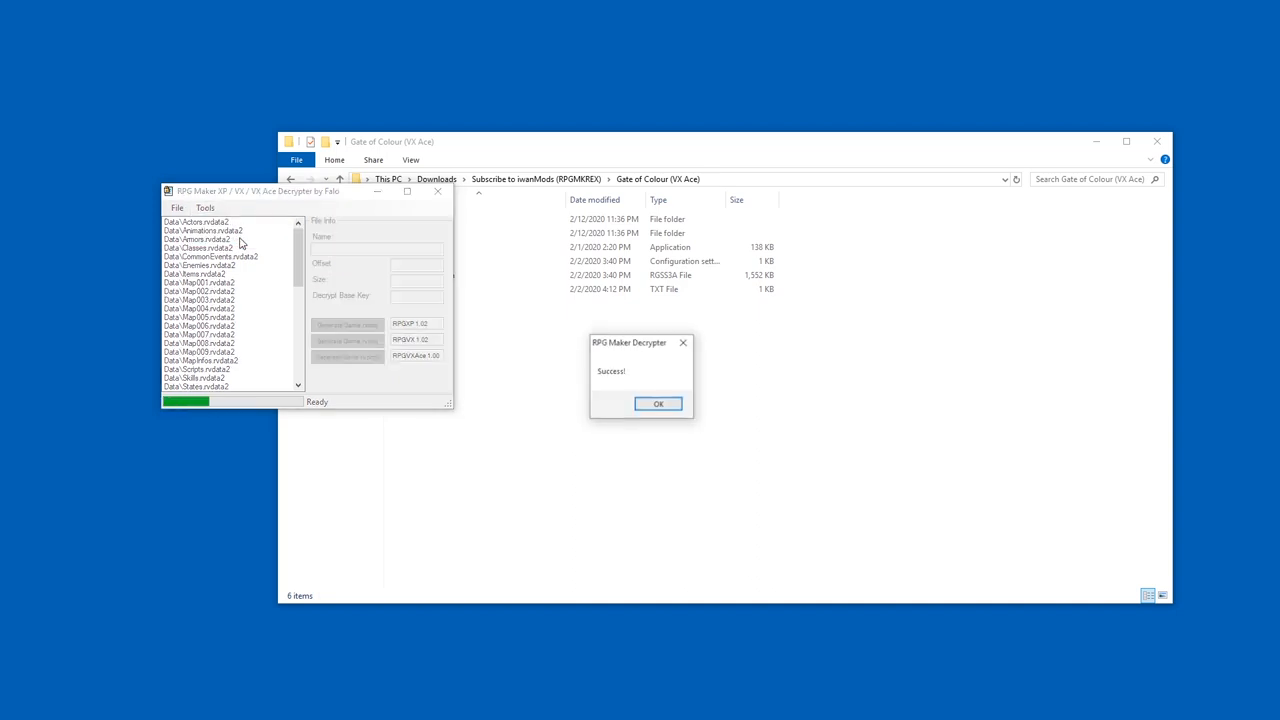
left_click(658, 403)
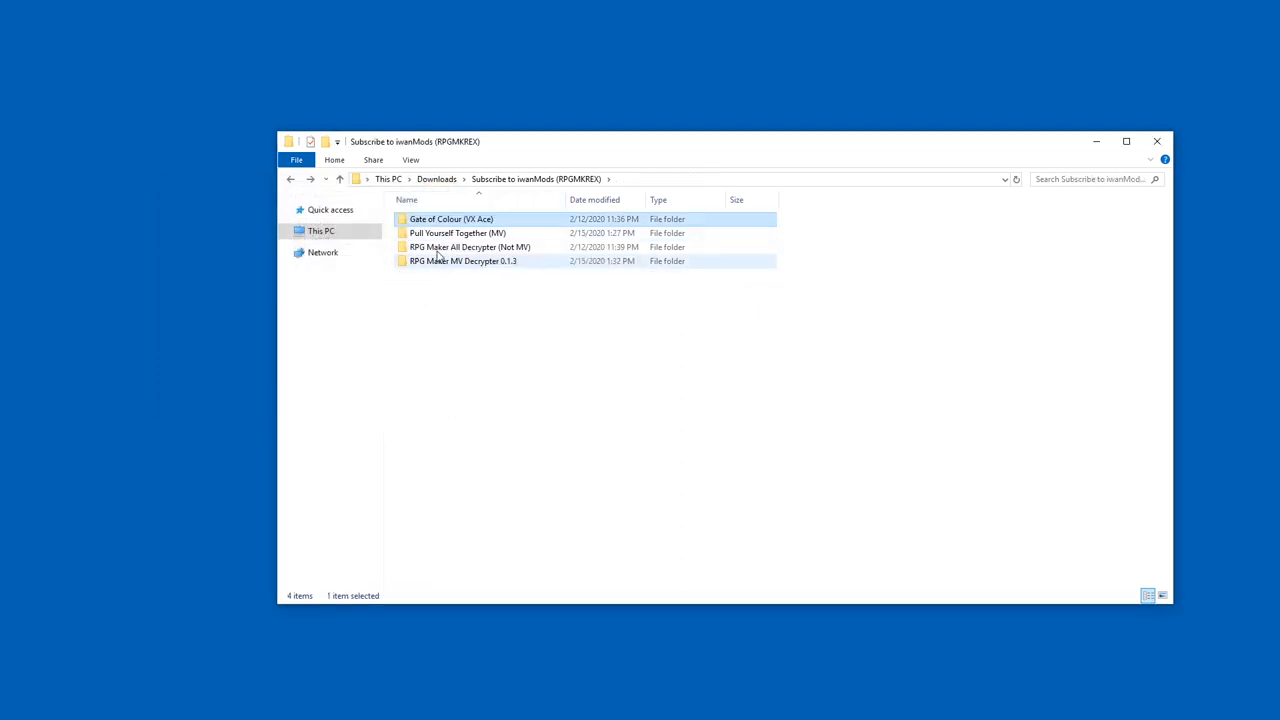
Navigate into RPG Maker All Decrypter (Not MV) > Extract > Graphics.
double_click(470, 247)
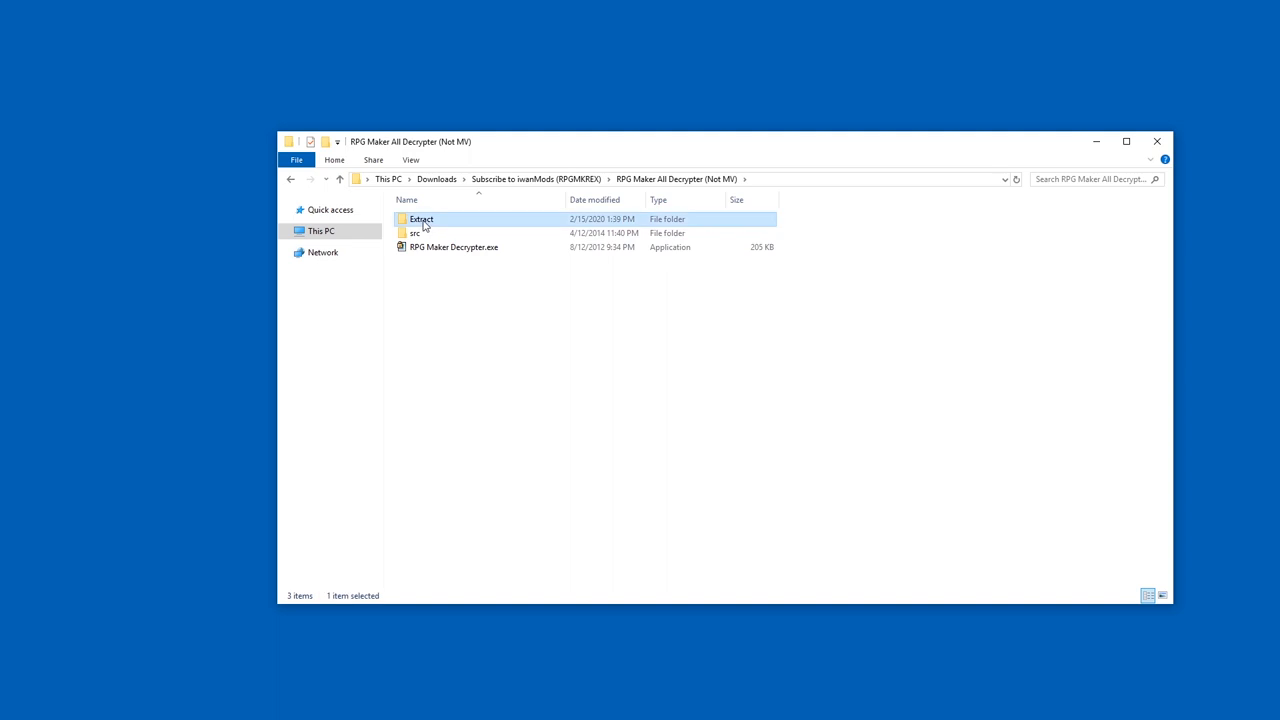
double_click(421, 219)
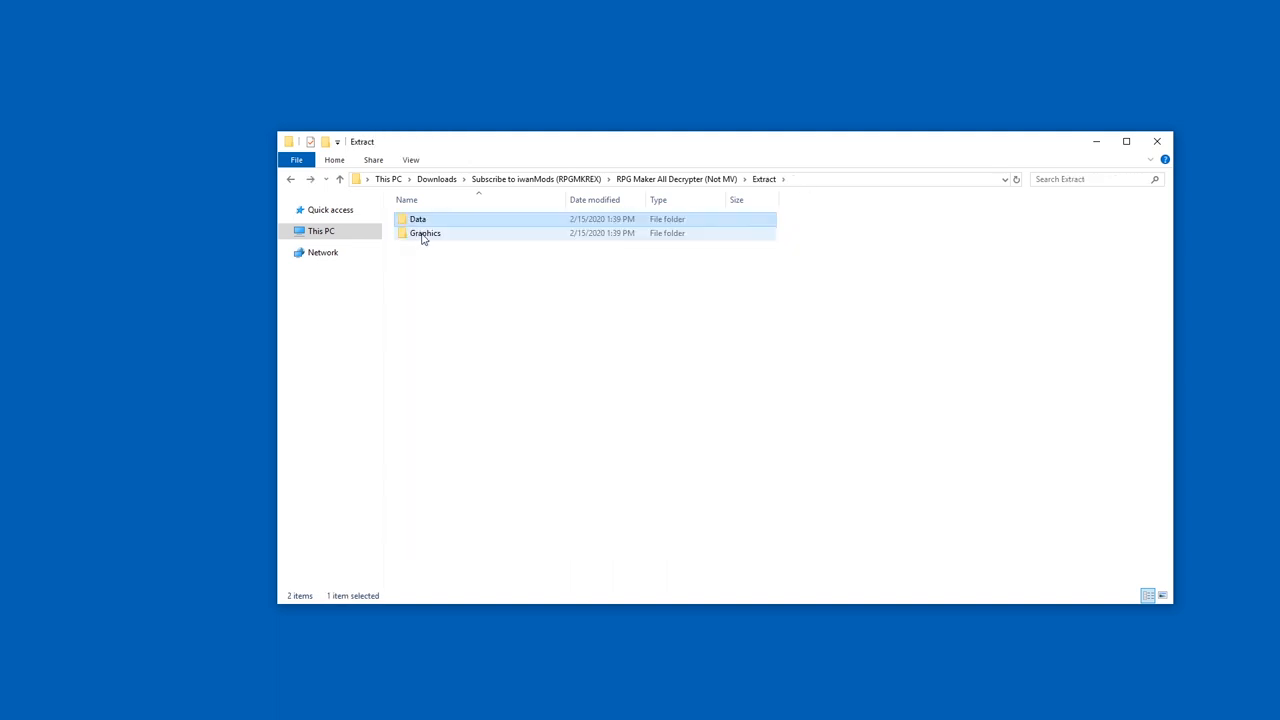
double_click(425, 233)
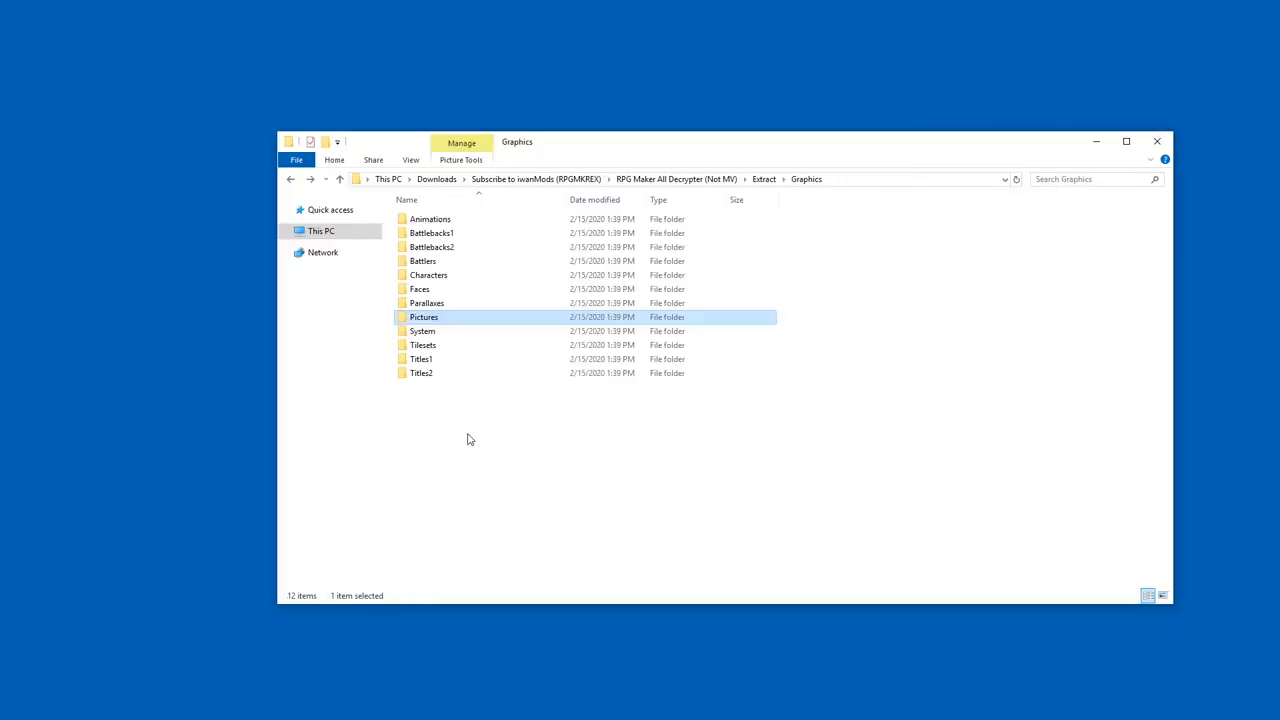
mouse_move(437, 280)
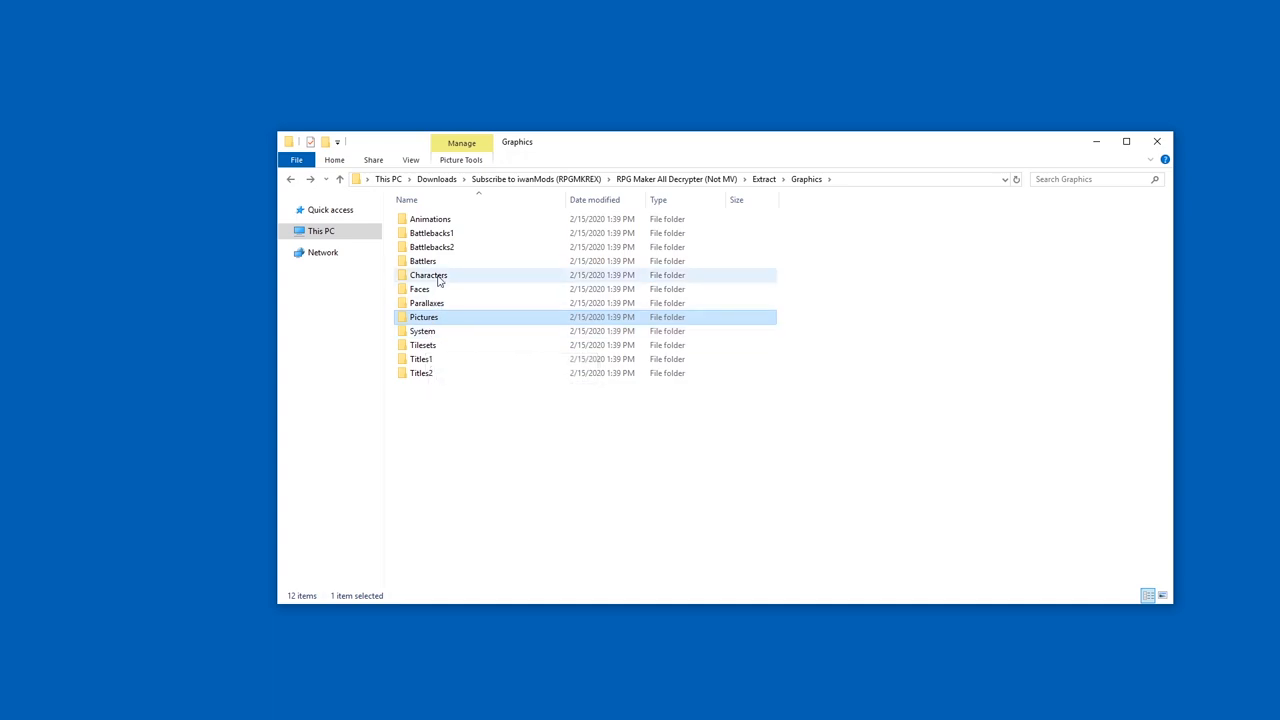
View the character sprite PNGs in Characters, then return to the downloads folder.
double_click(428, 275)
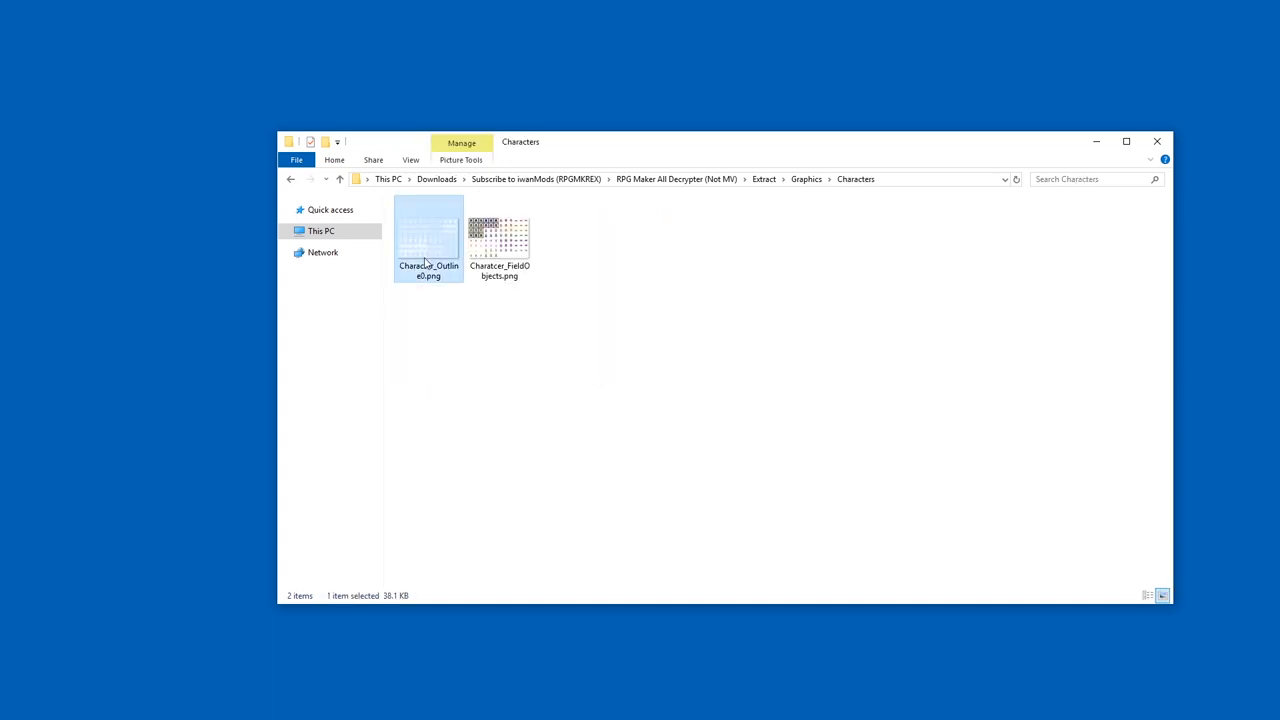
double_click(499, 235)
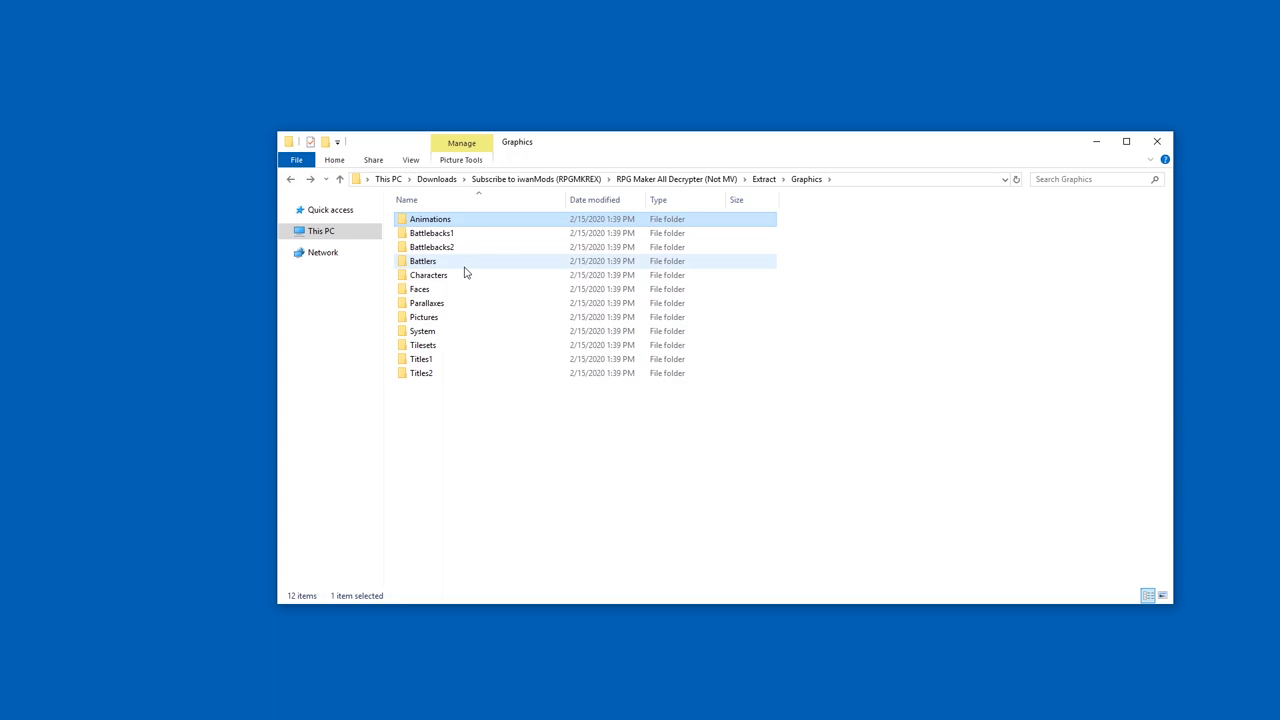
double_click(423, 261)
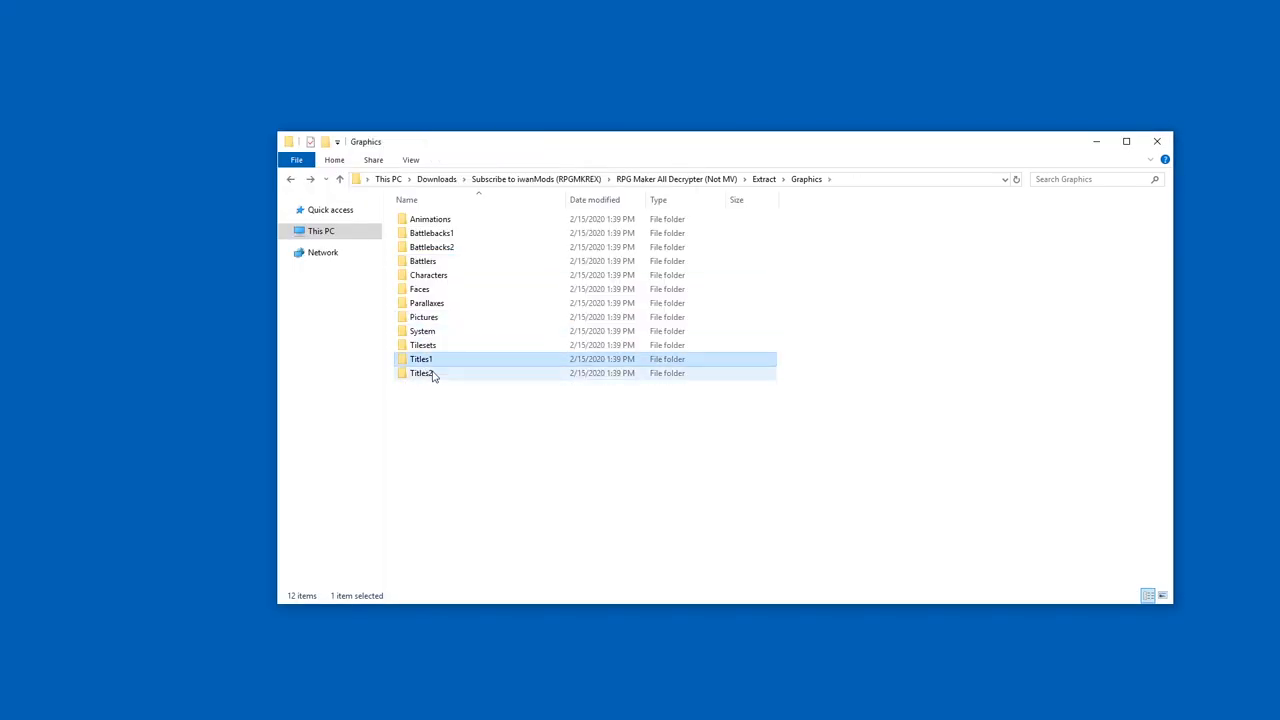
left_click(421, 372)
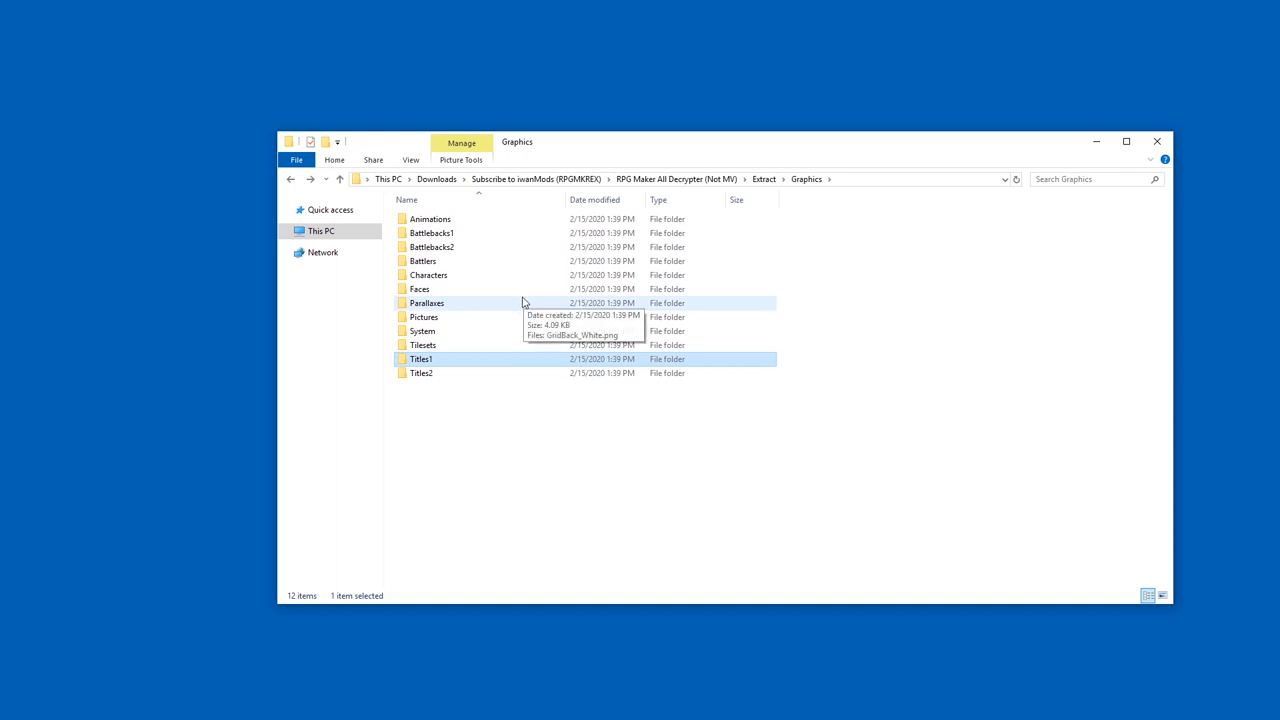
left_click(535, 178)
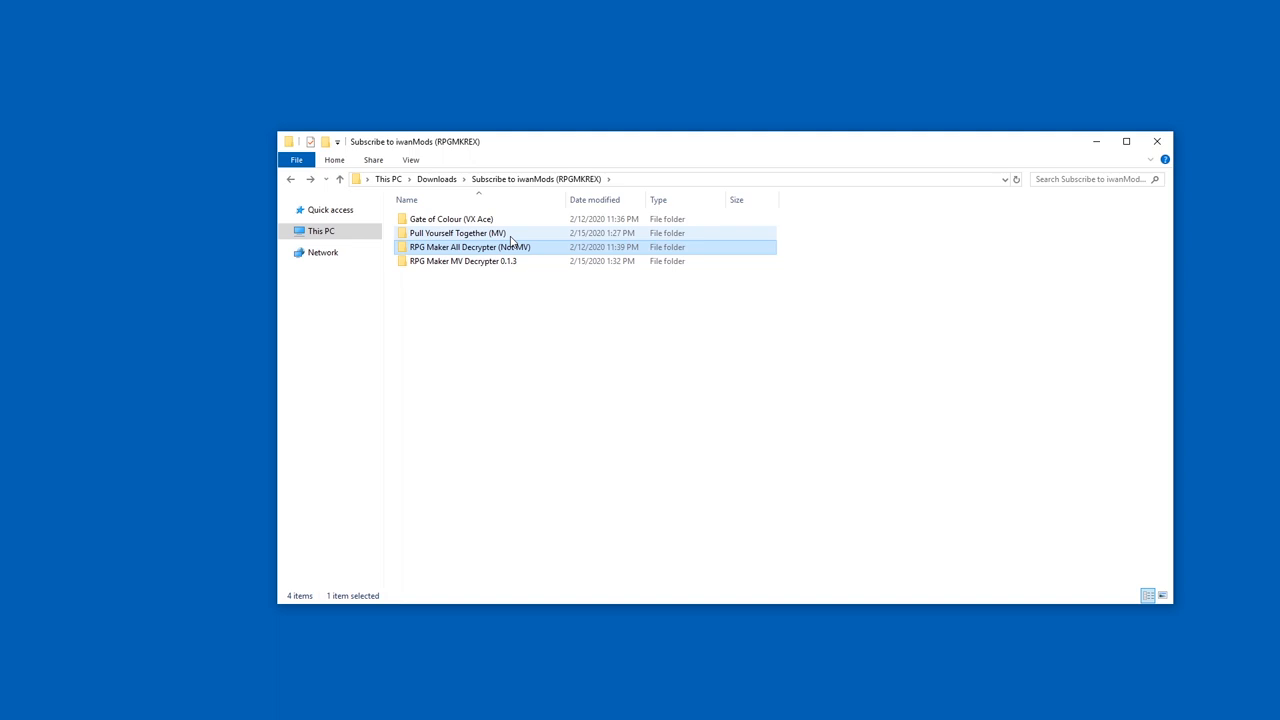
left_click(457, 233)
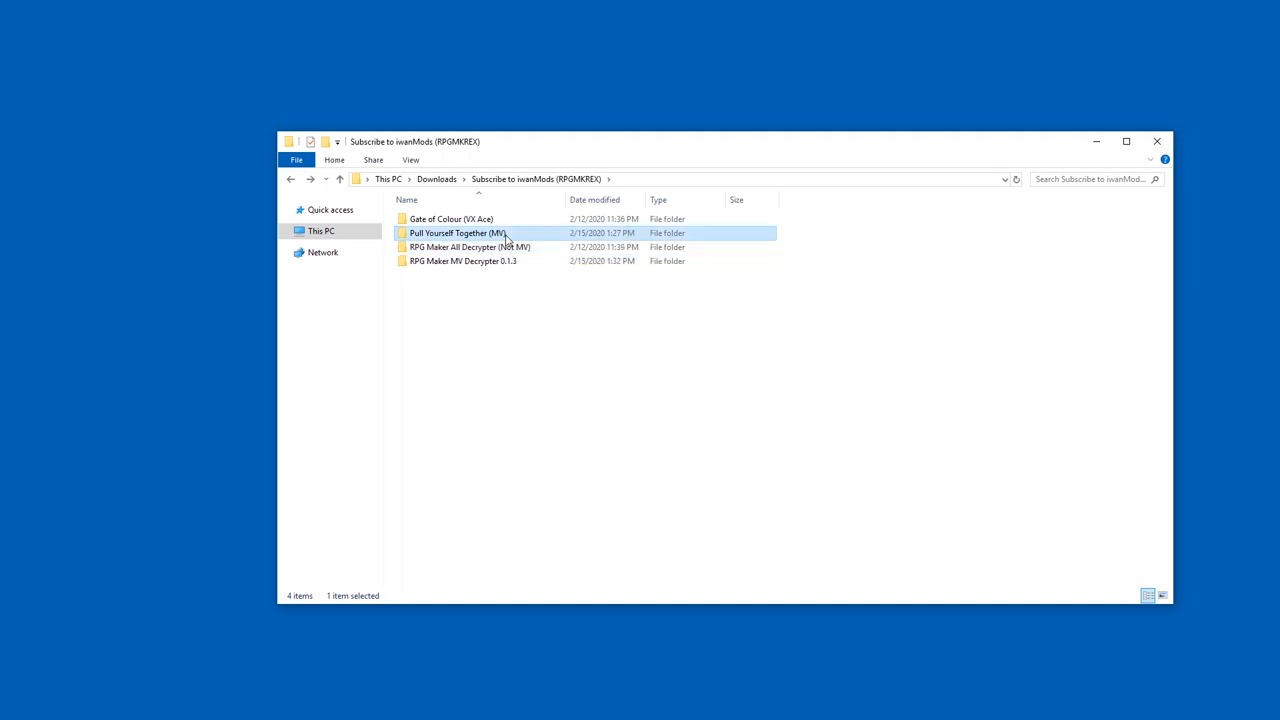
double_click(455, 233)
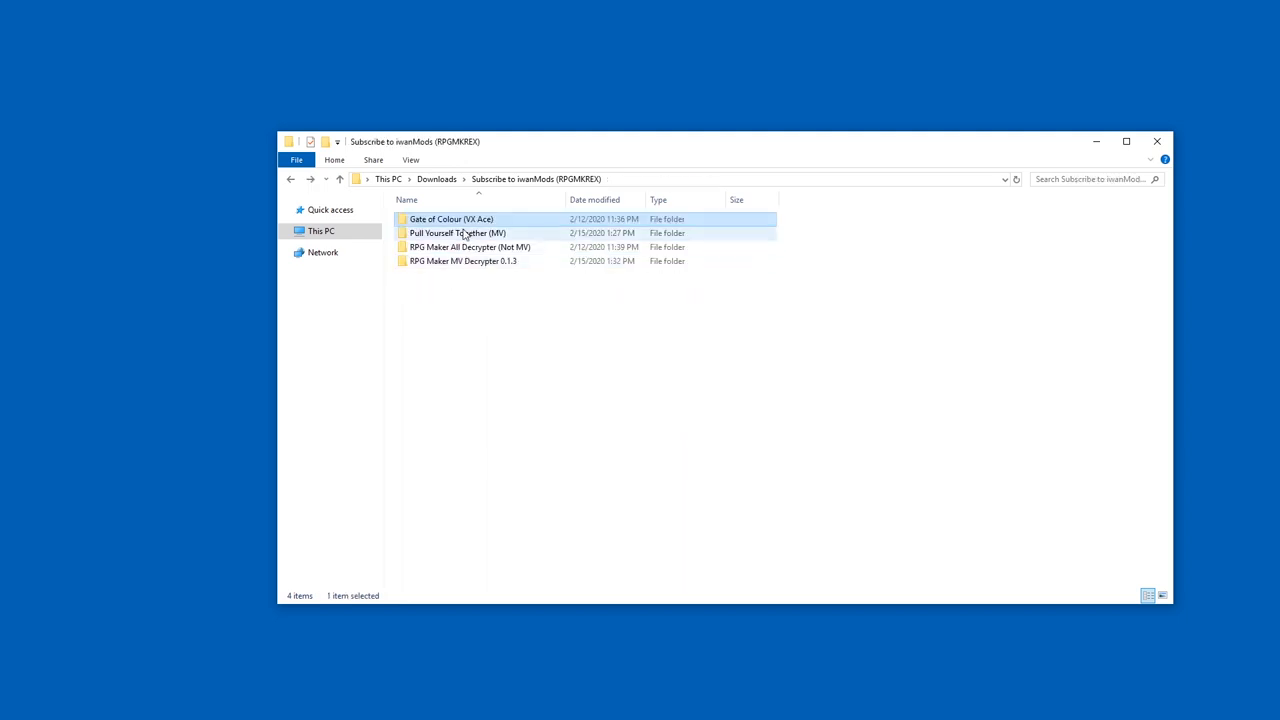
double_click(457, 233)
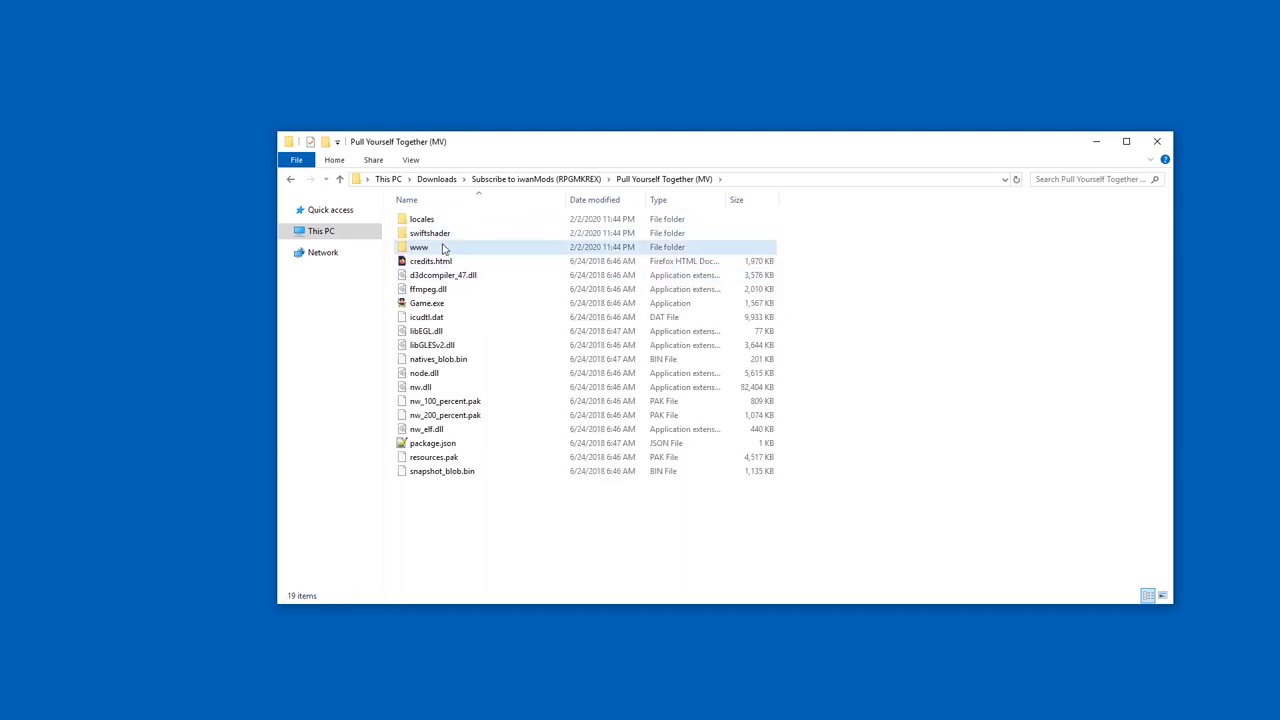
double_click(418, 247)
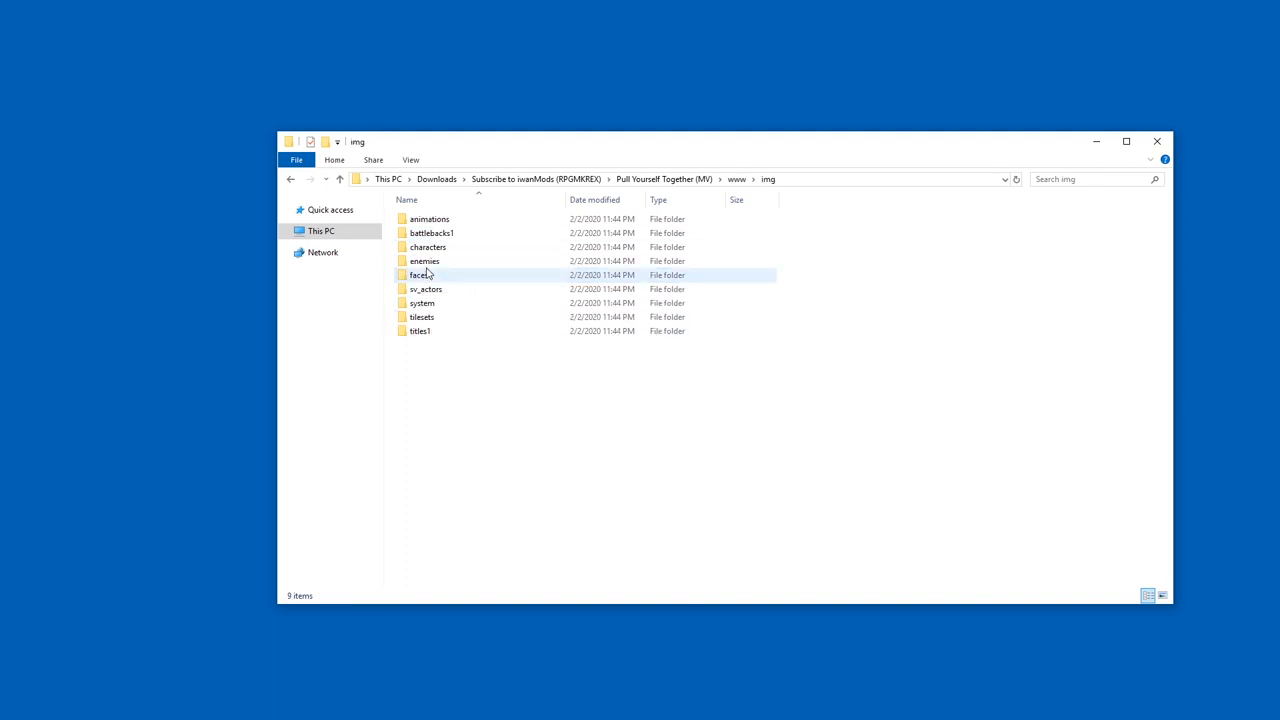
left_click(422, 303)
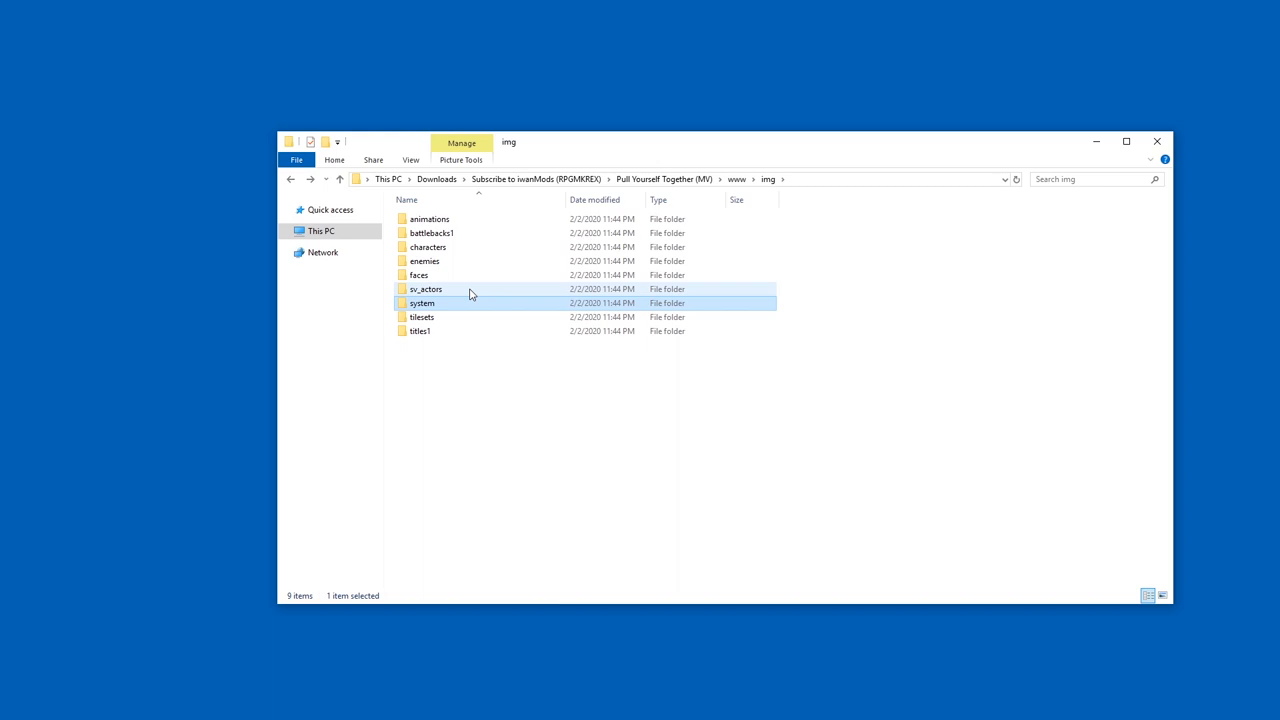
double_click(426, 289)
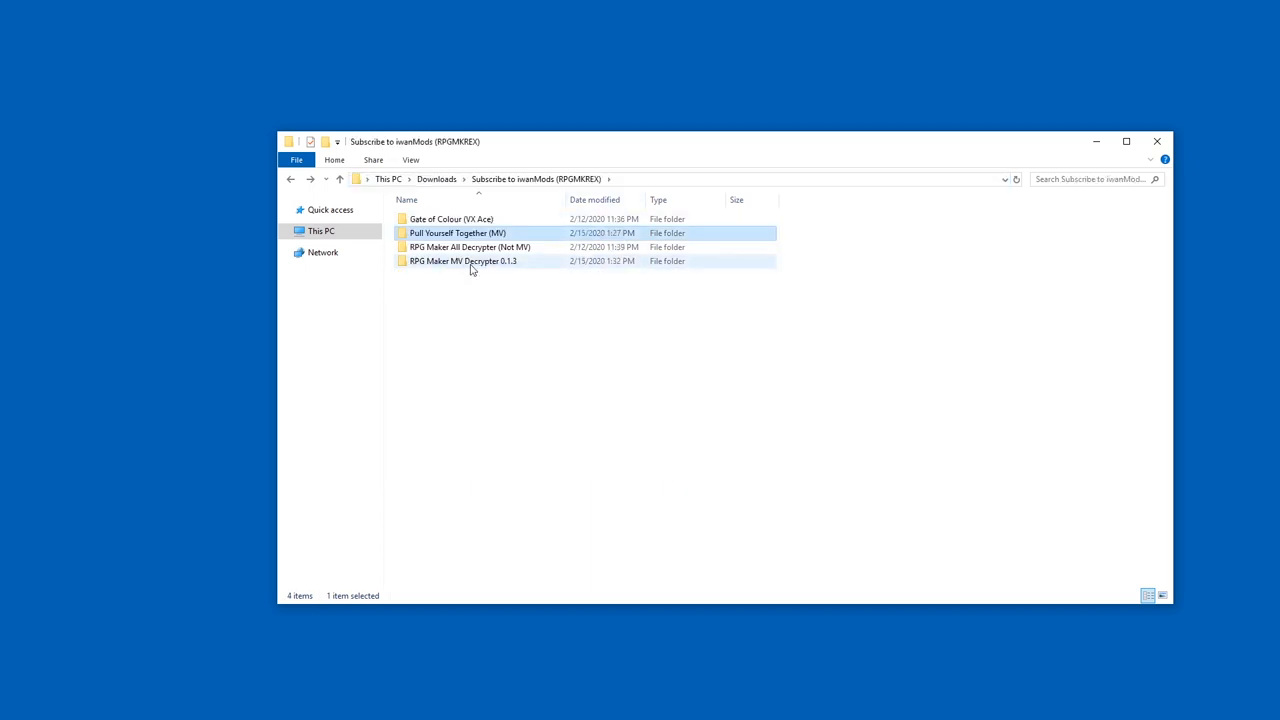
Open the MV Decrypter 0.1.3 folder, dismiss the Java main class error, and run start.bat.
double_click(462, 261)
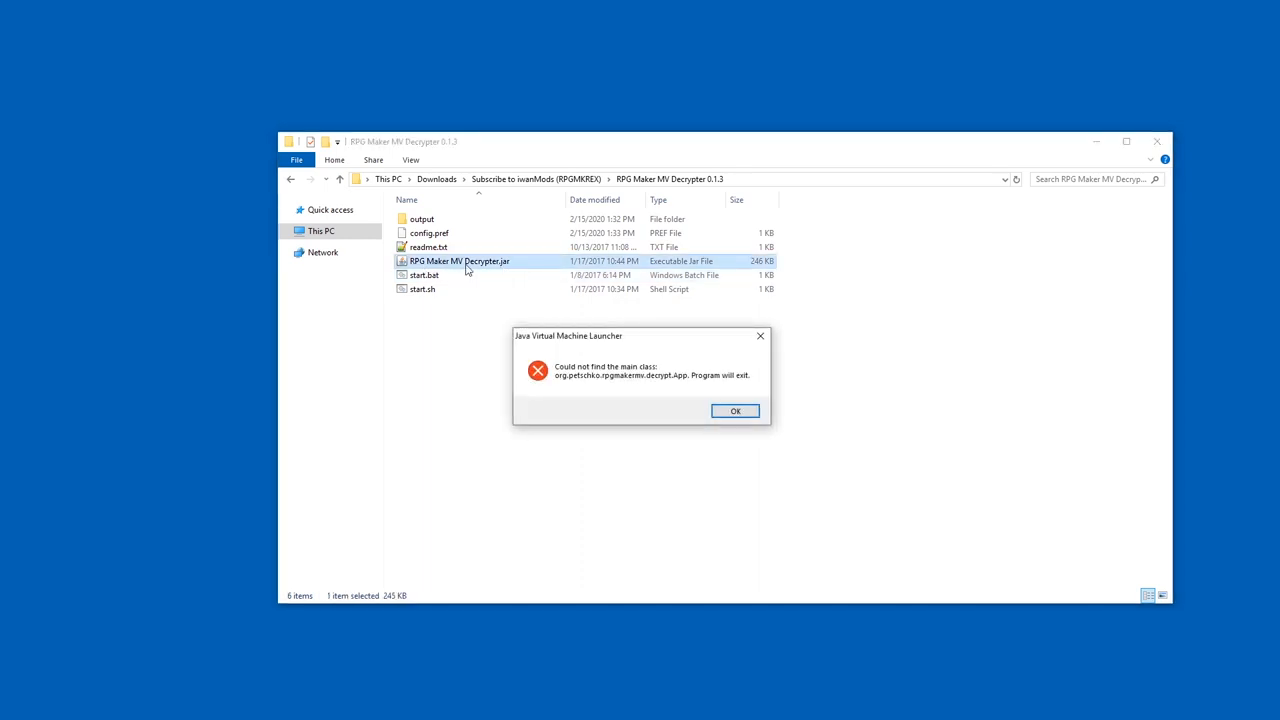
mouse_move(760, 336)
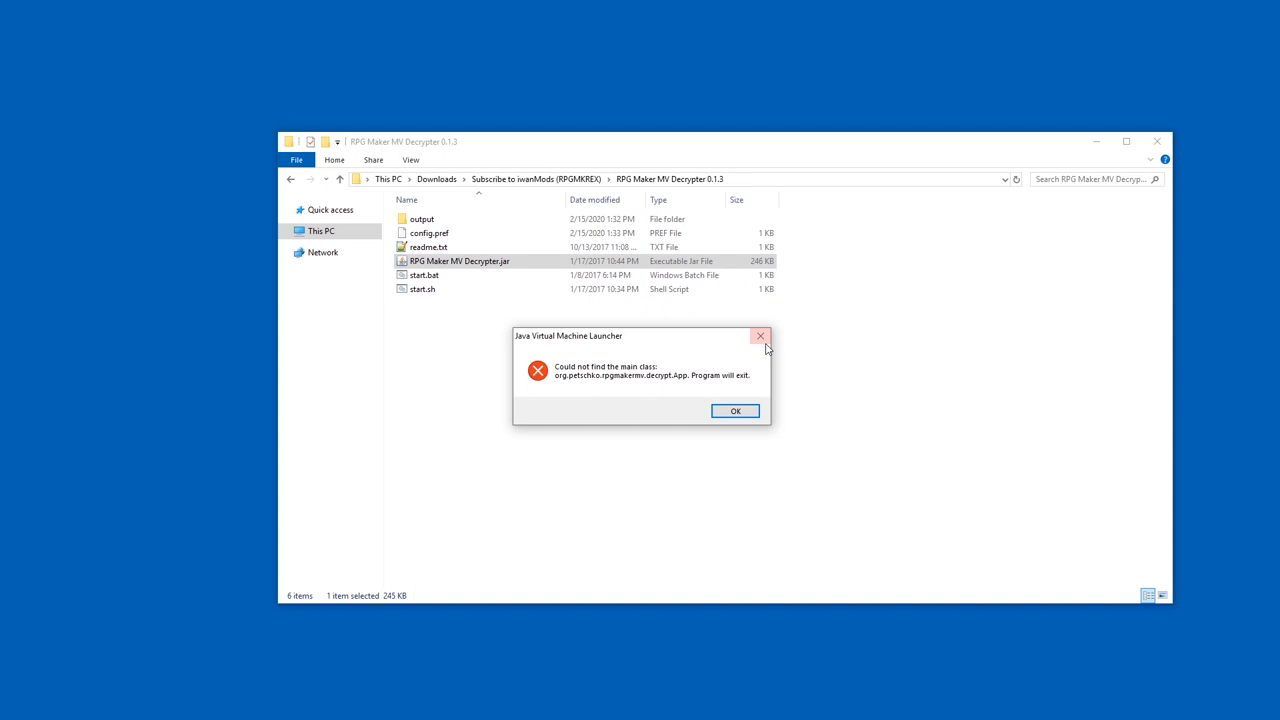
left_click(735, 411)
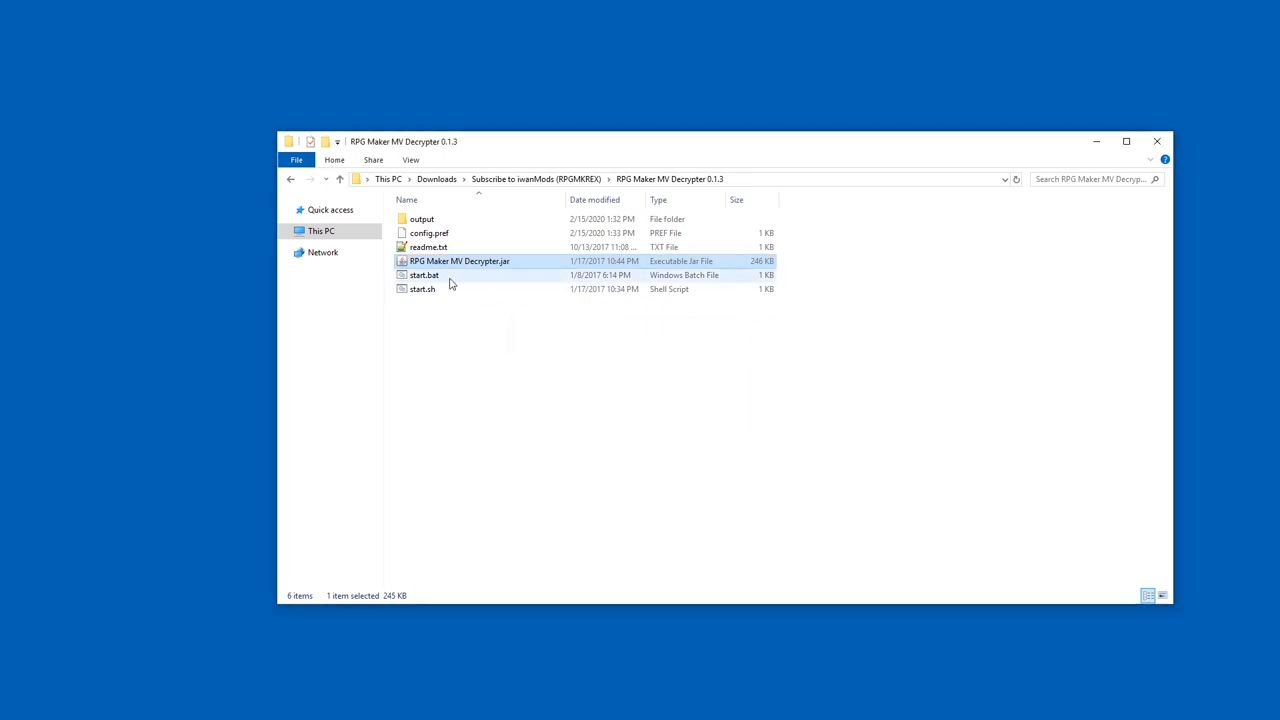
double_click(459, 261)
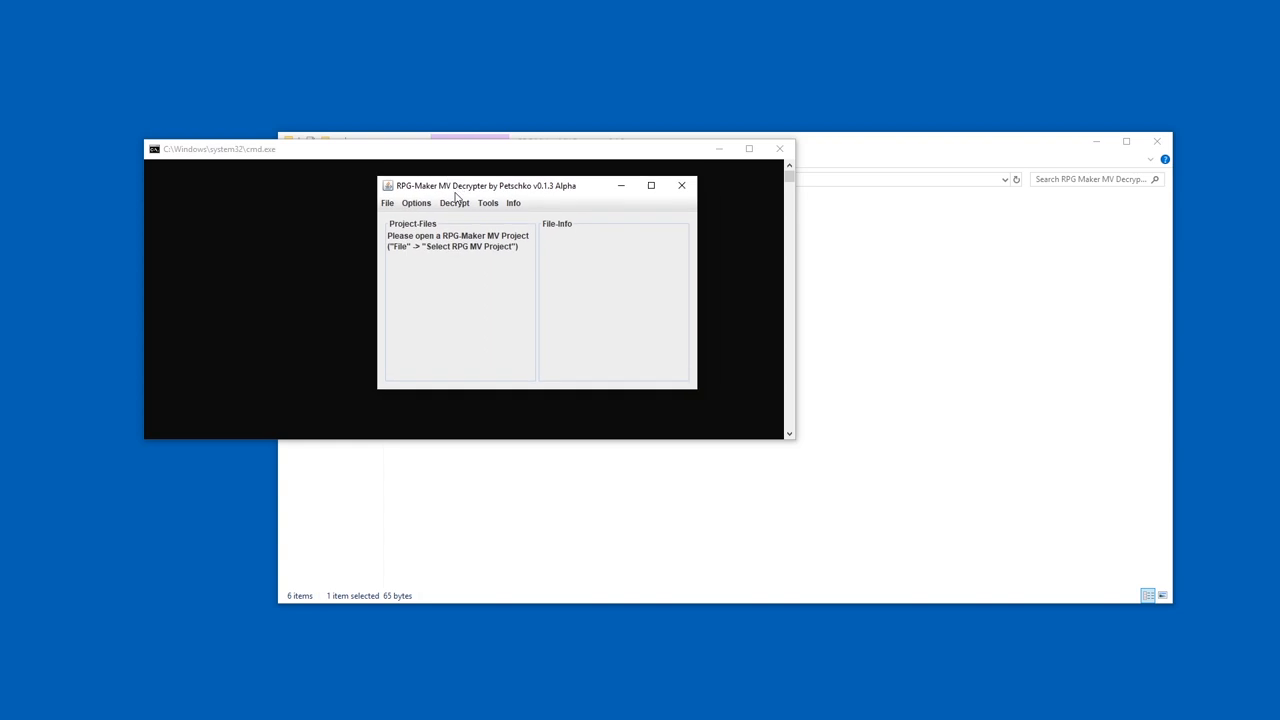
Load Pull Yourself Together (MV) as the project and dismiss the missing-key warnings.
left_click(387, 203)
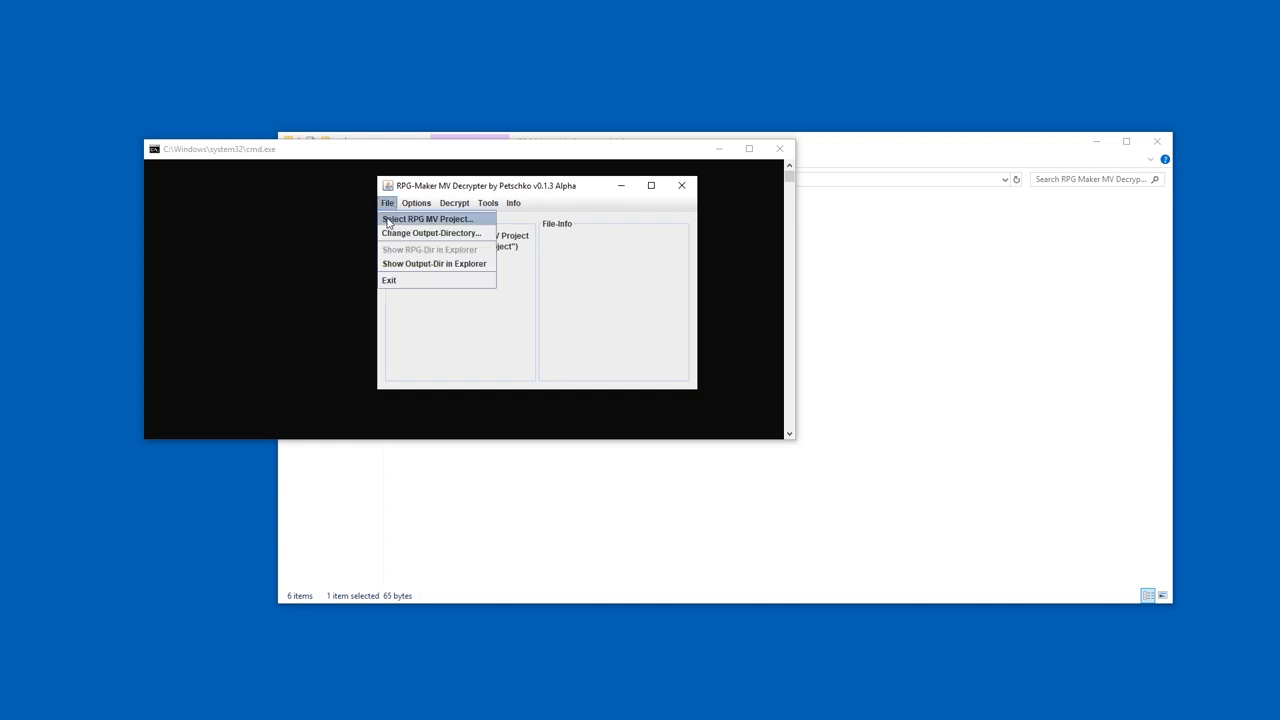
left_click(426, 218)
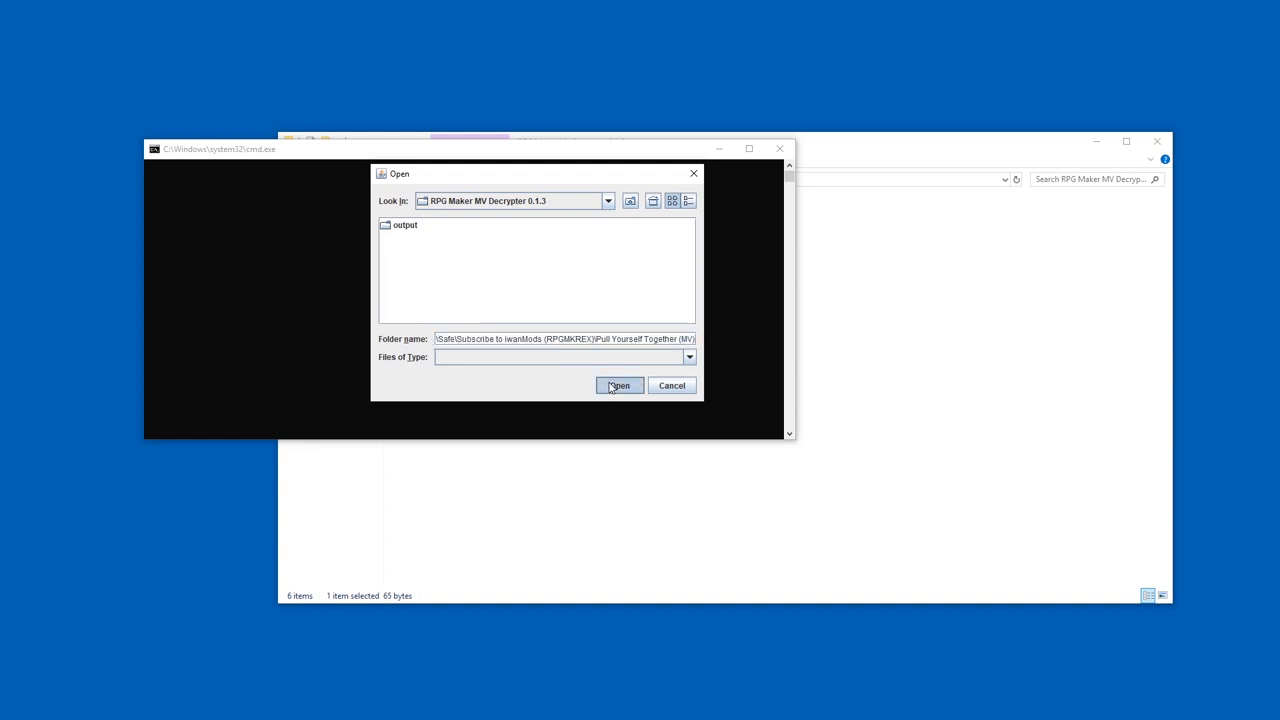
left_click(619, 385)
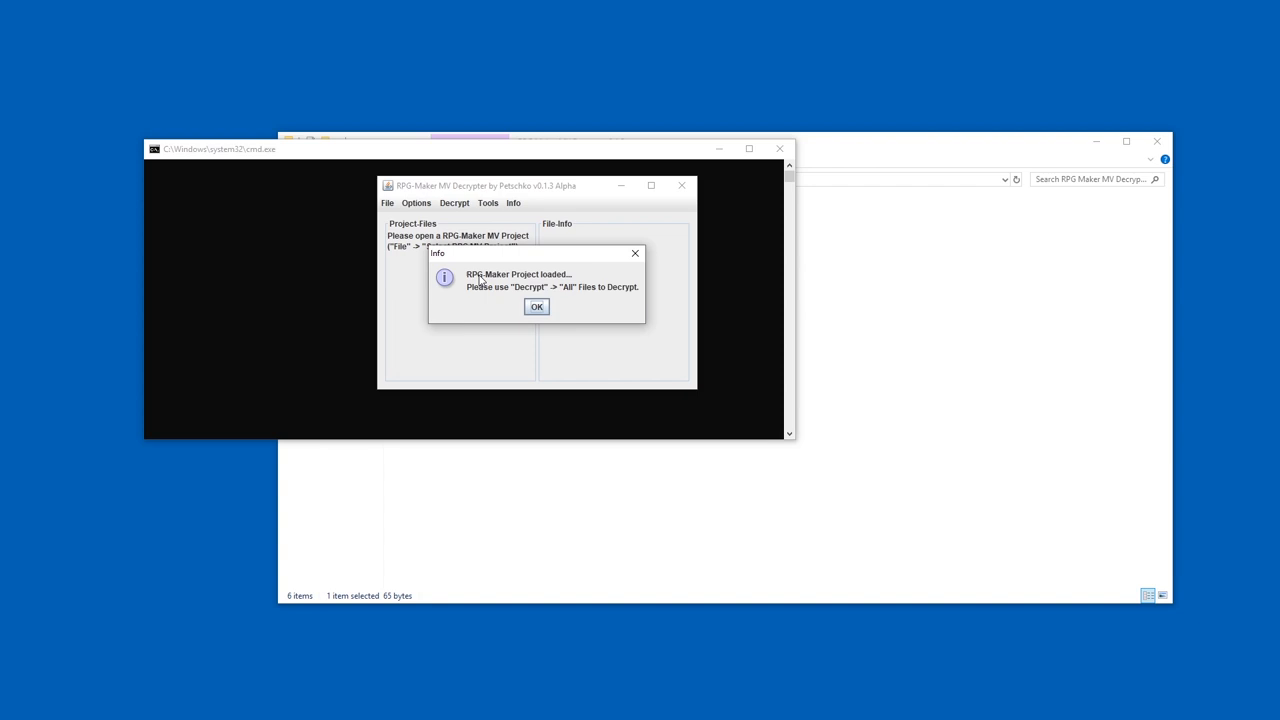
mouse_move(488, 292)
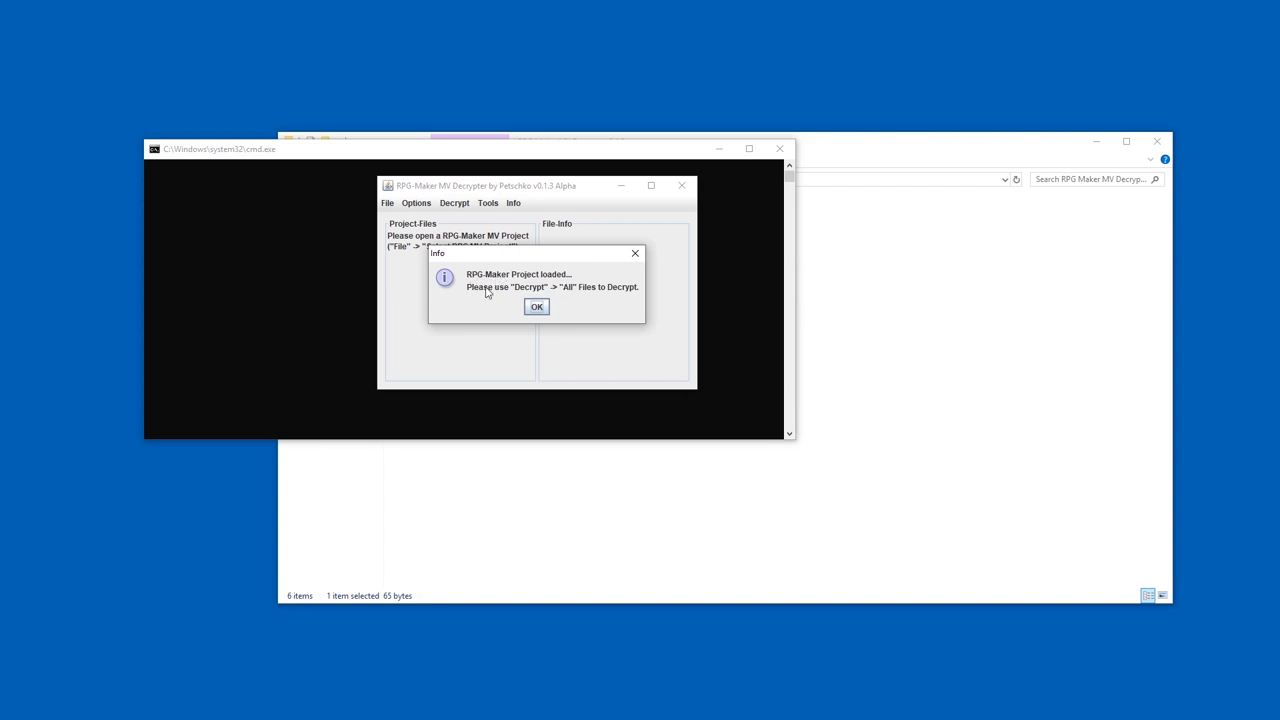
left_click(537, 306)
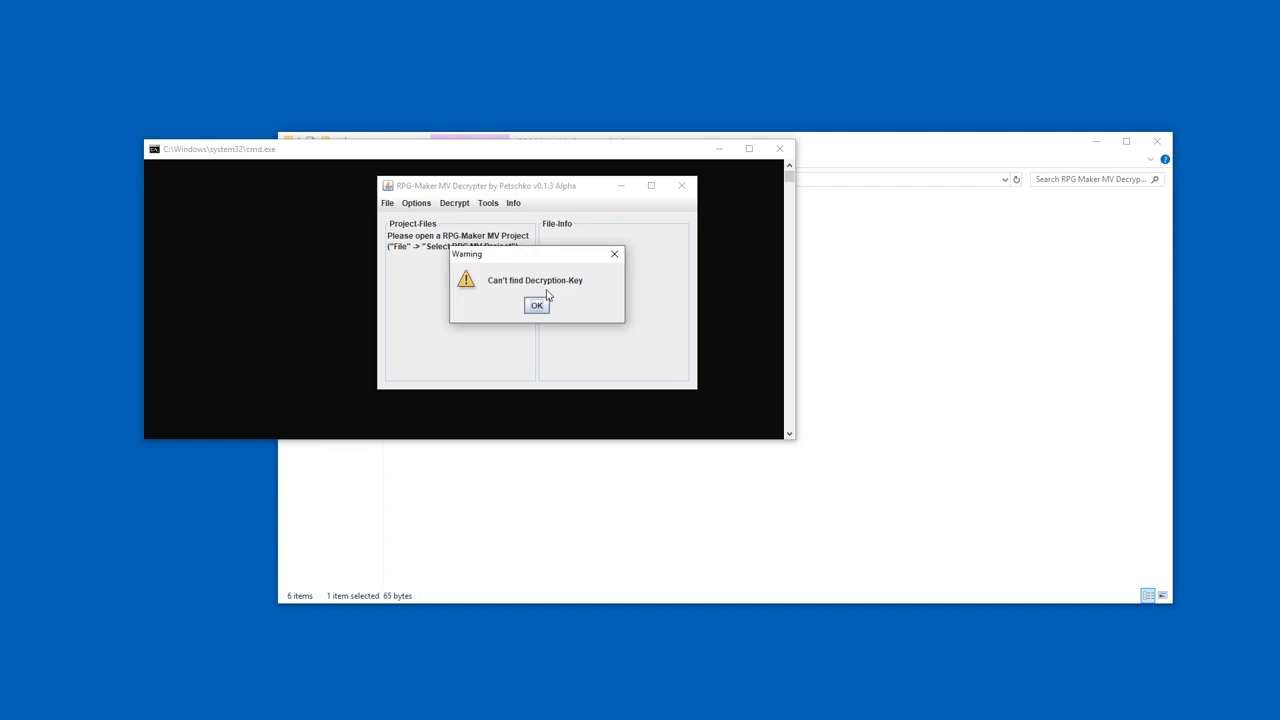
left_click(536, 305)
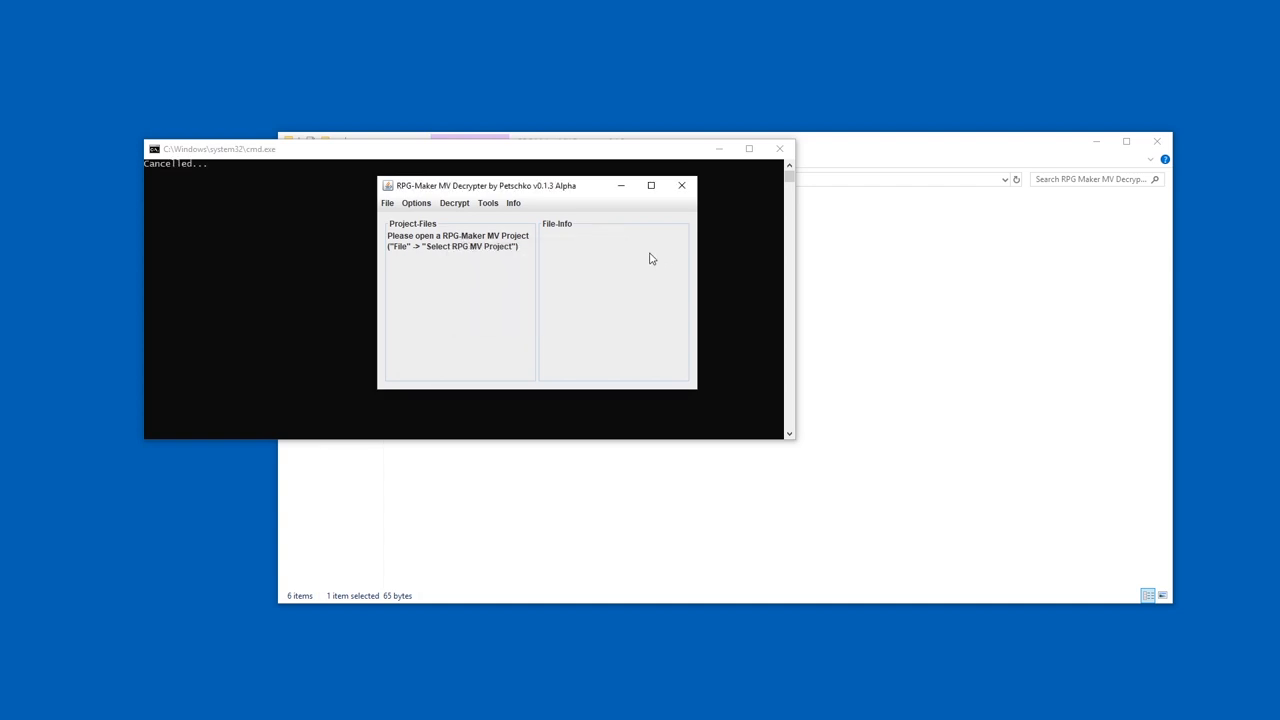
mouse_move(464, 214)
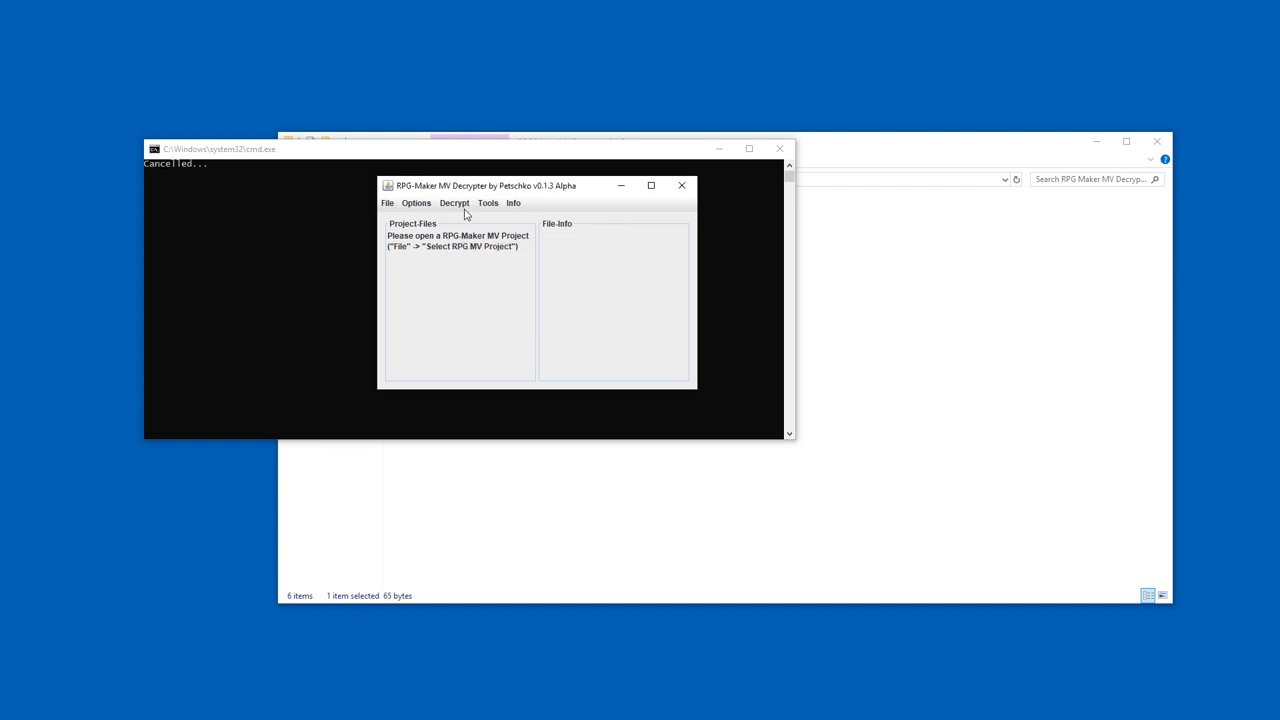
mouse_move(448, 208)
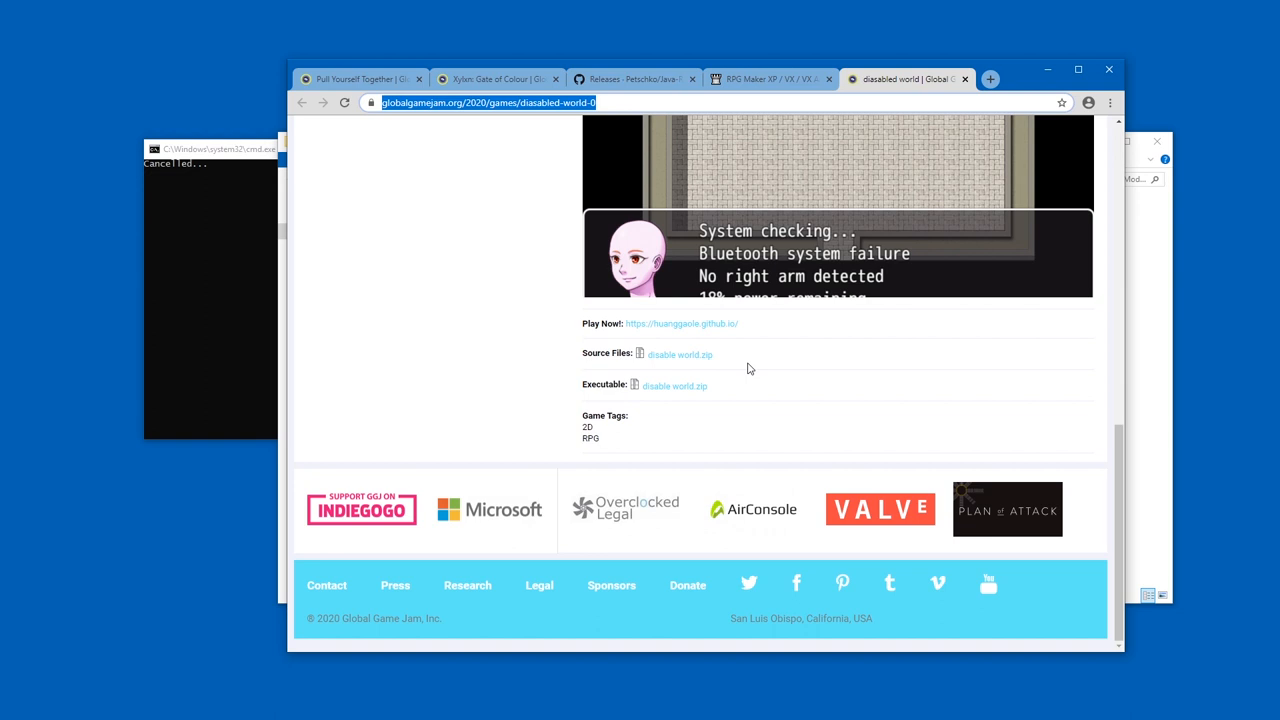
mouse_move(727, 327)
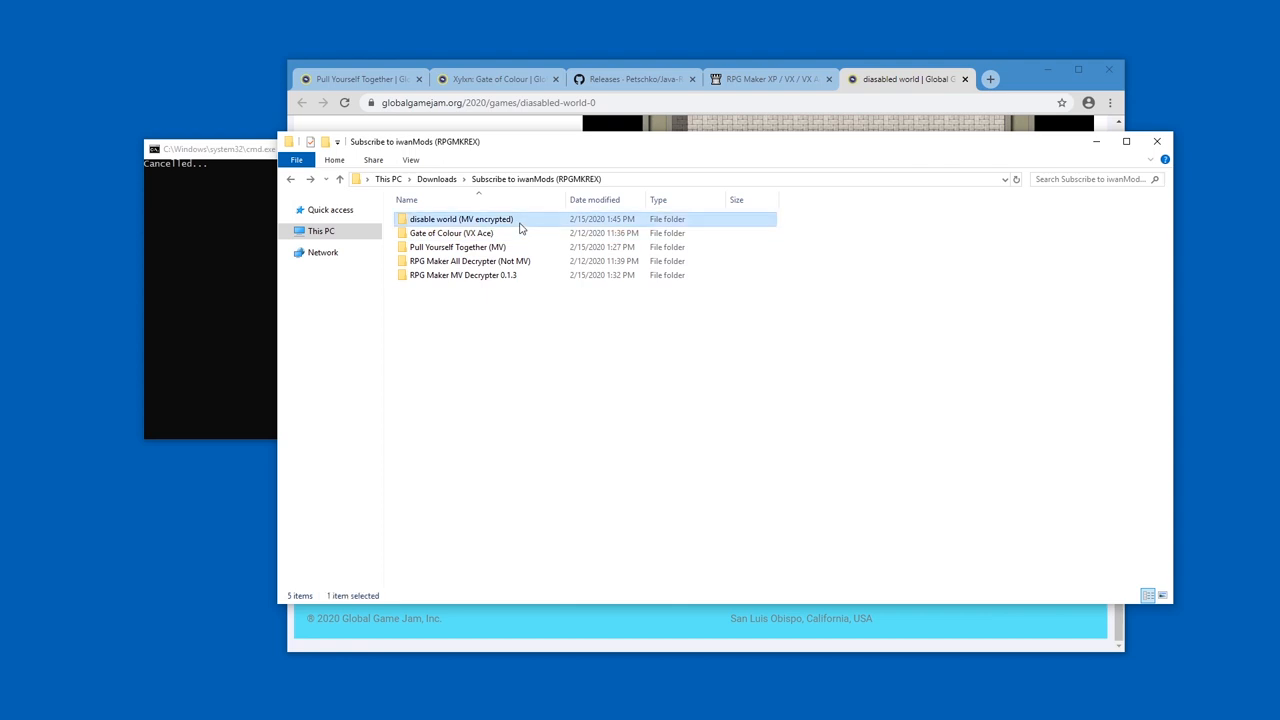
Browse disable world (MV encrypted) > img > faces to view the encrypted .rpgmvp images.
double_click(460, 219)
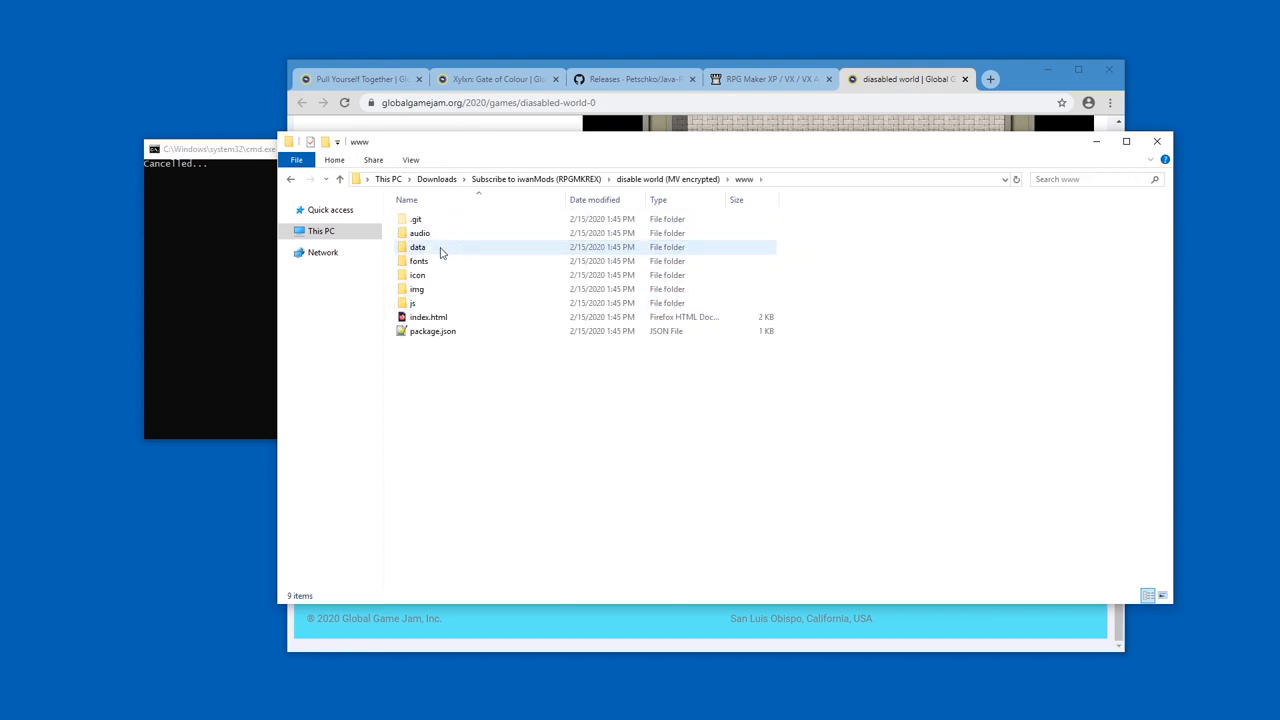
left_click(418, 289)
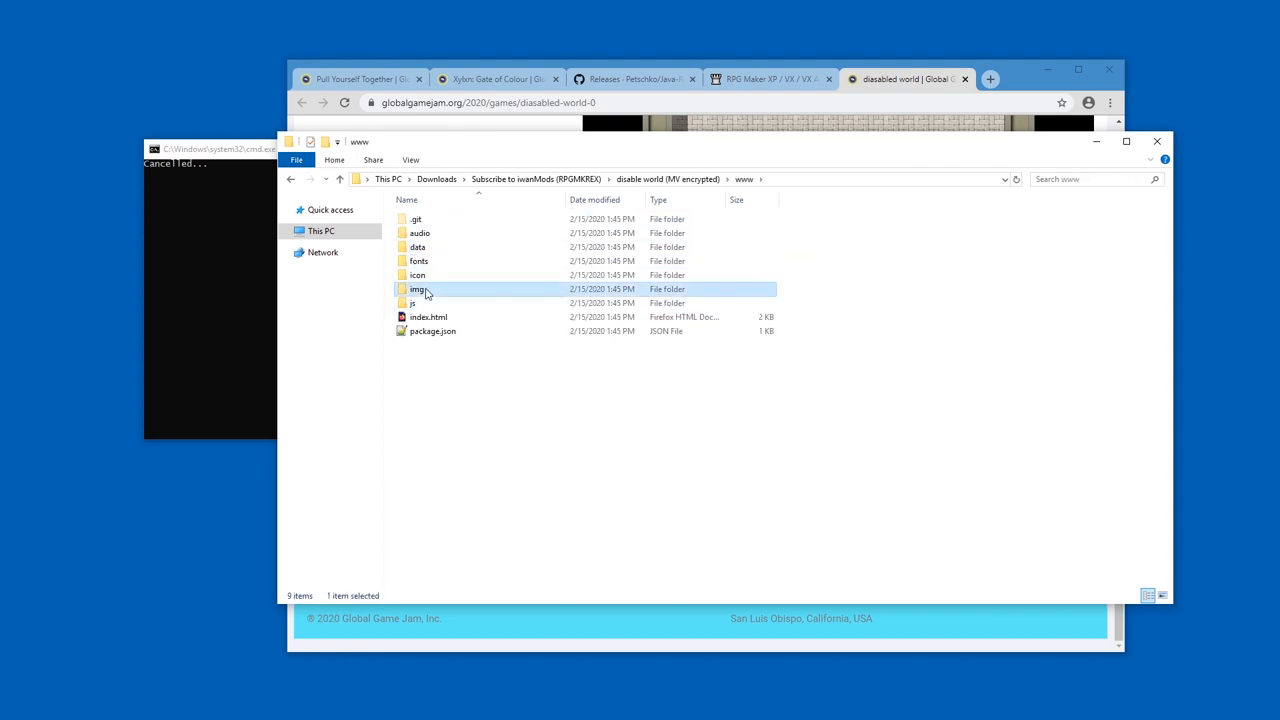
double_click(418, 289)
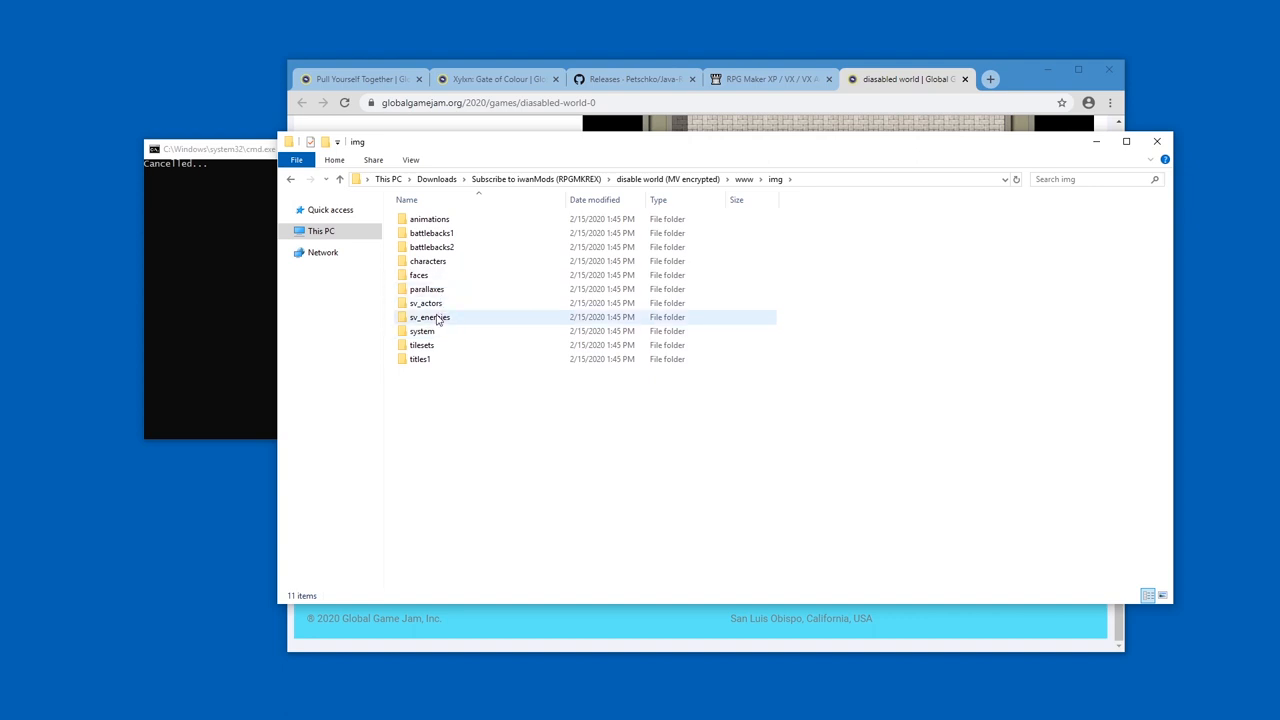
double_click(418, 275)
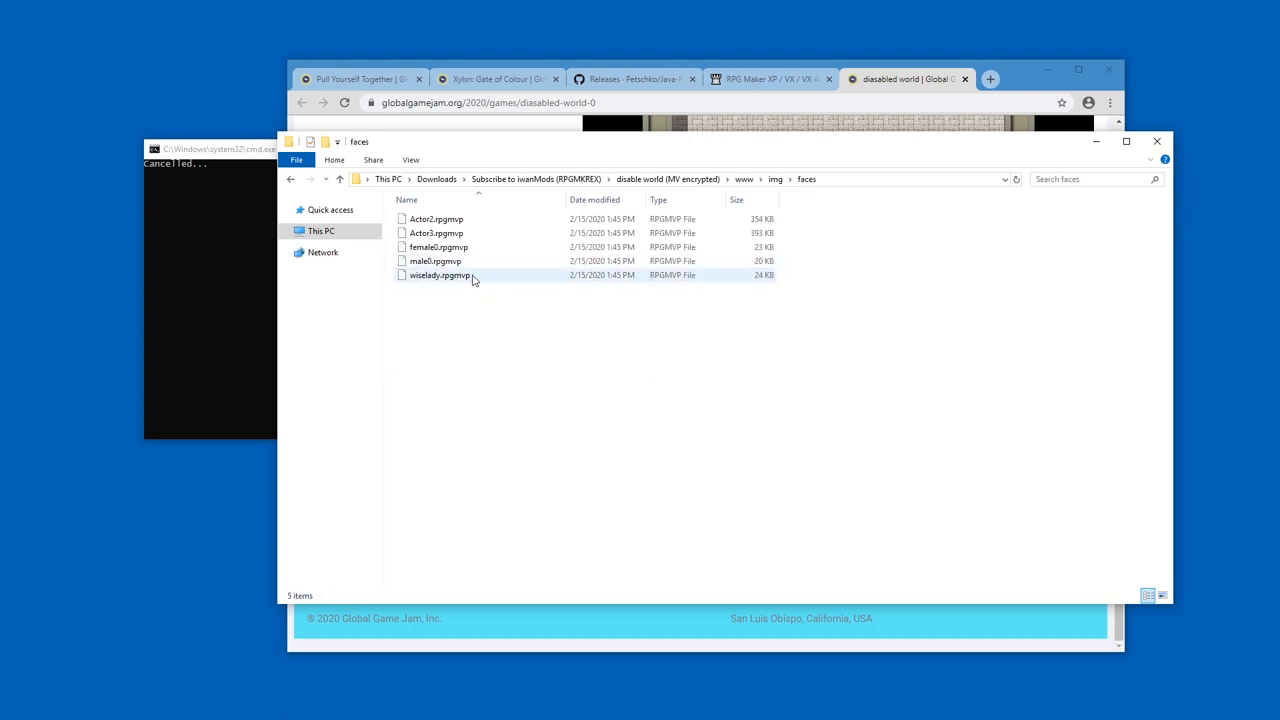
left_click(435, 261)
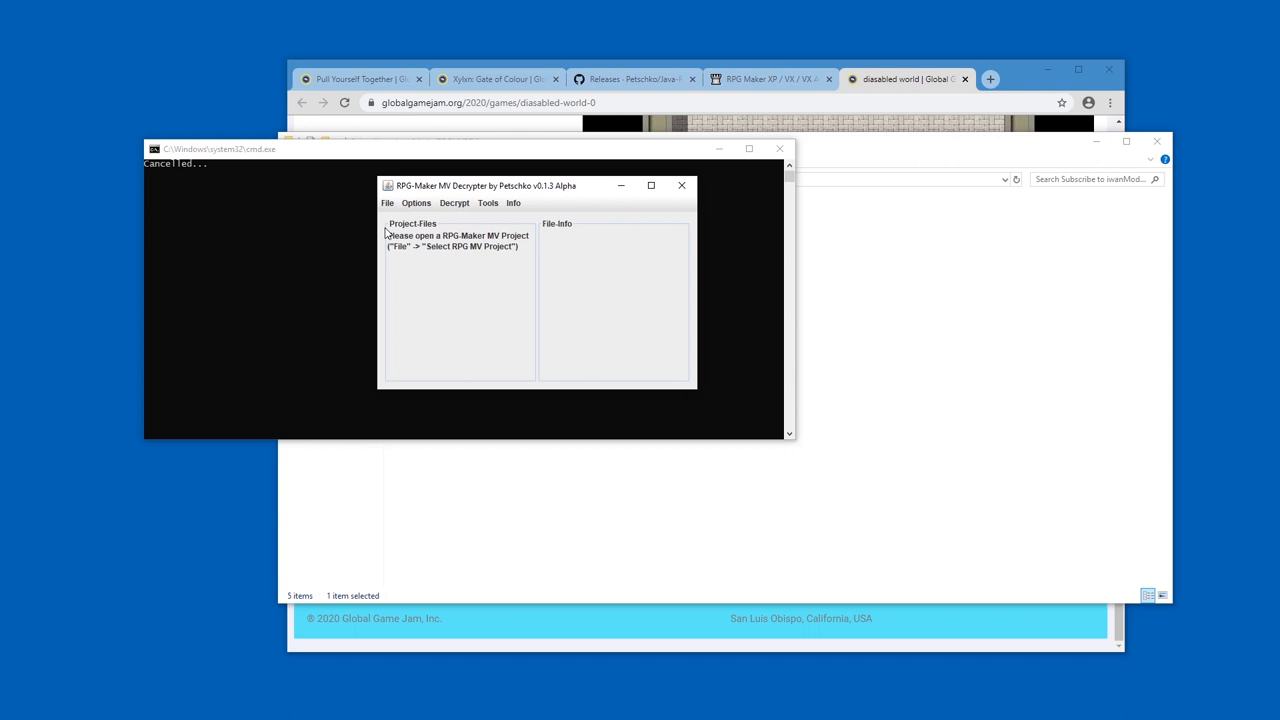
mouse_move(517, 199)
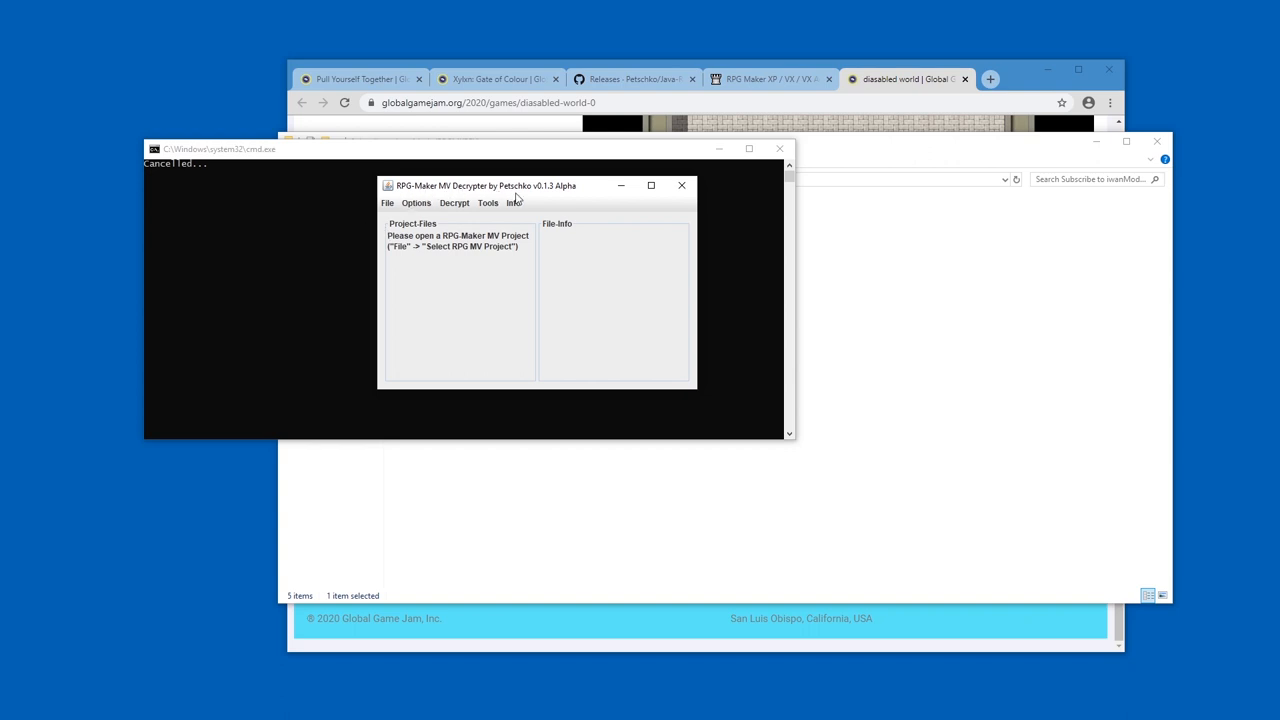
Open File > Select RPG MV Project, browse to disable world, then close the chooser.
left_click(387, 202)
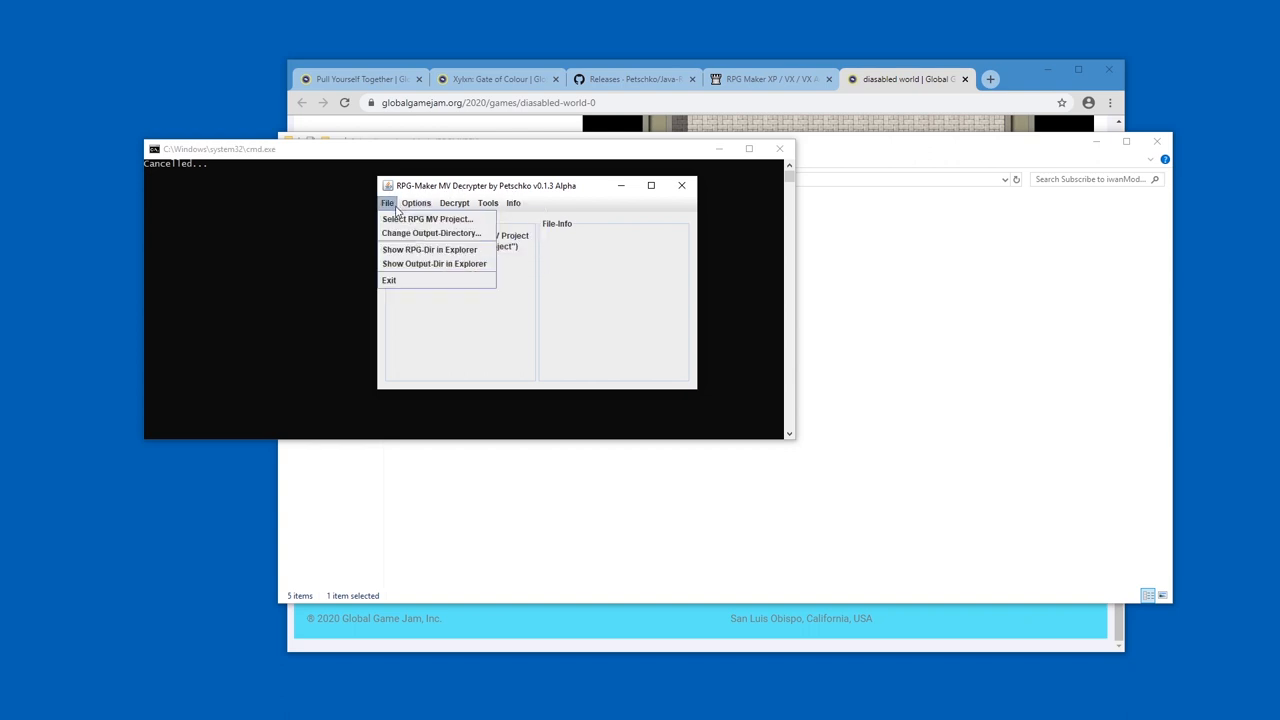
mouse_move(427, 219)
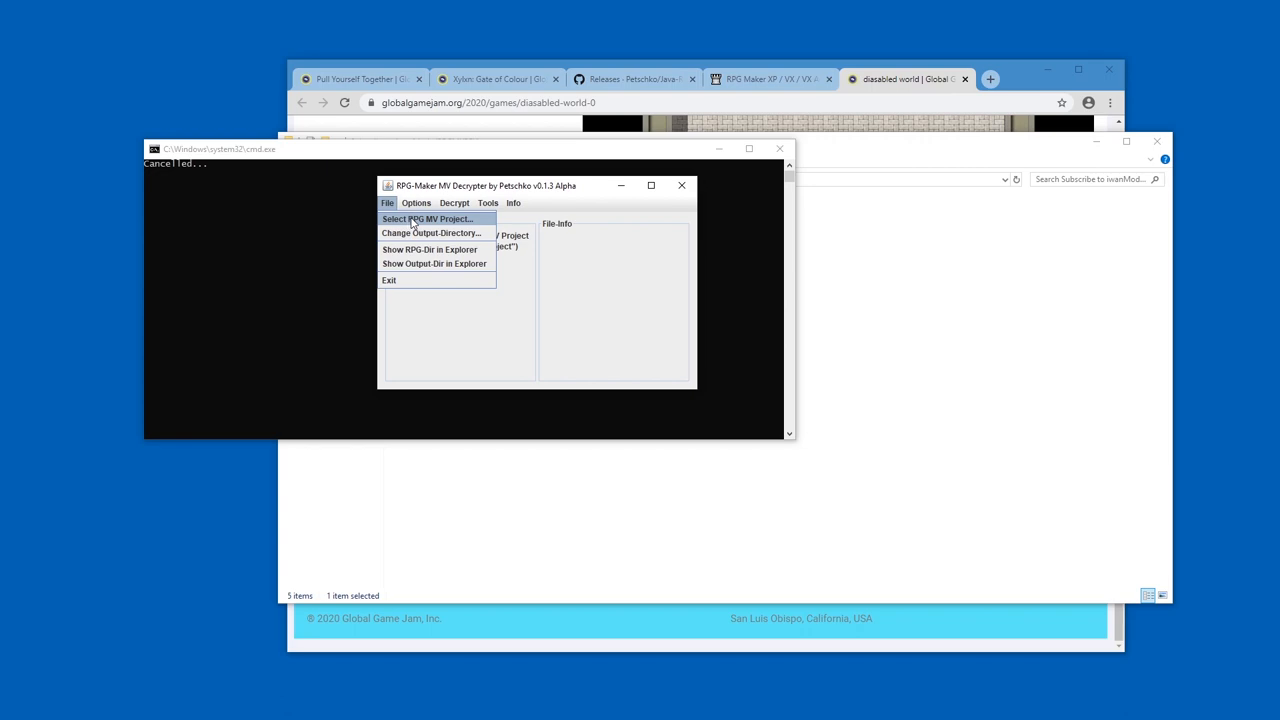
left_click(428, 218)
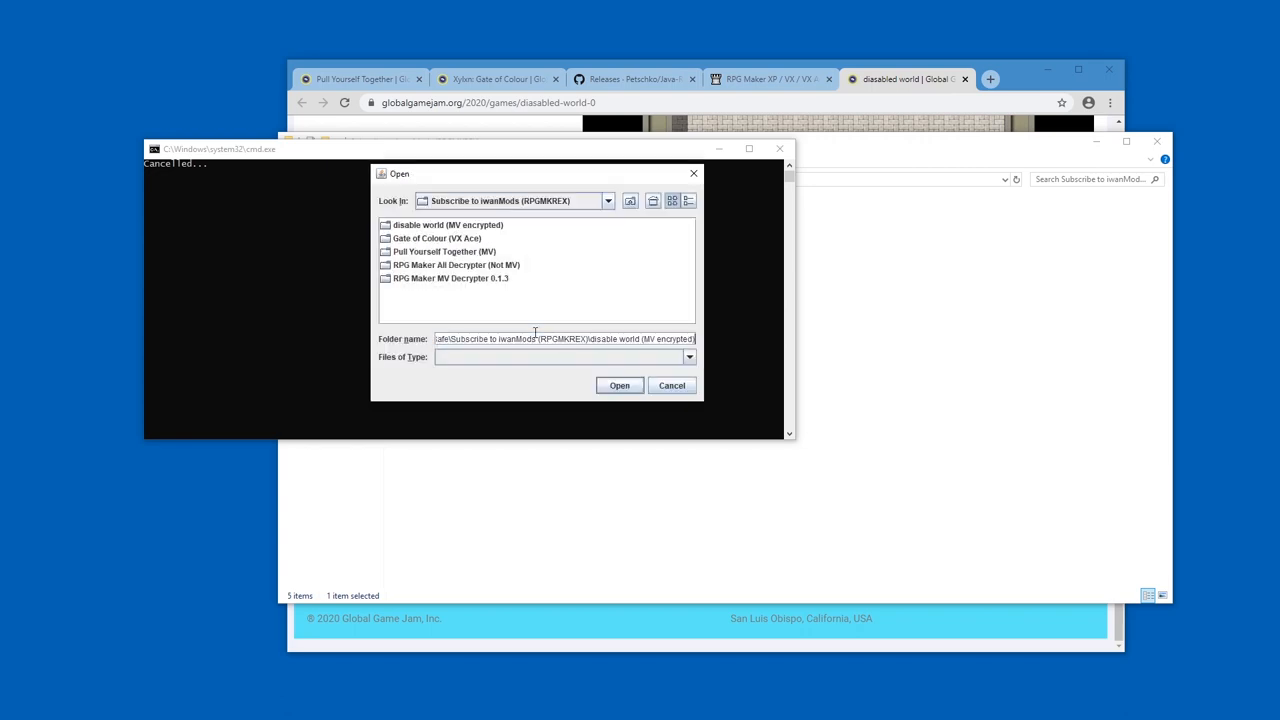
left_click(619, 385)
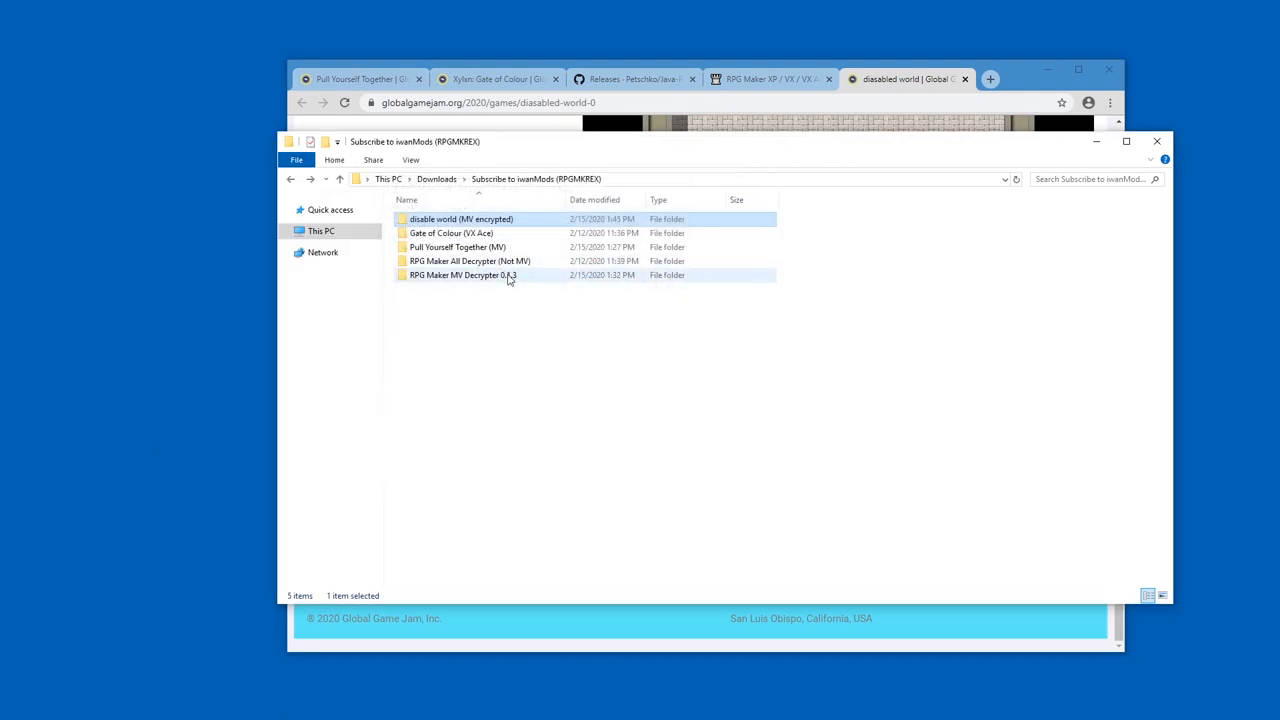
Enter the disable world (MV encrypted) folder from the downloads list.
double_click(462, 275)
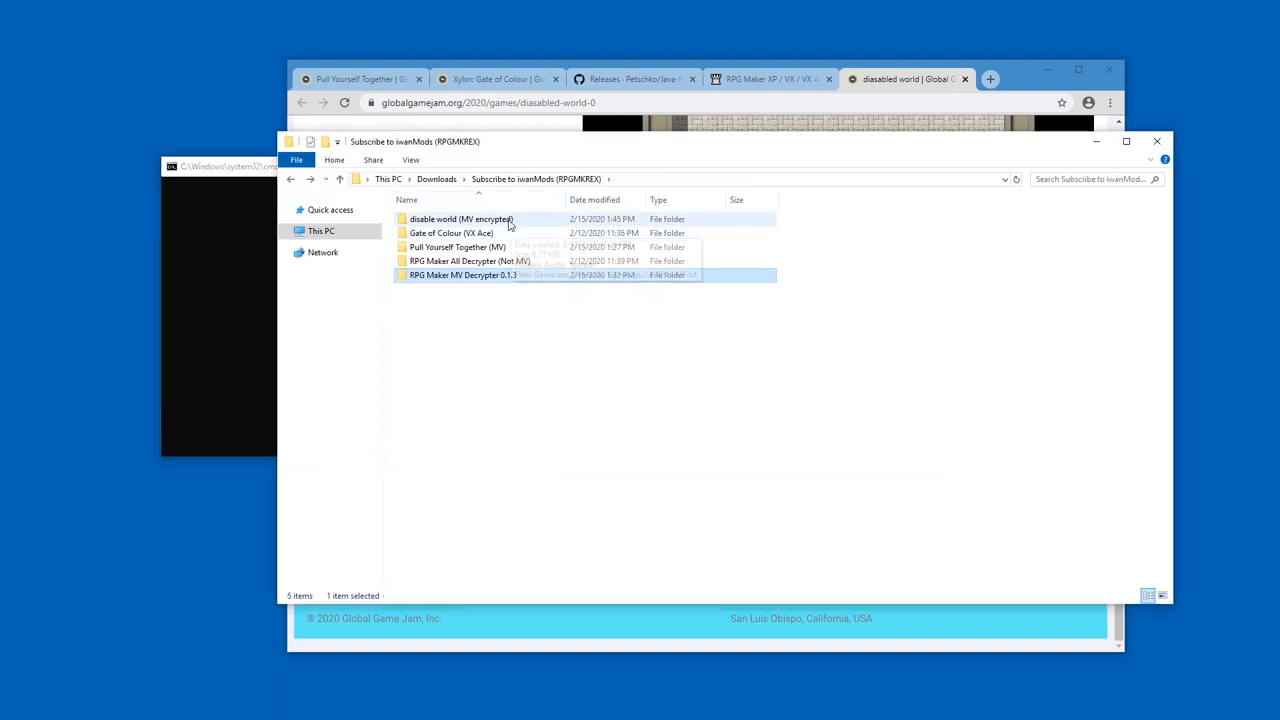
double_click(460, 219)
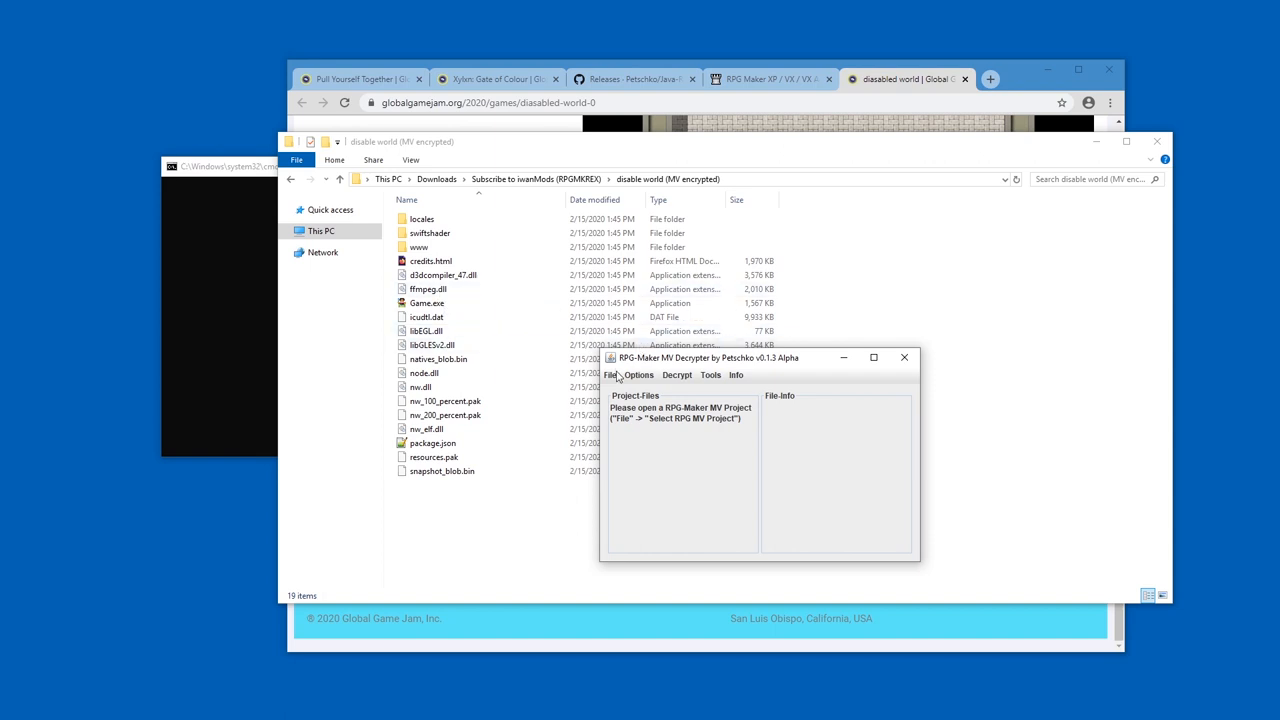
Select disable world as the MV project, confirm the notice, and run Decrypt > All Files.
left_click(610, 375)
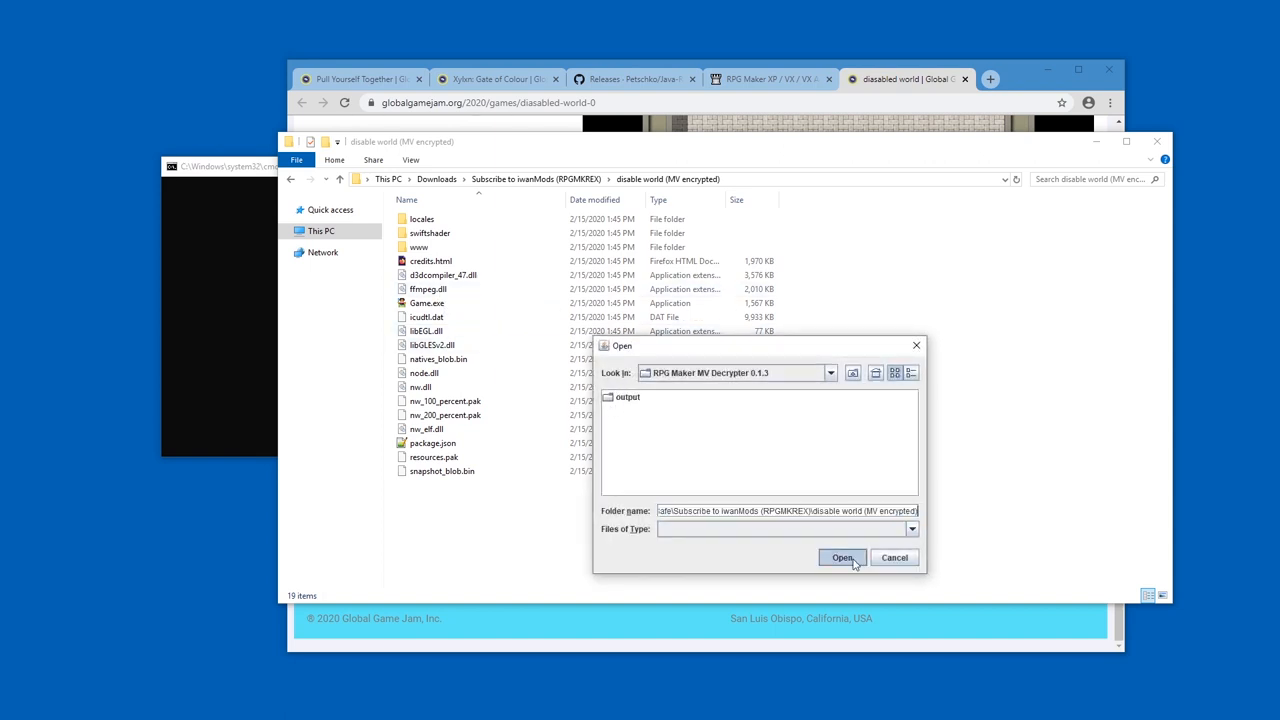
left_click(842, 557)
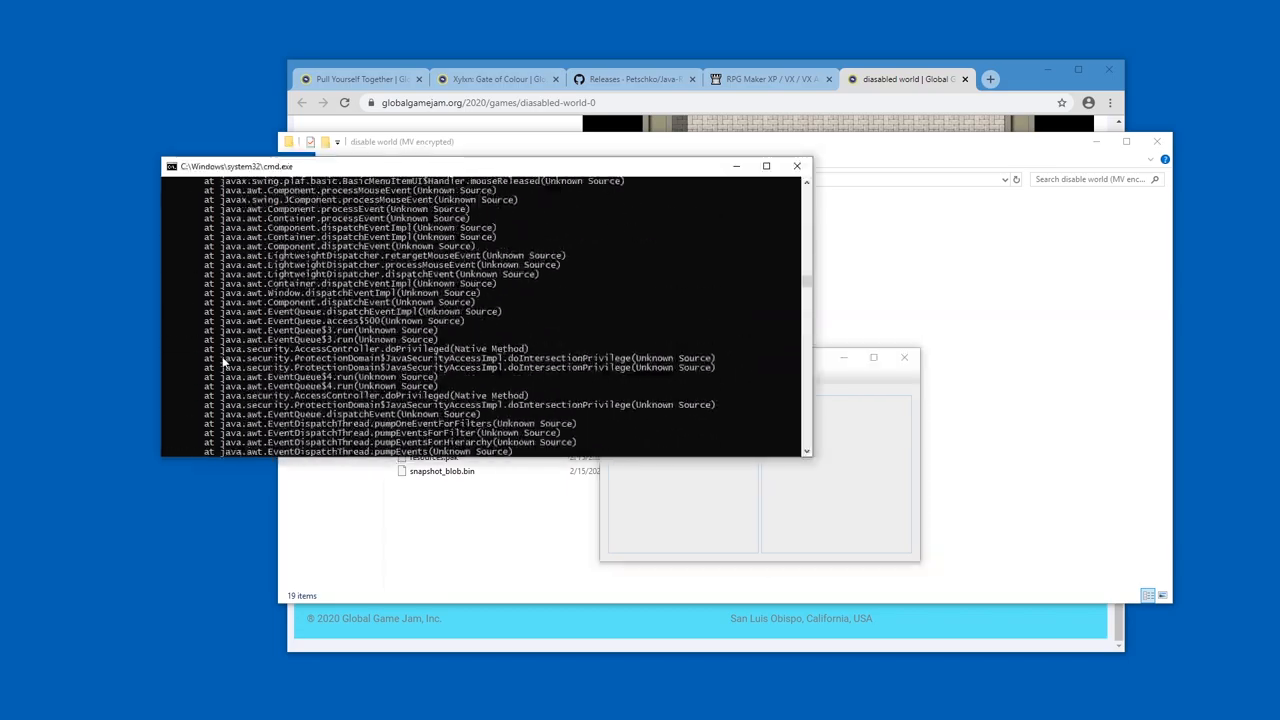
scroll("down", 3)
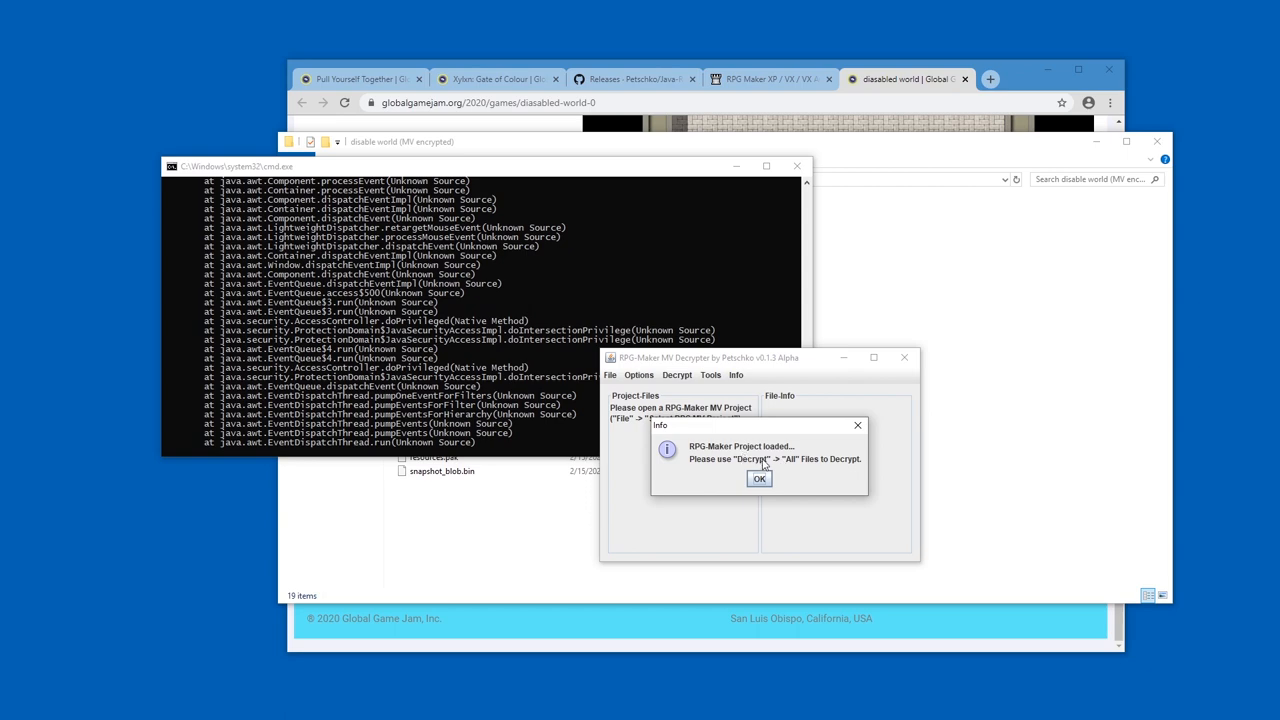
left_click(427, 253)
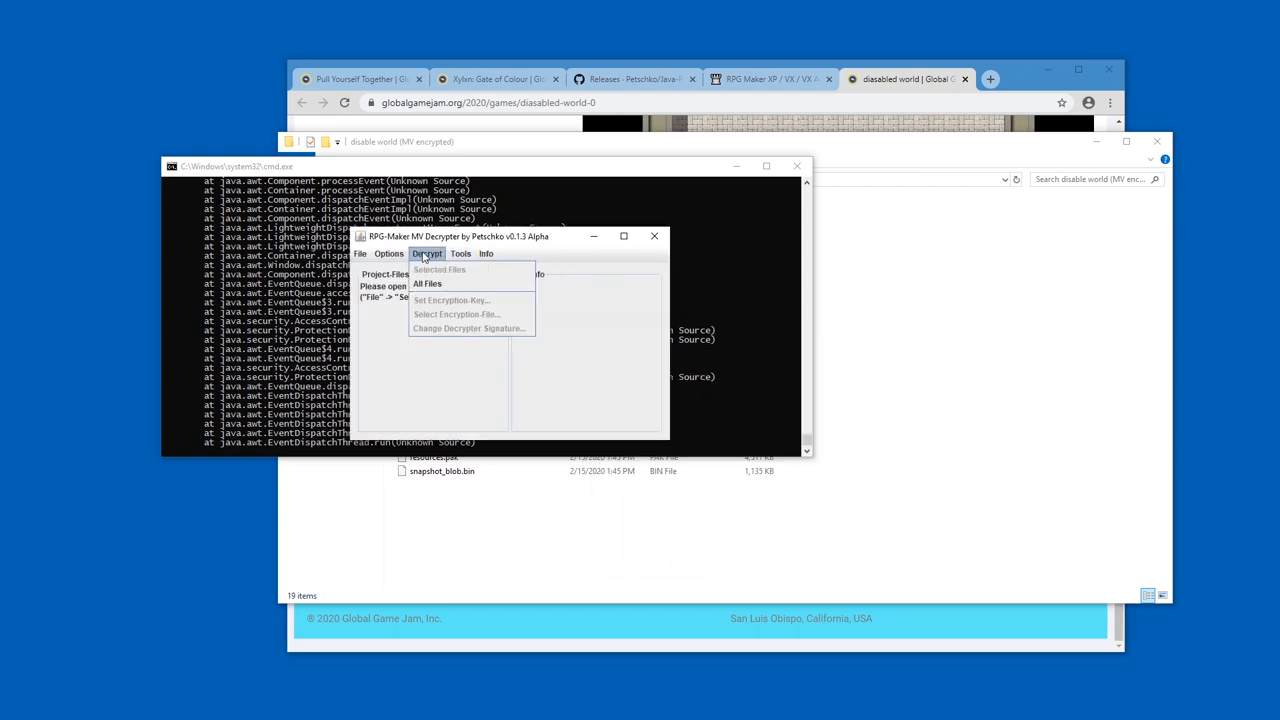
mouse_move(470, 284)
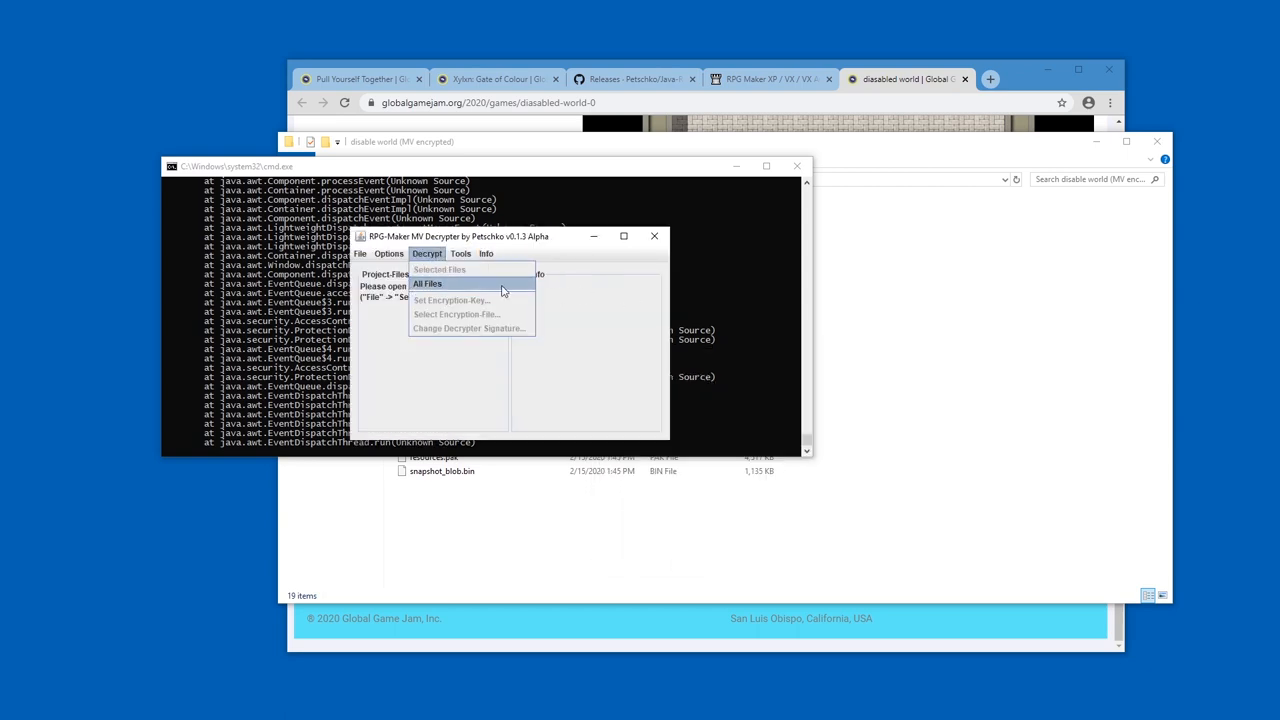
left_click(427, 284)
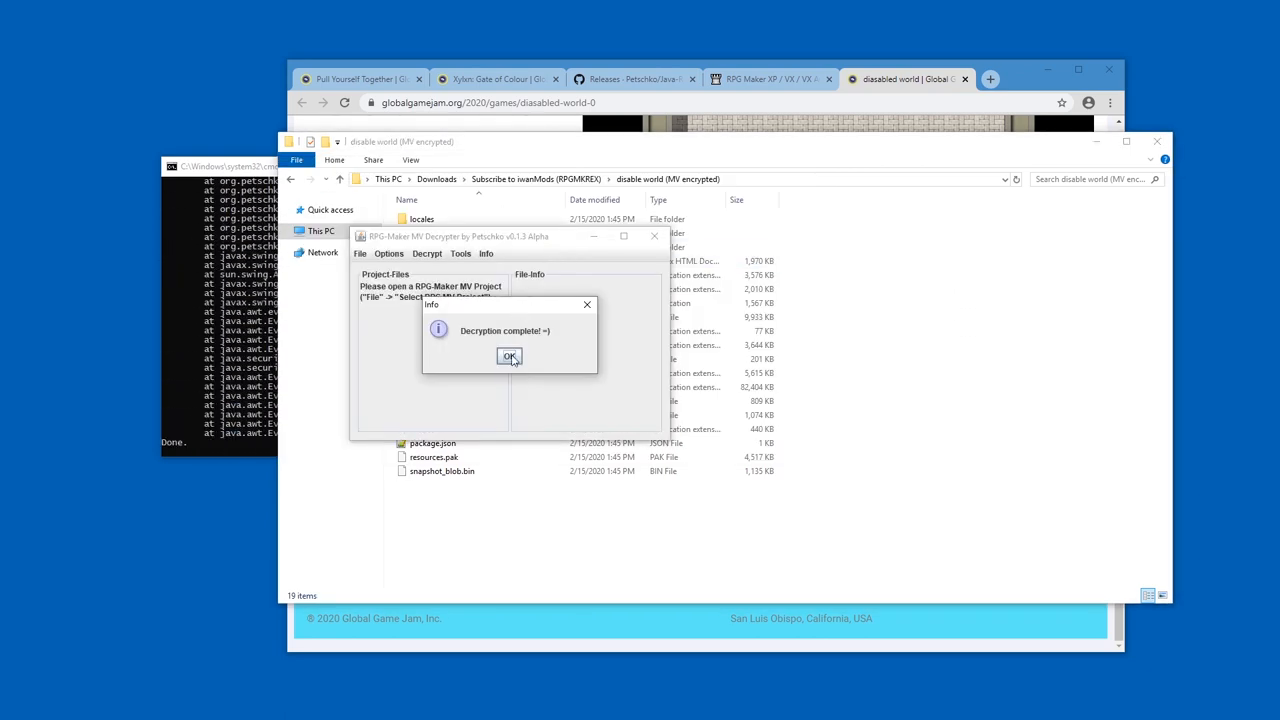
Dismiss the decryption-finished notice and open www inside the decrypter's output folder.
left_click(509, 356)
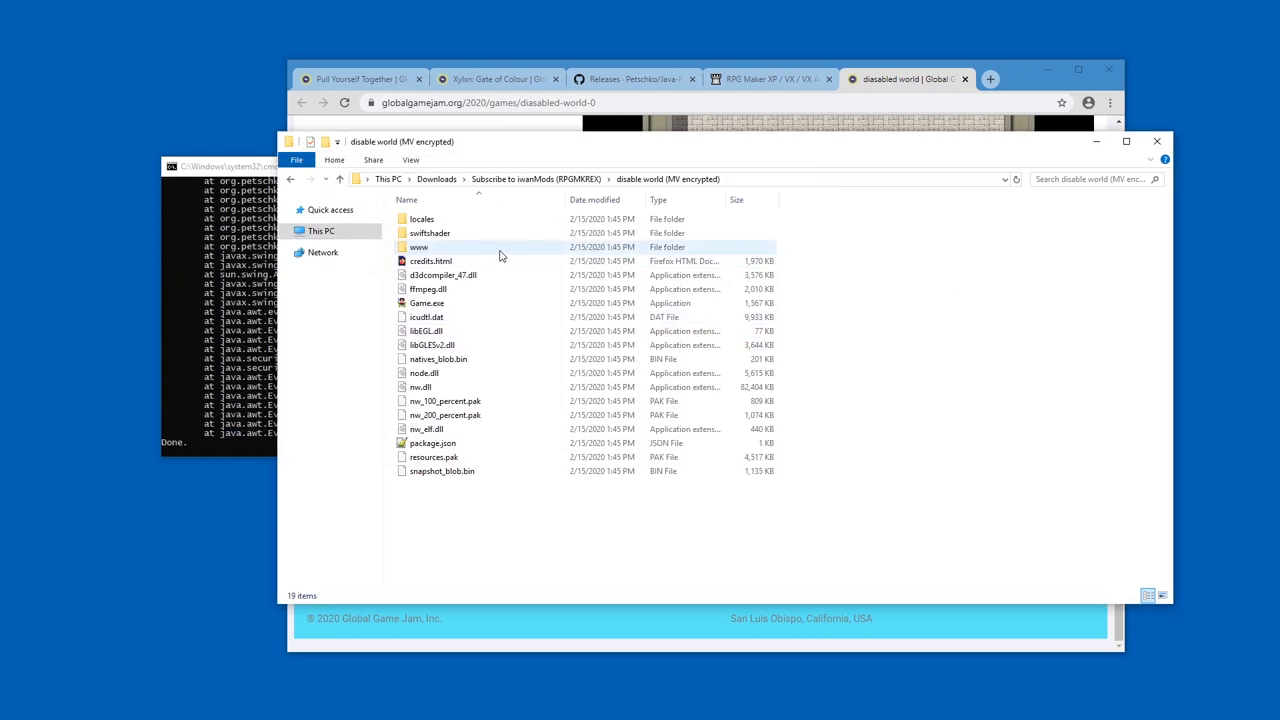
double_click(418, 247)
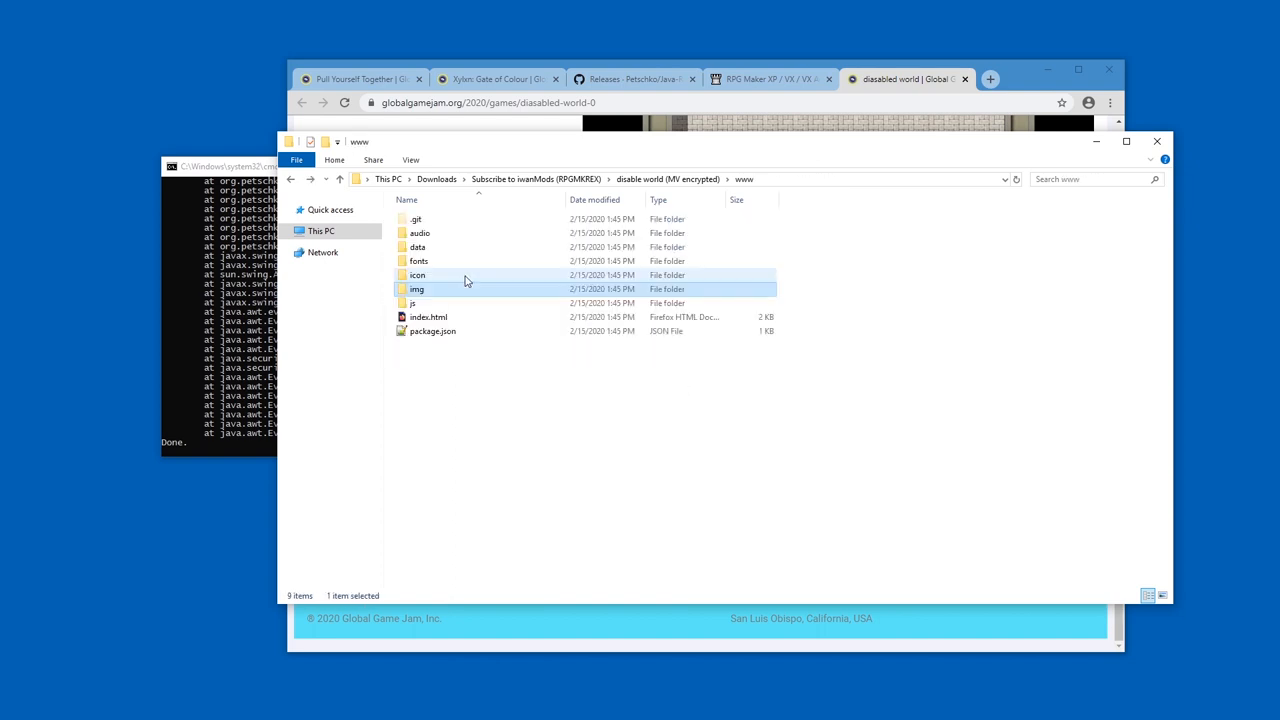
left_click(535, 178)
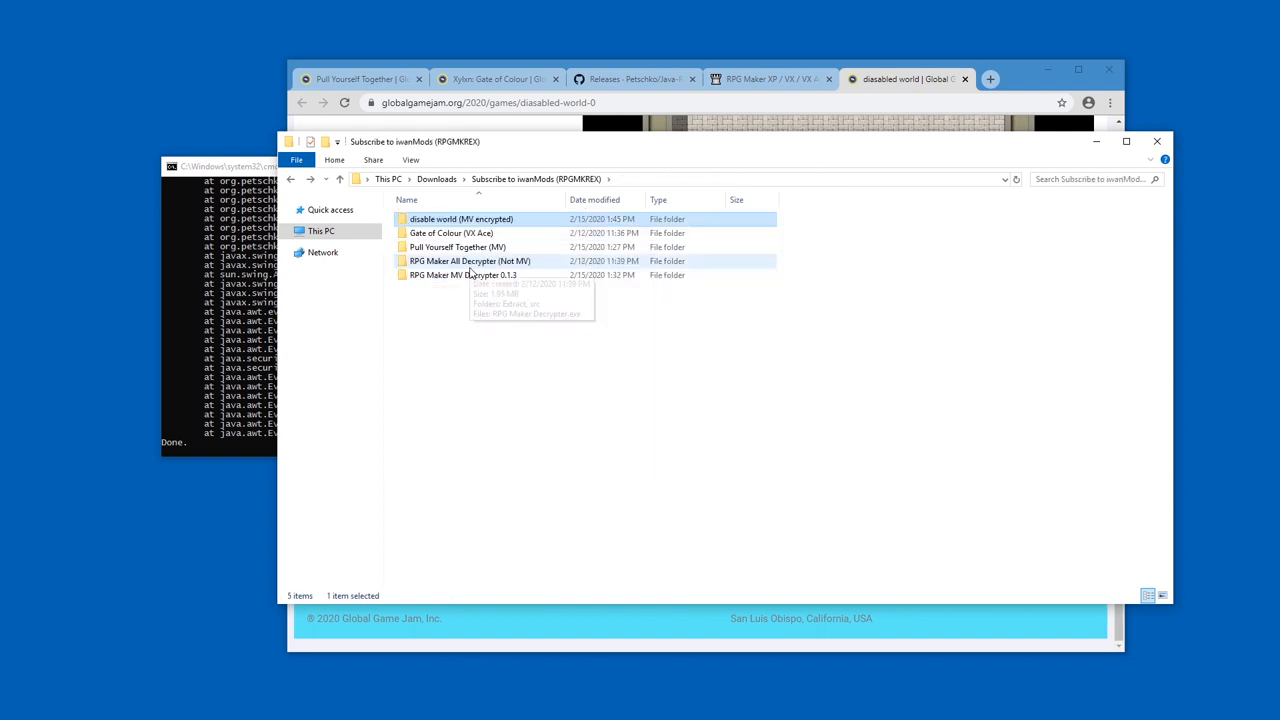
double_click(462, 275)
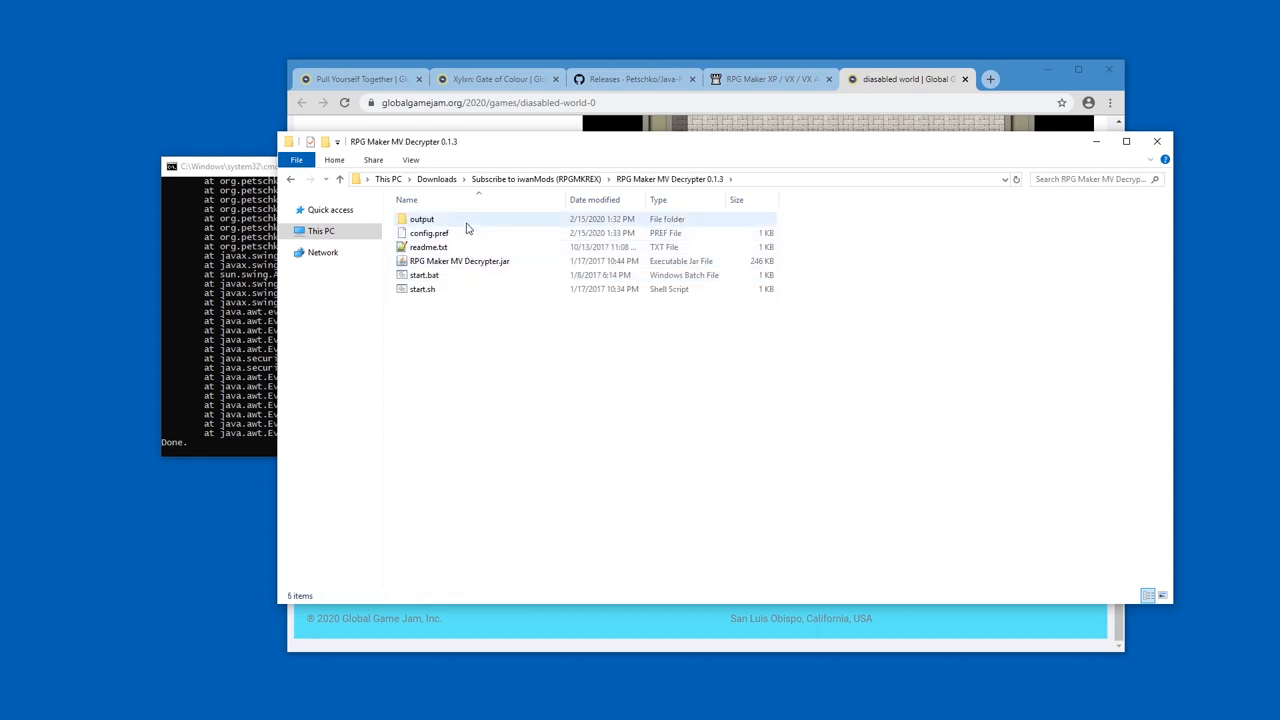
double_click(421, 219)
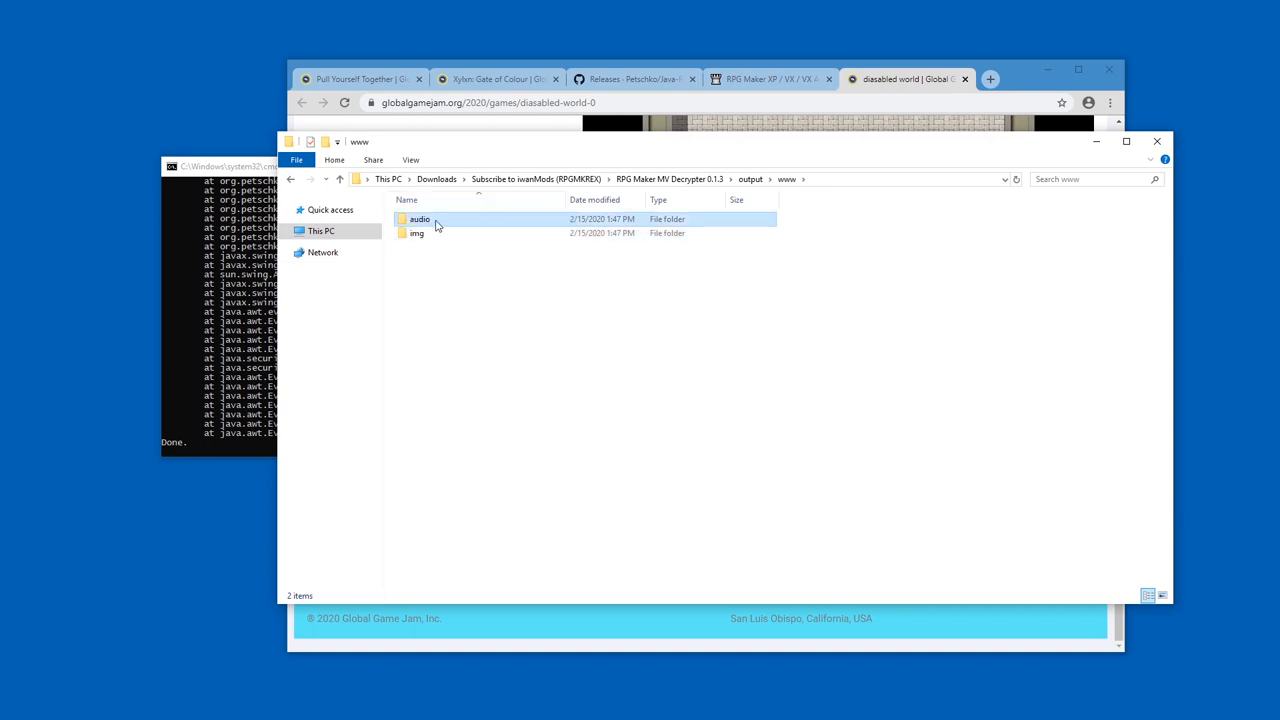
Open audio, then bgm, to view the decrypted .ogg music tracks.
double_click(419, 218)
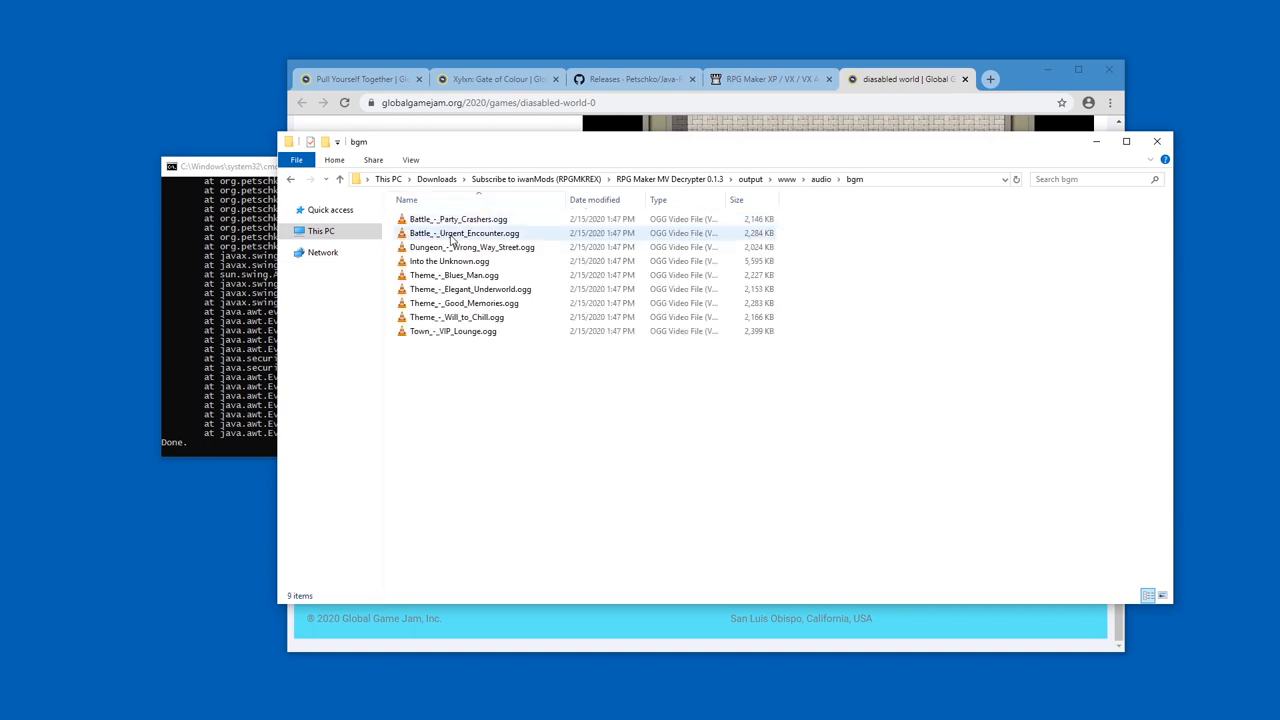
double_click(464, 233)
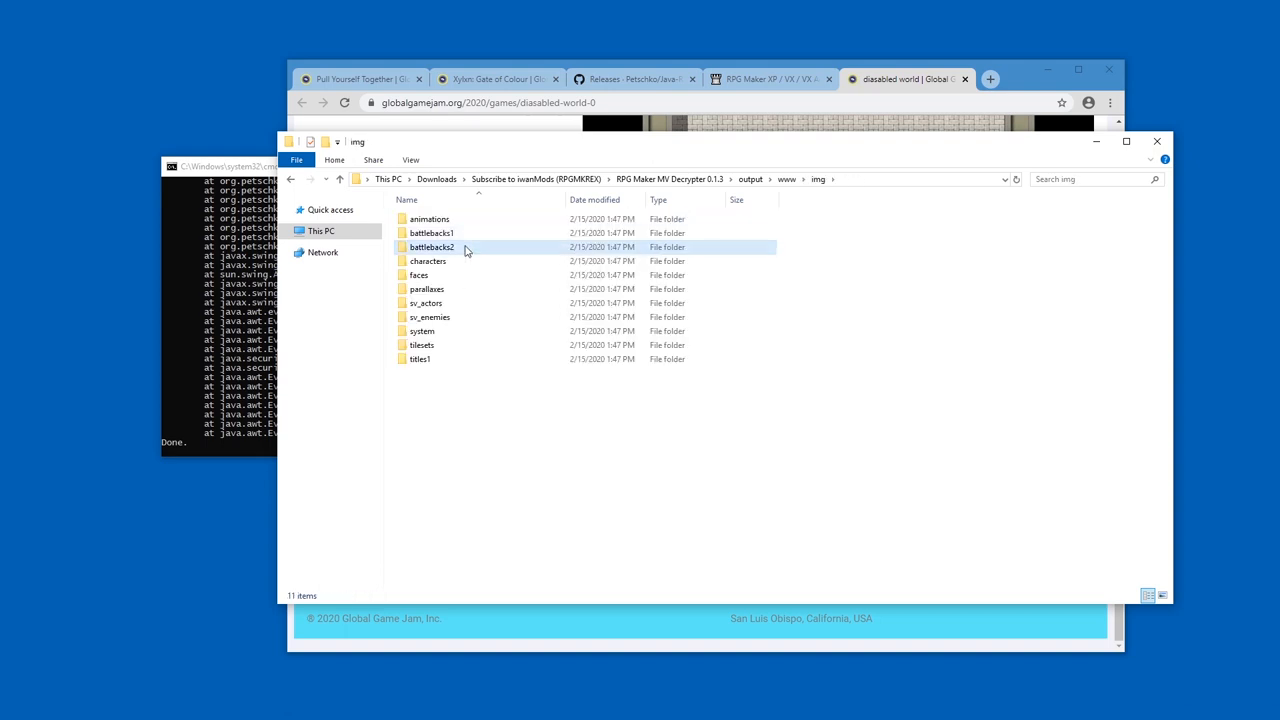
View decrypted character sprites, titles1 images and sv_enemies PNGs (Bat, Minotaur, Orc, Slime).
double_click(427, 261)
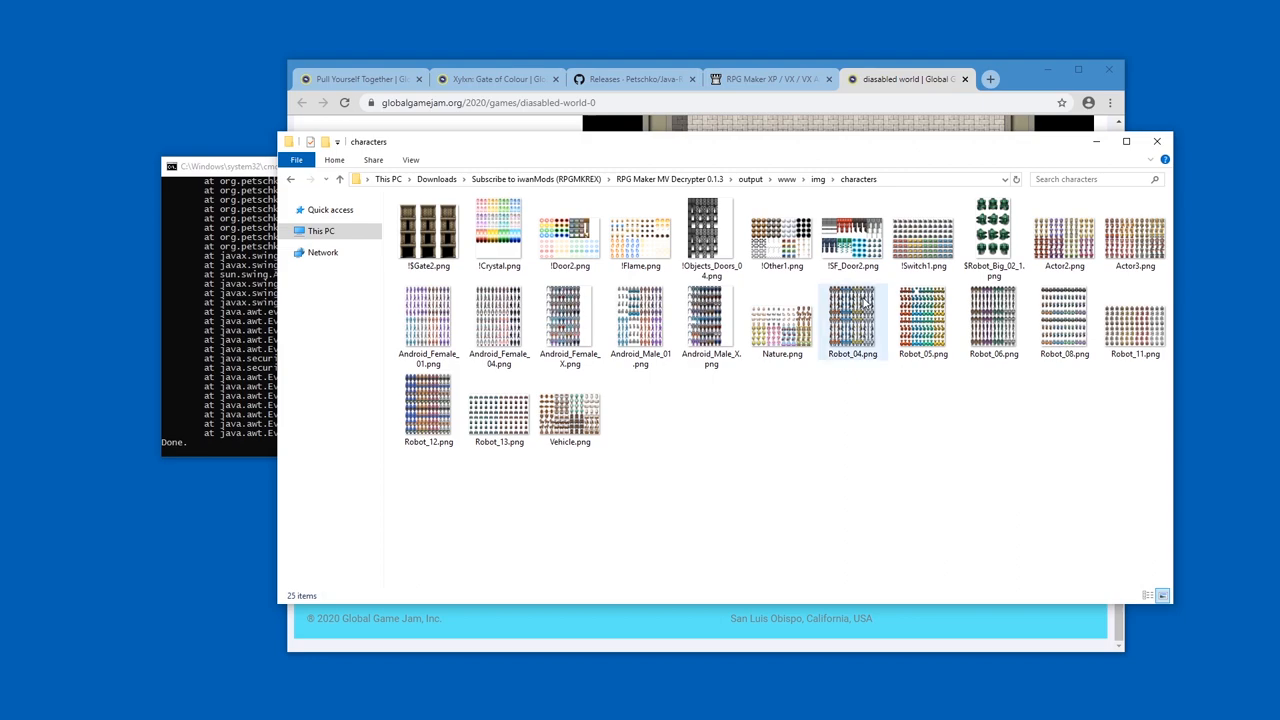
double_click(851, 320)
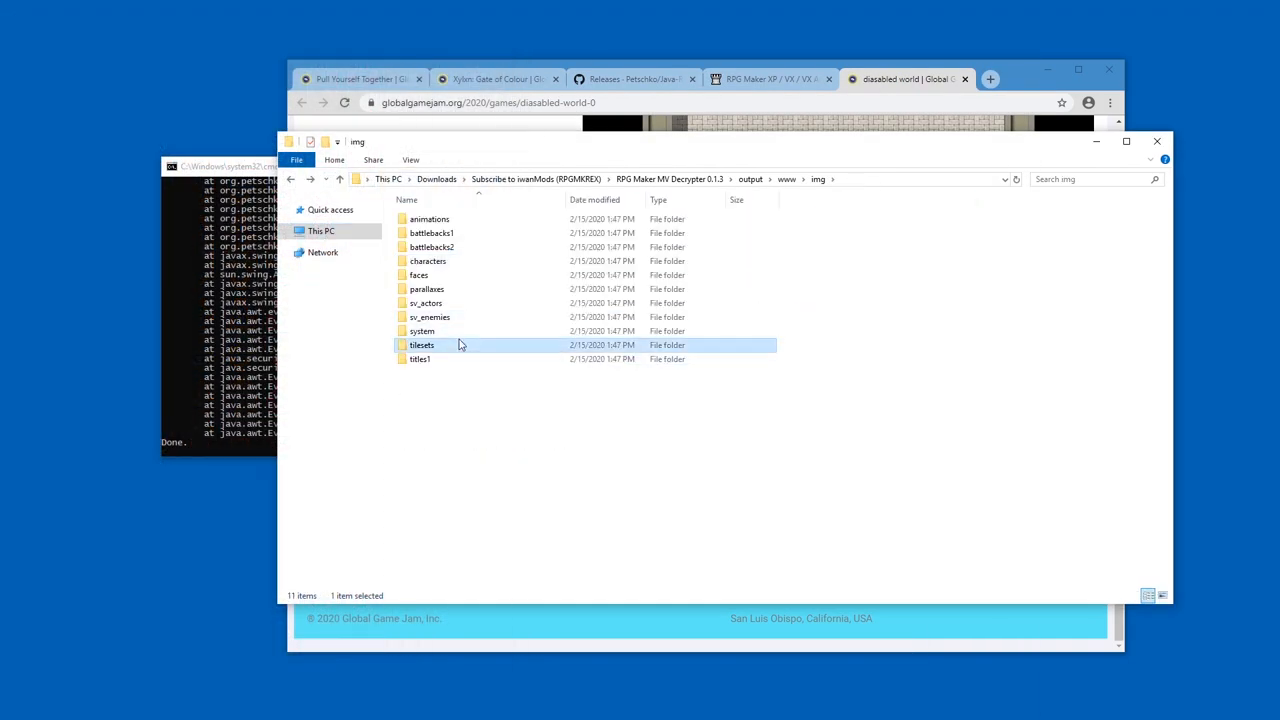
left_click(419, 358)
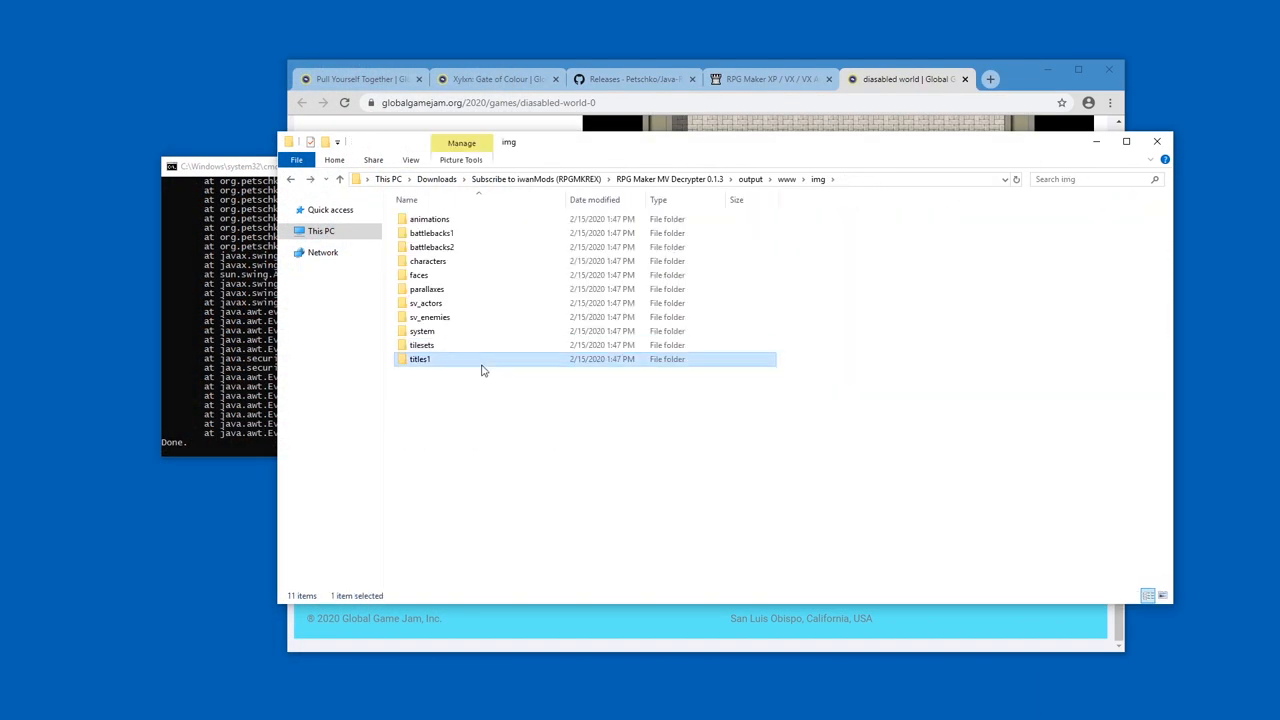
double_click(420, 358)
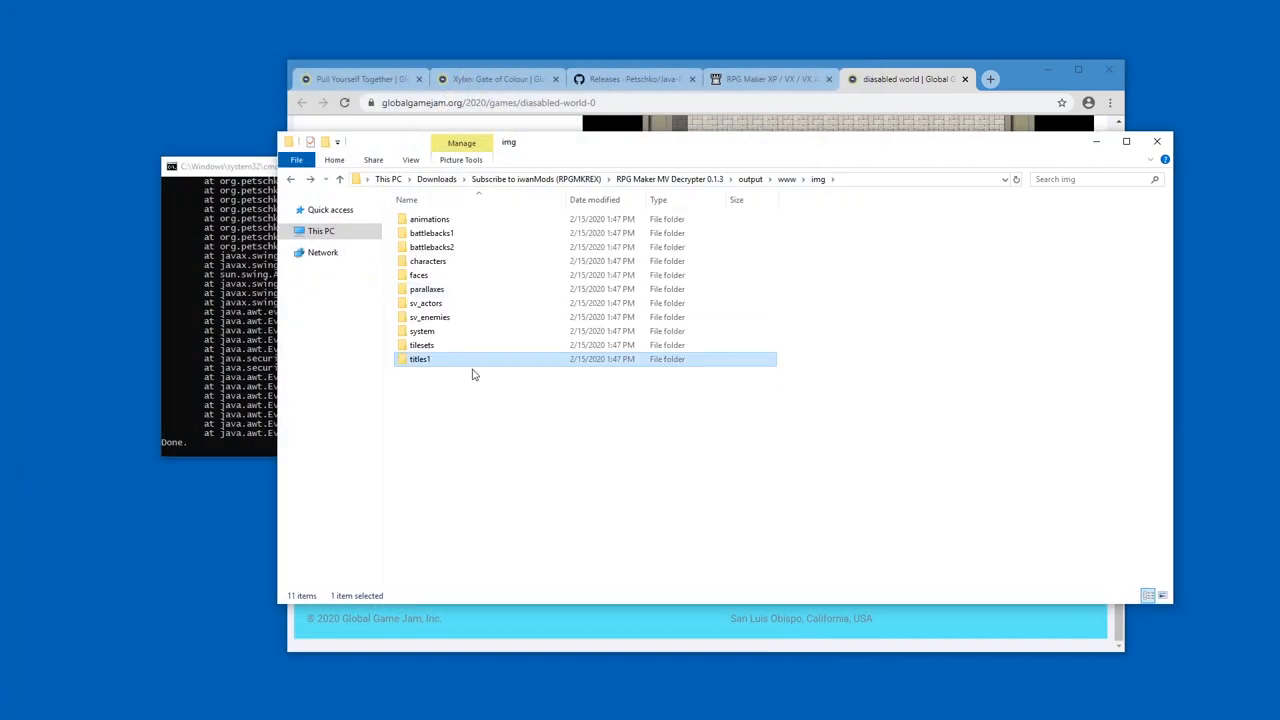
double_click(429, 316)
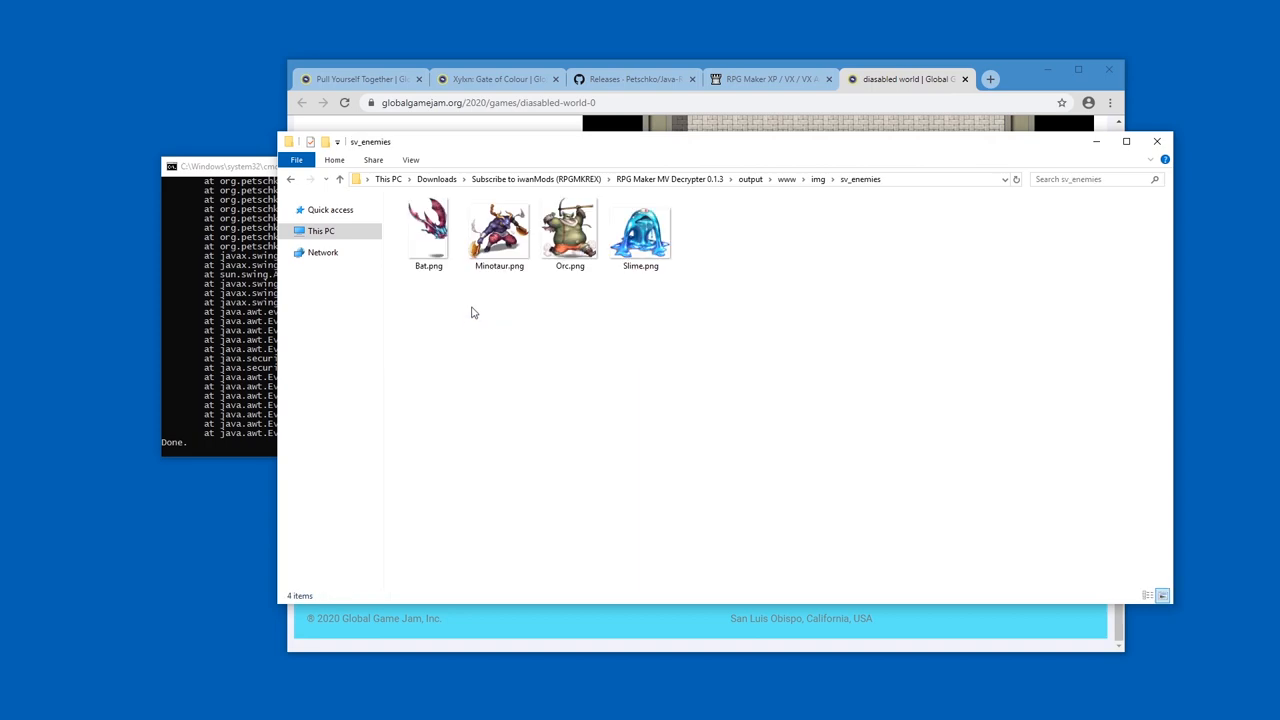
double_click(499, 228)
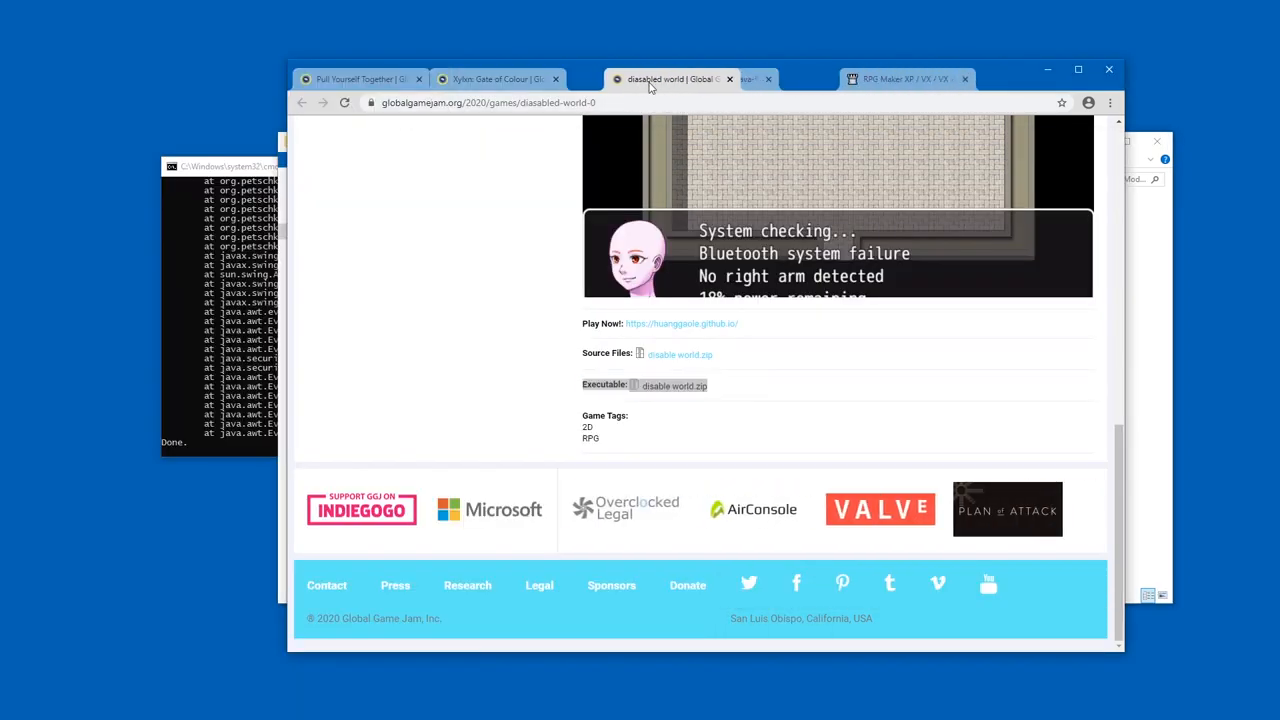
Expand the v0.1.3.1 hotfix Assets list on the decrypter's GitHub releases page.
left_click(770, 79)
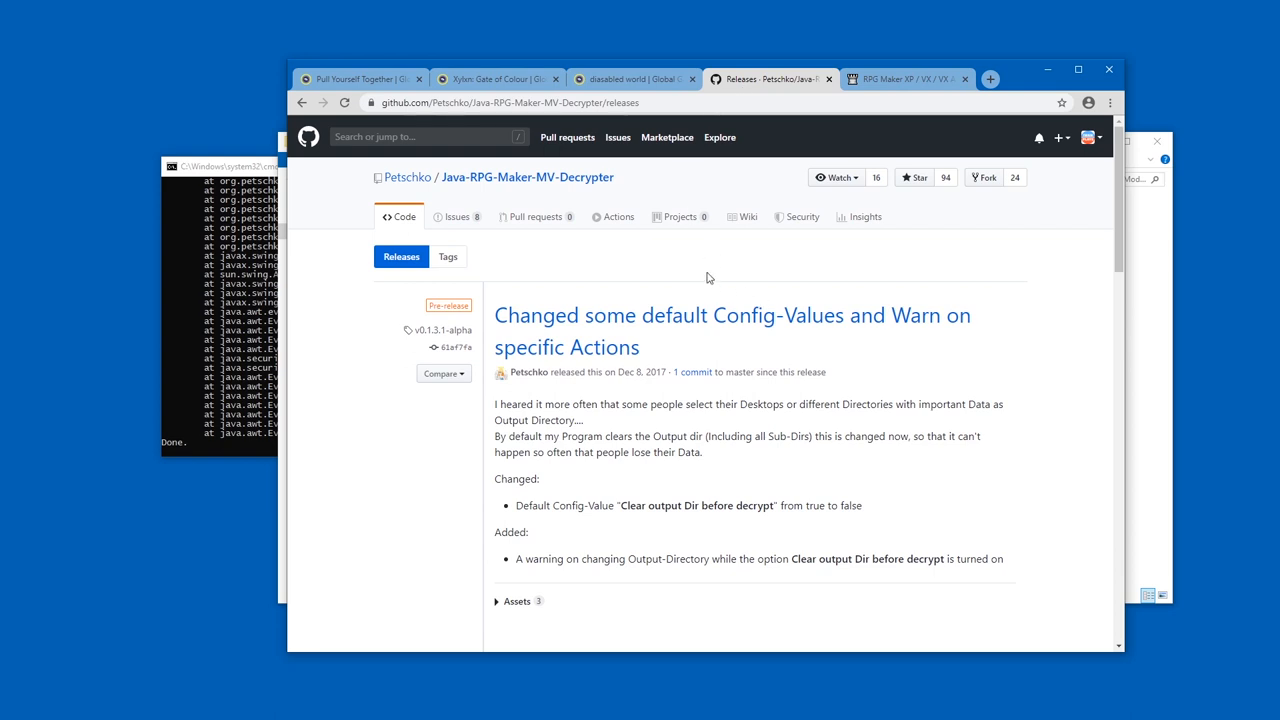
mouse_move(630, 190)
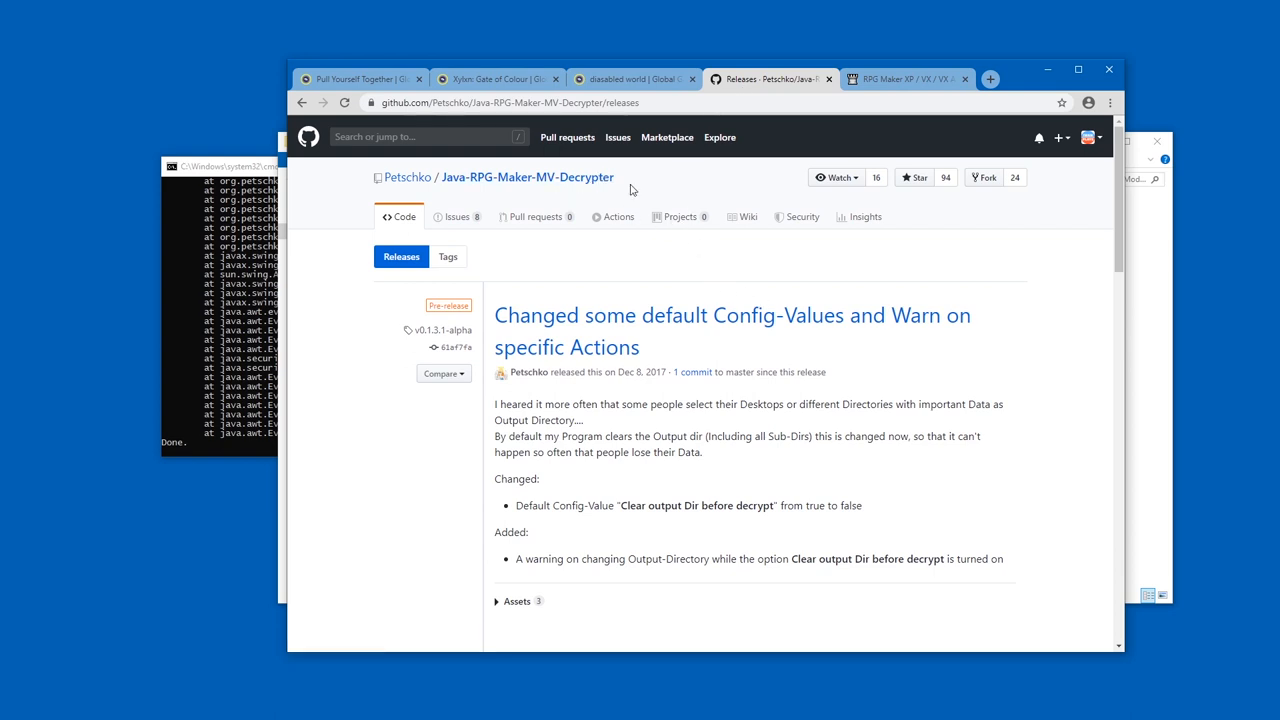
scroll("down", 3)
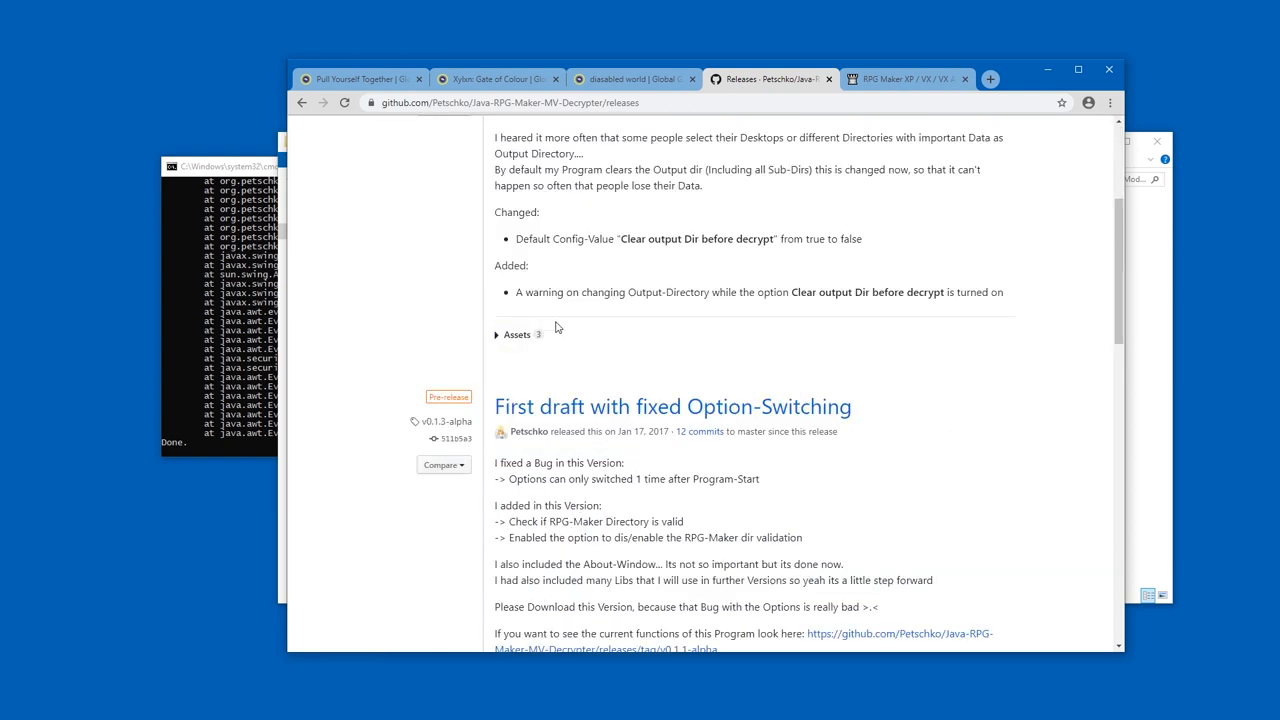
scroll("up", 3)
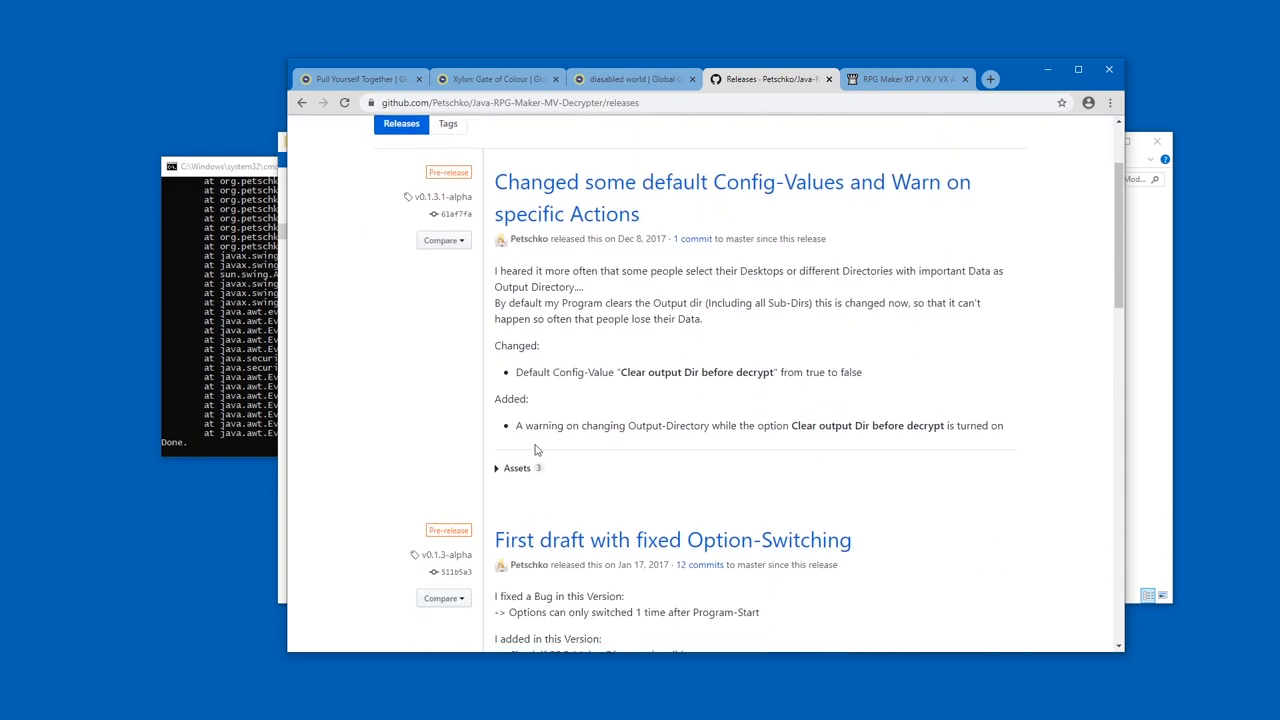
left_click(517, 468)
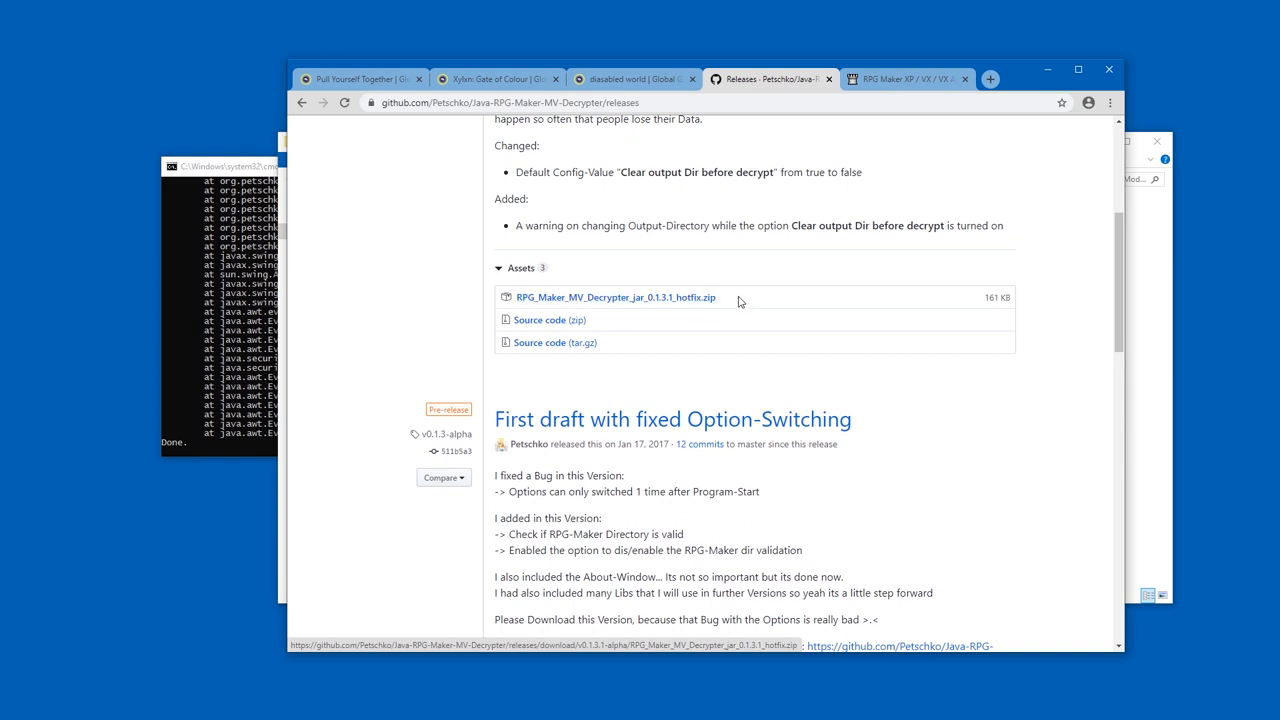
mouse_move(807, 215)
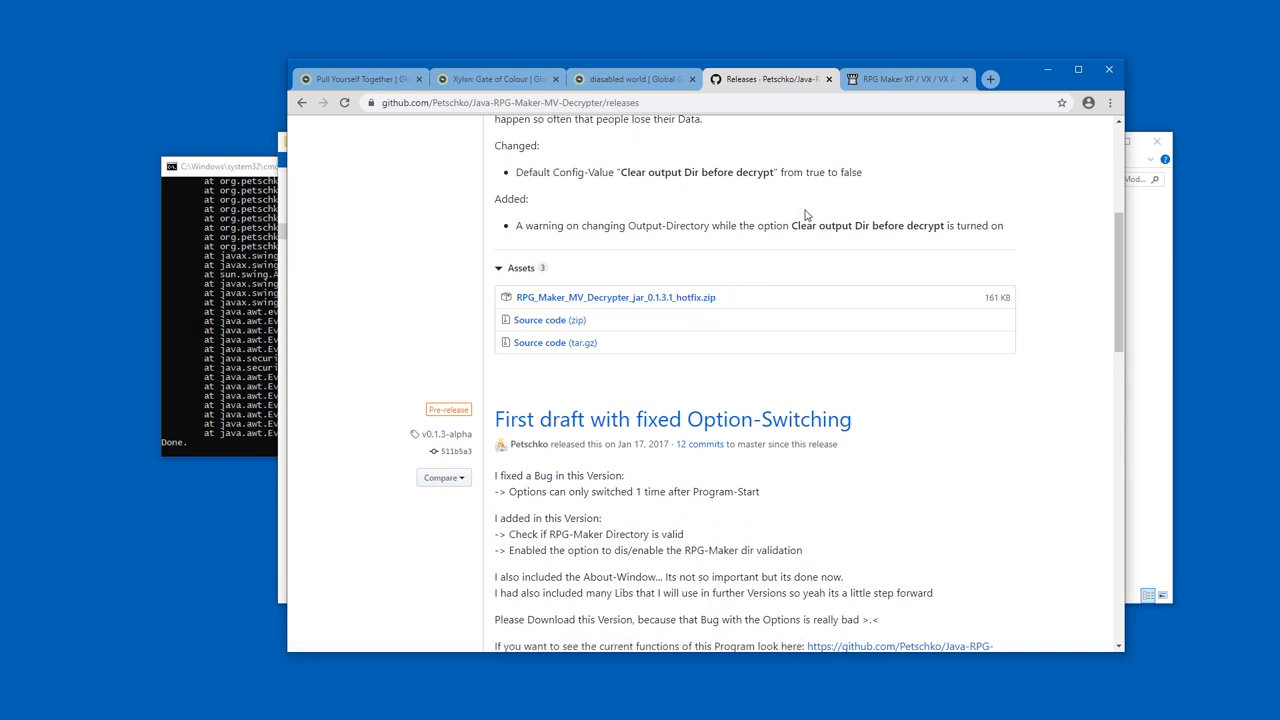
mouse_move(905, 79)
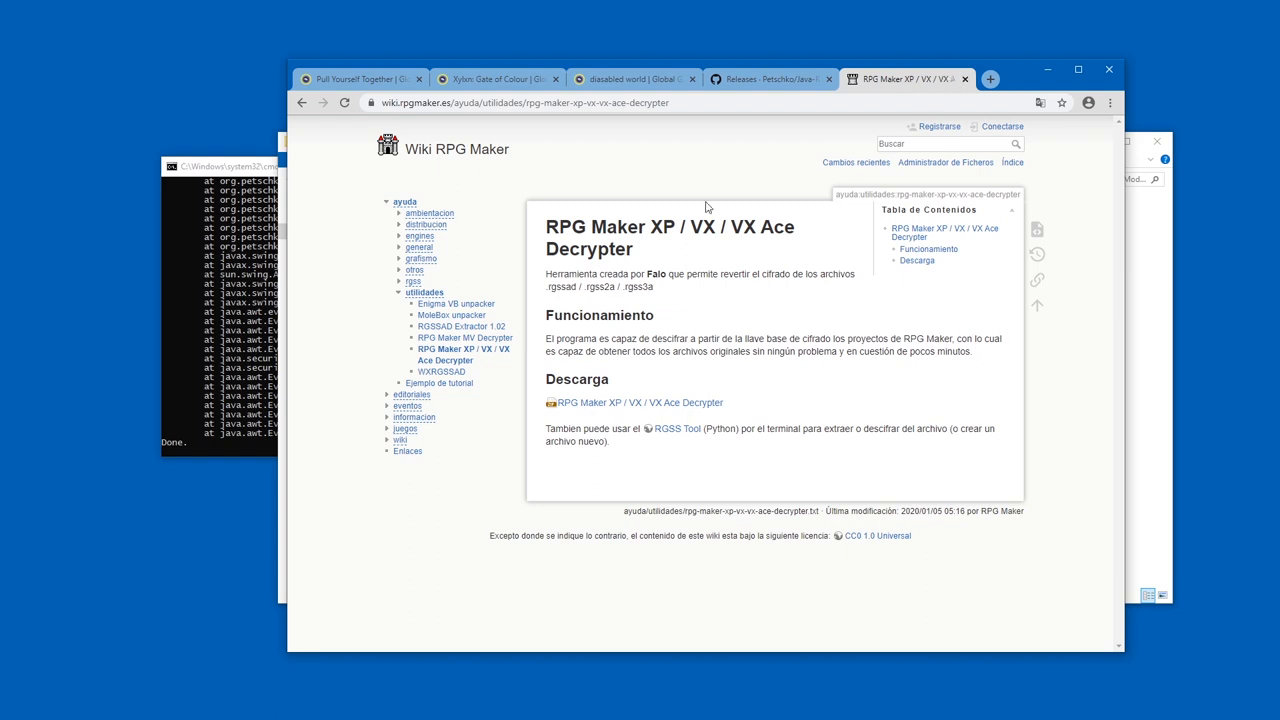
mouse_move(643, 211)
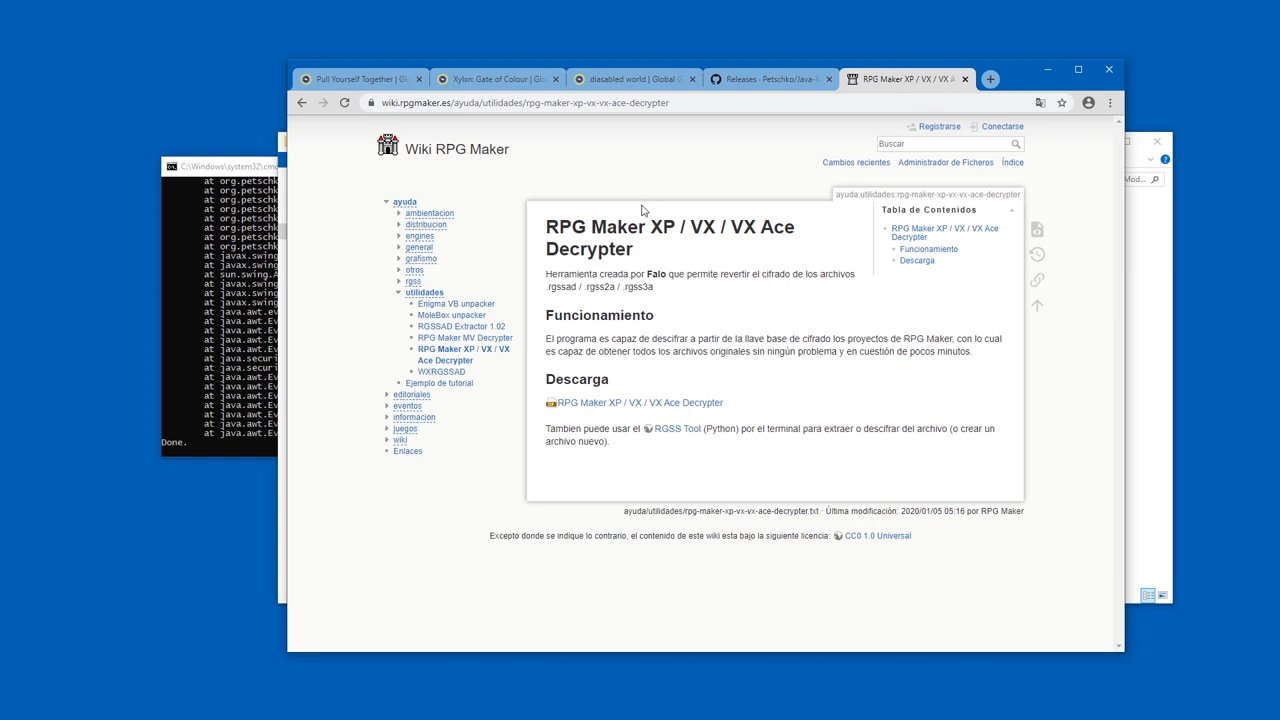
Select the address bar on the RPG Maker XP / VX / VX Ace Decrypter wiki page.
left_click(525, 102)
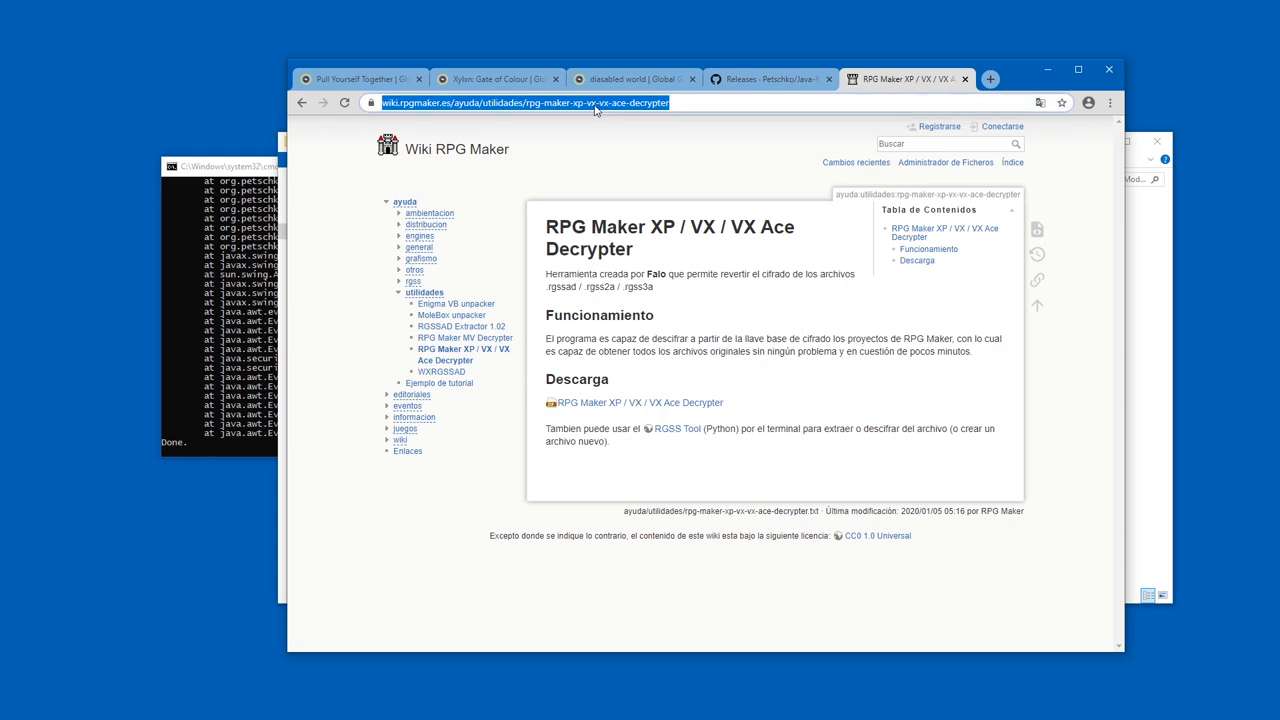
mouse_move(586, 408)
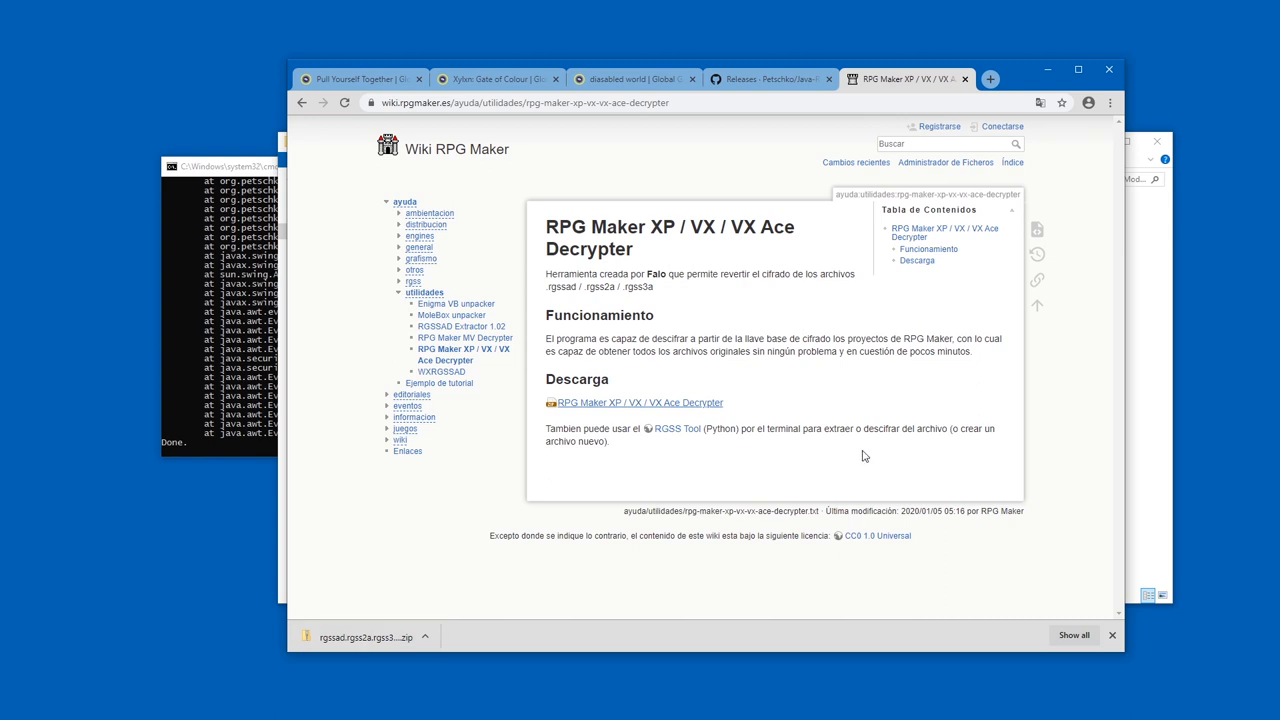
mouse_move(765, 91)
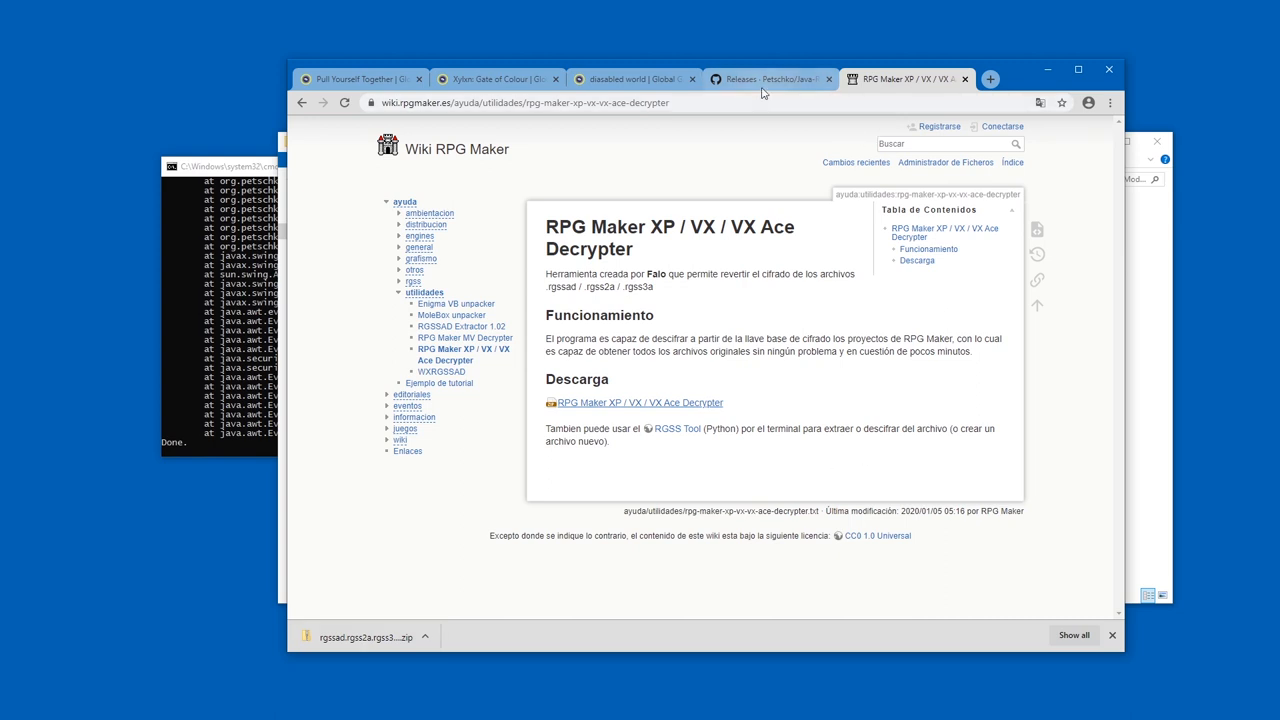
mouse_move(398, 136)
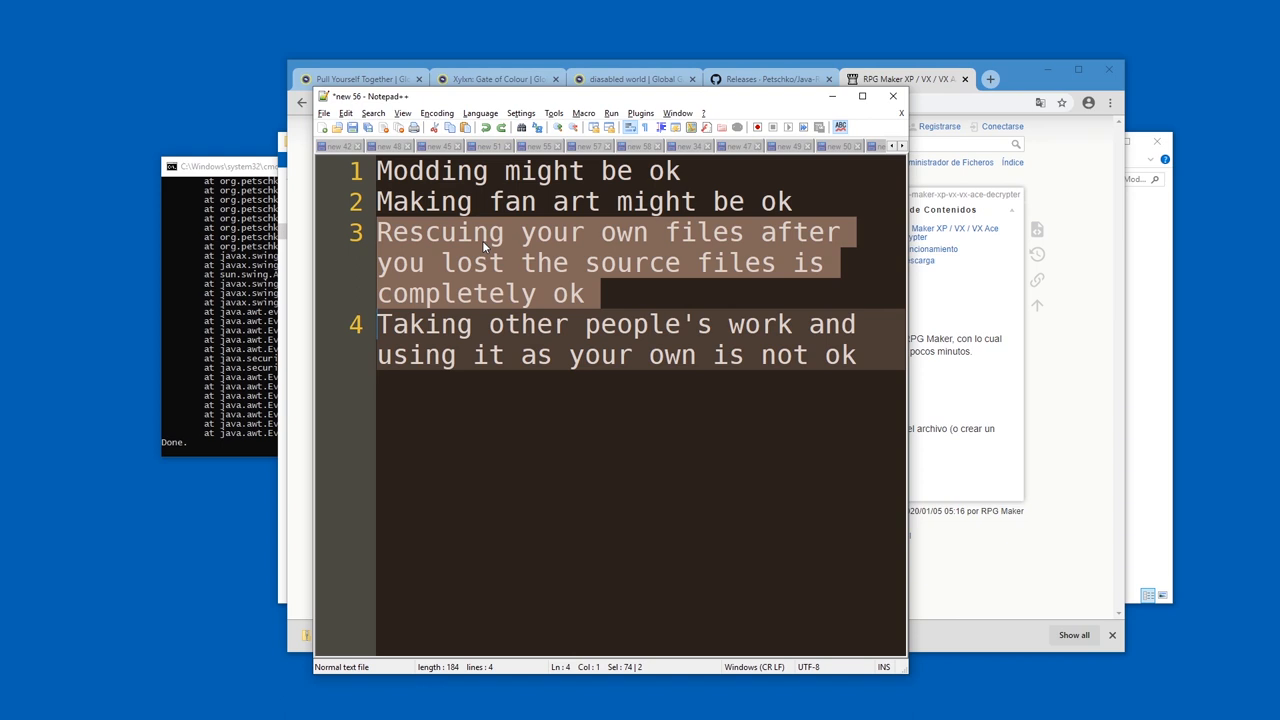
mouse_move(688, 264)
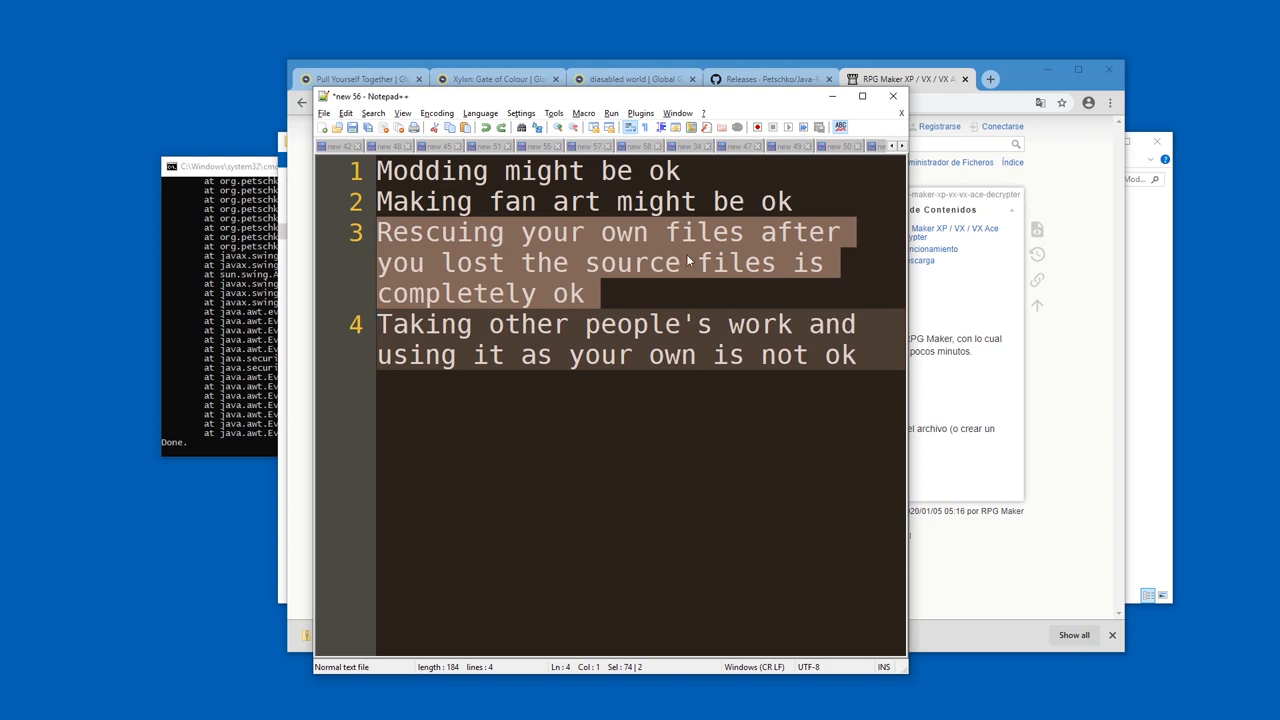
mouse_move(623, 285)
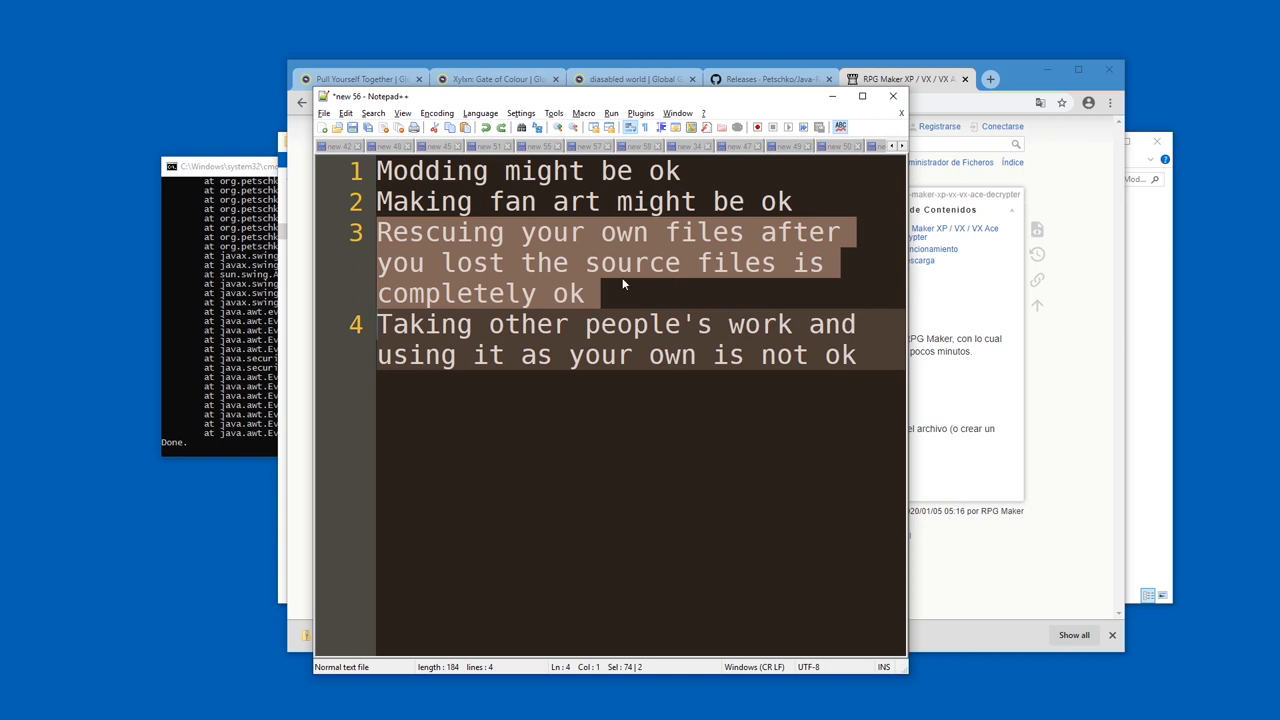
Deselect the last two lines of the Notepad++ note on taking others' work.
left_click(615, 293)
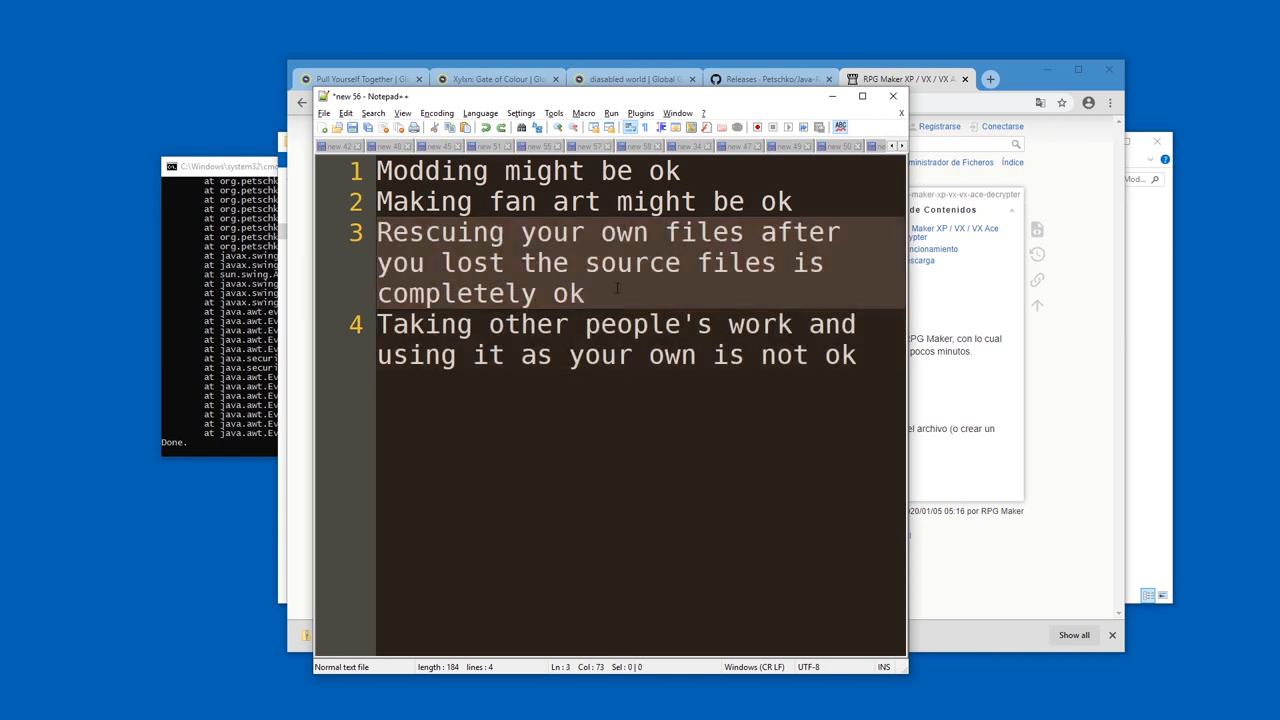